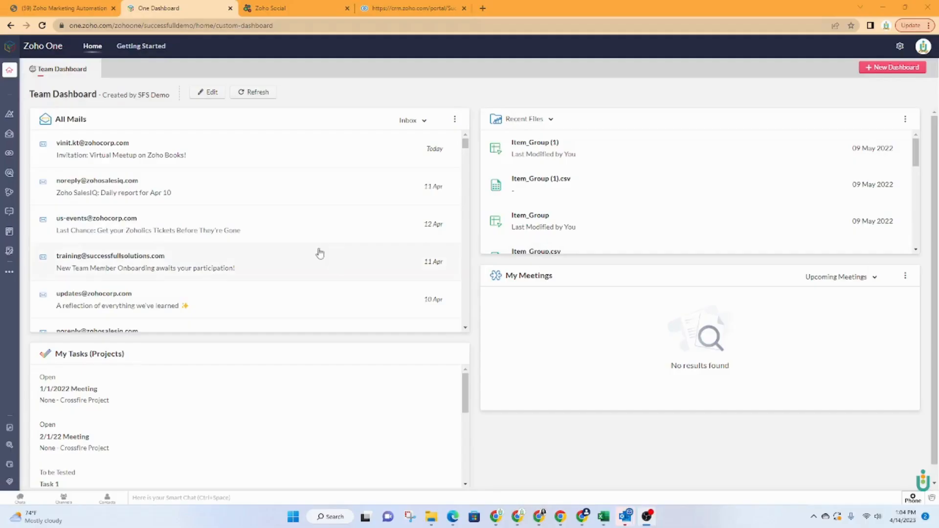
mouse_move(575, 436)
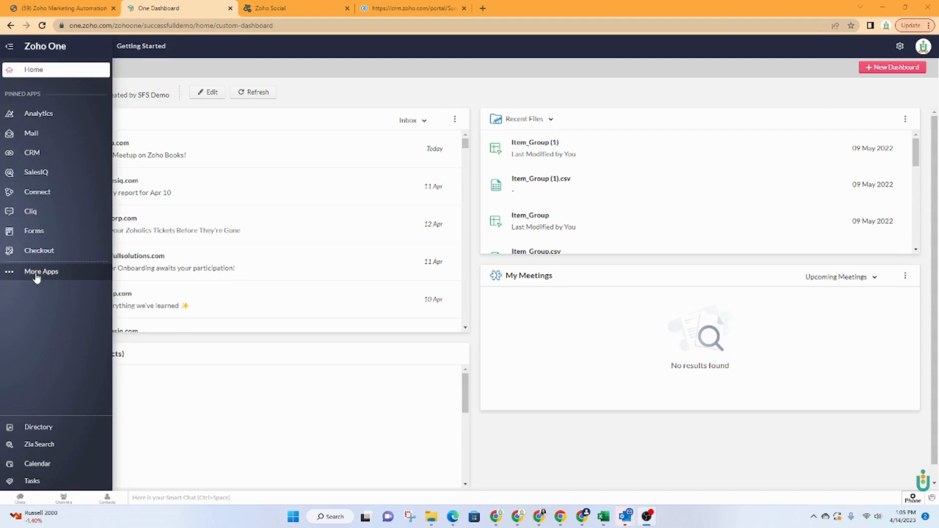
left_click(41, 272)
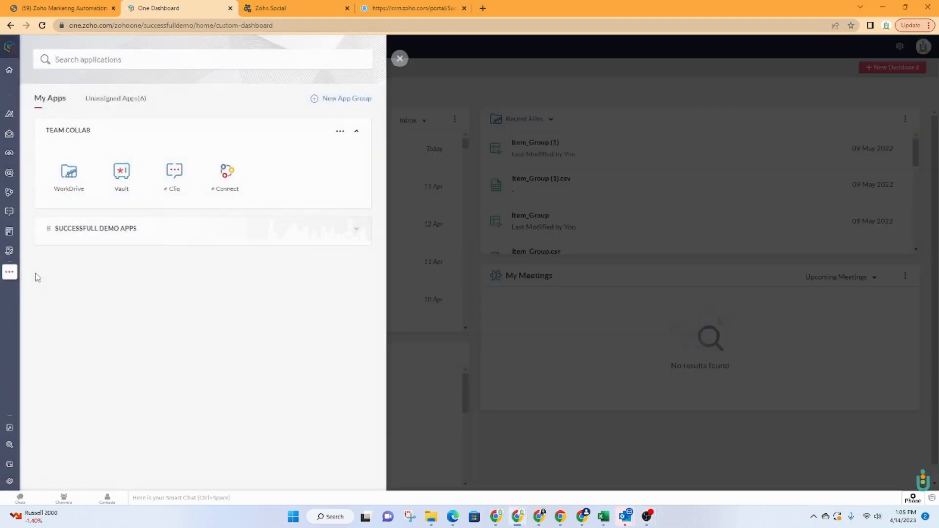
left_click(356, 229)
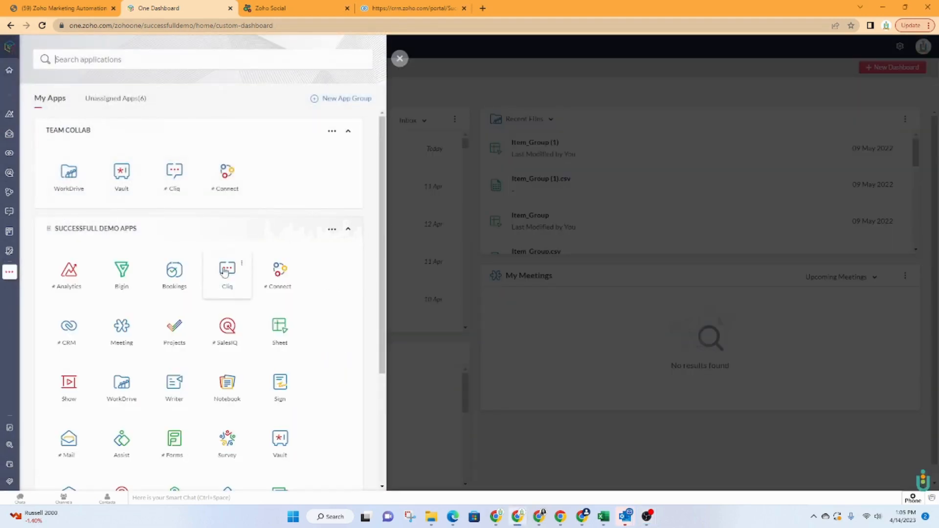
scroll("down", 3)
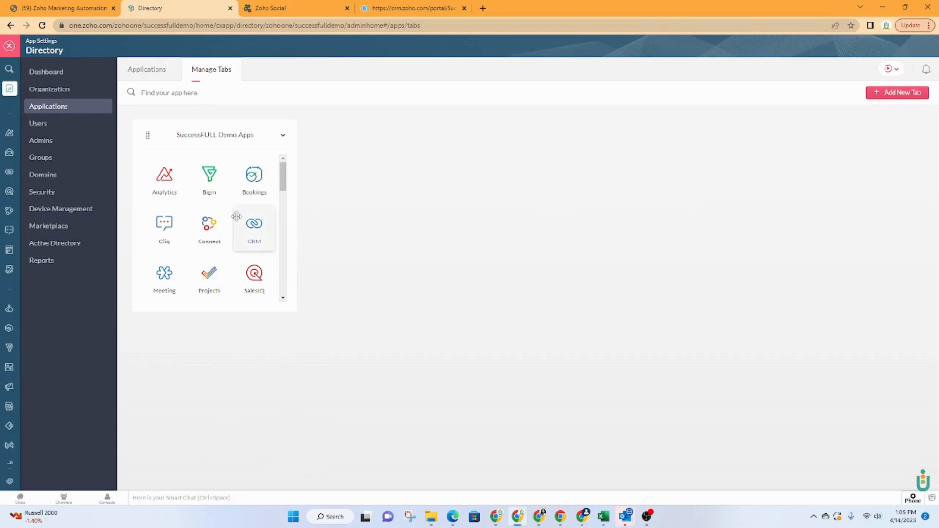
scroll("down", 3)
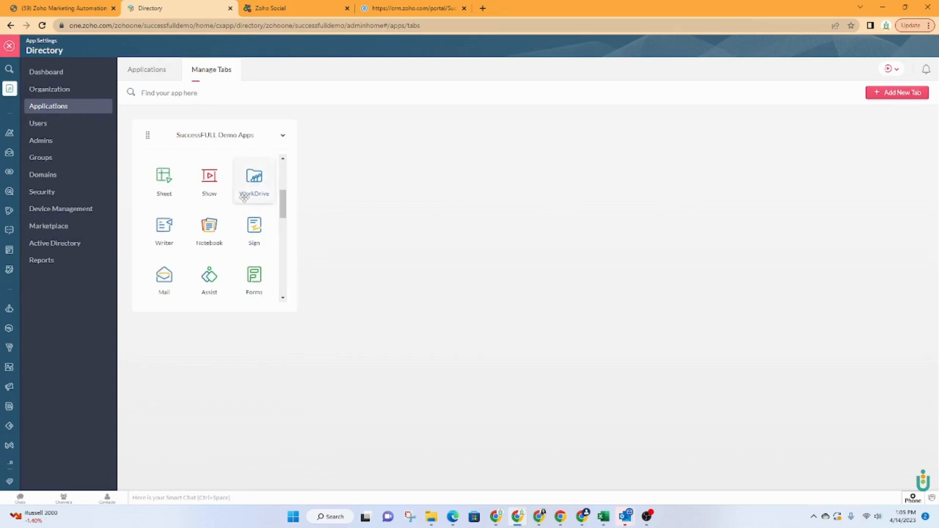
left_click(147, 70)
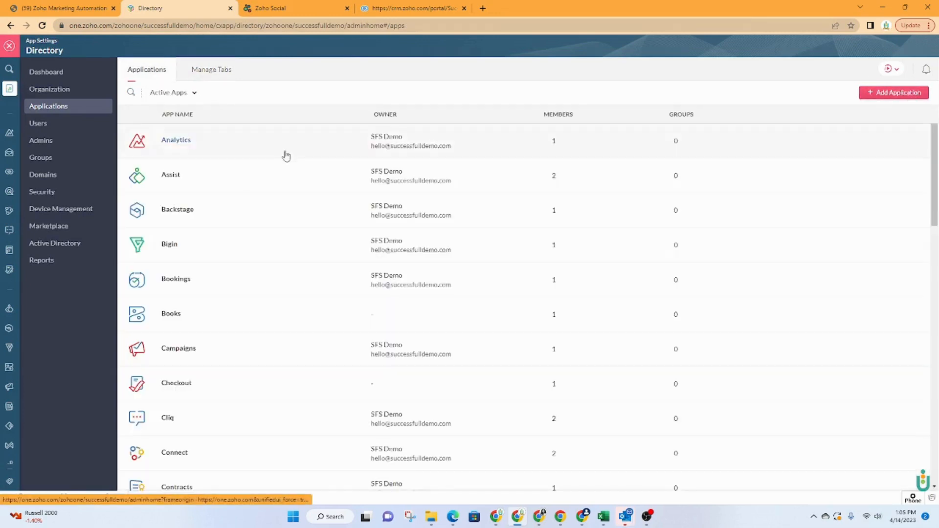
scroll("down", 3)
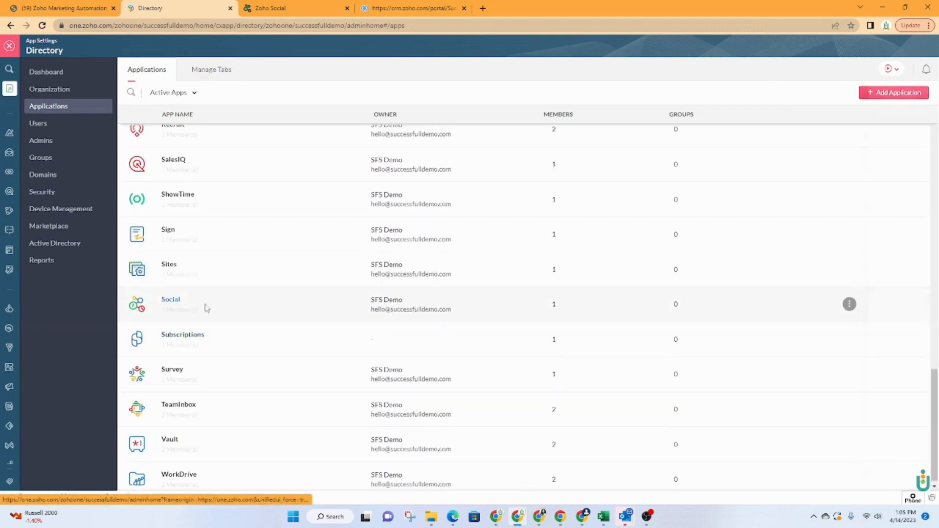
left_click(170, 299)
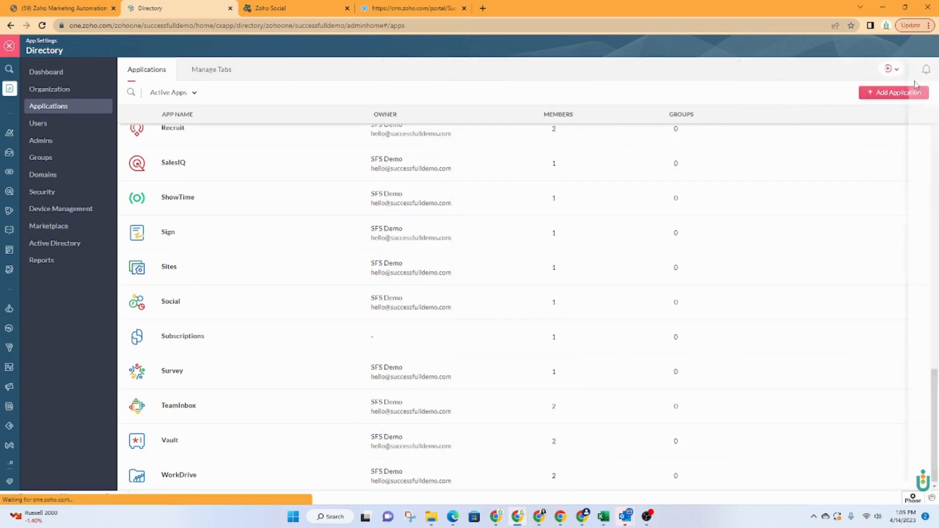
mouse_move(41, 132)
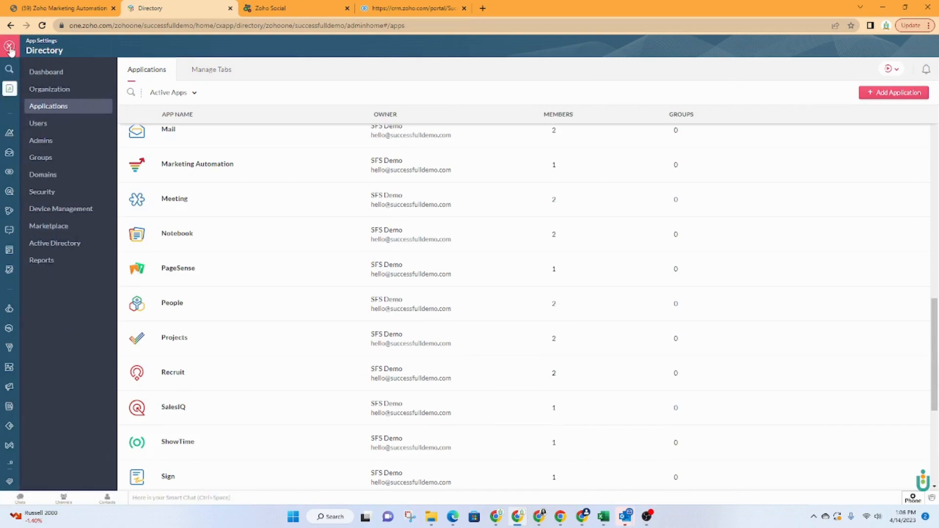
left_click(8, 45)
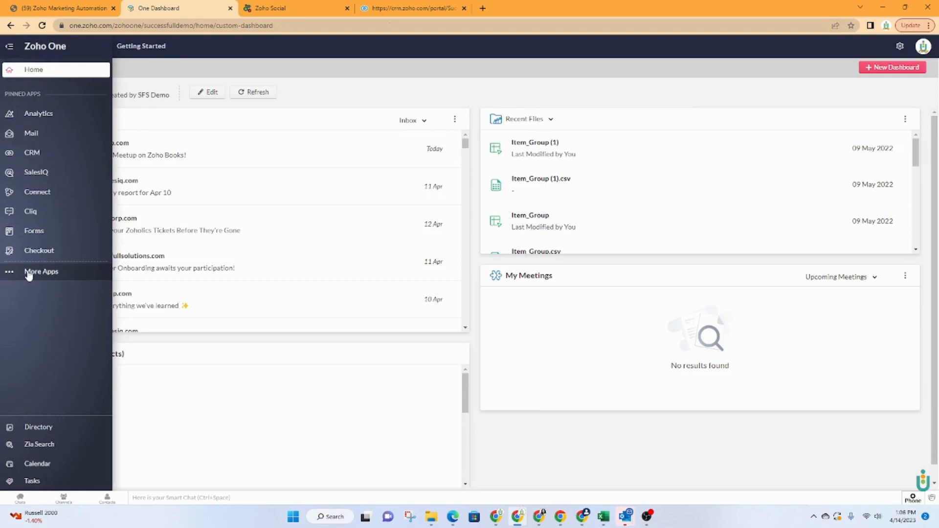
- Launch the Social app from the More Apps list to reach the Brand Health overview
left_click(41, 272)
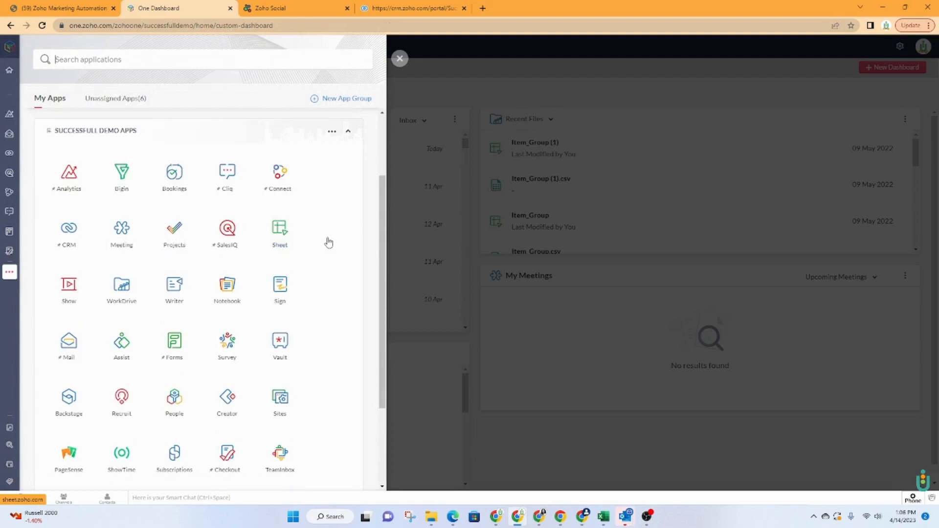
scroll("down", 3)
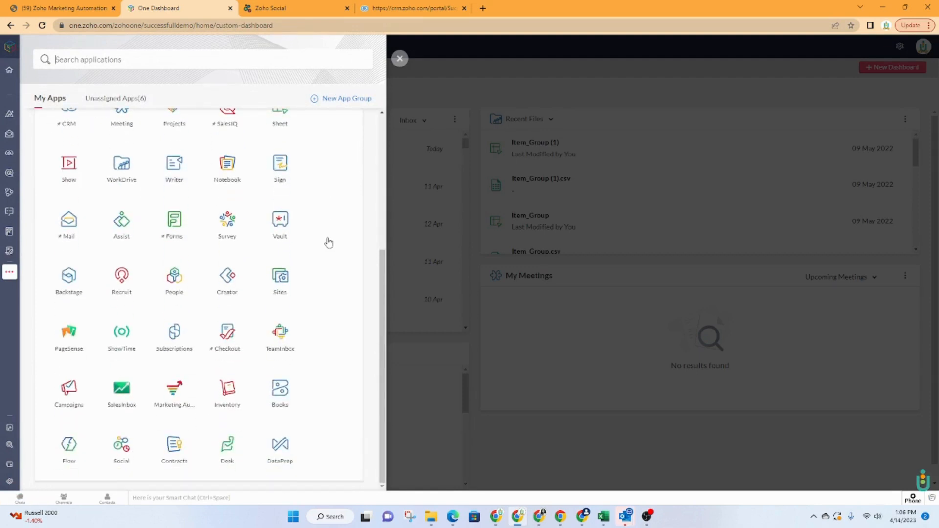
left_click(121, 444)
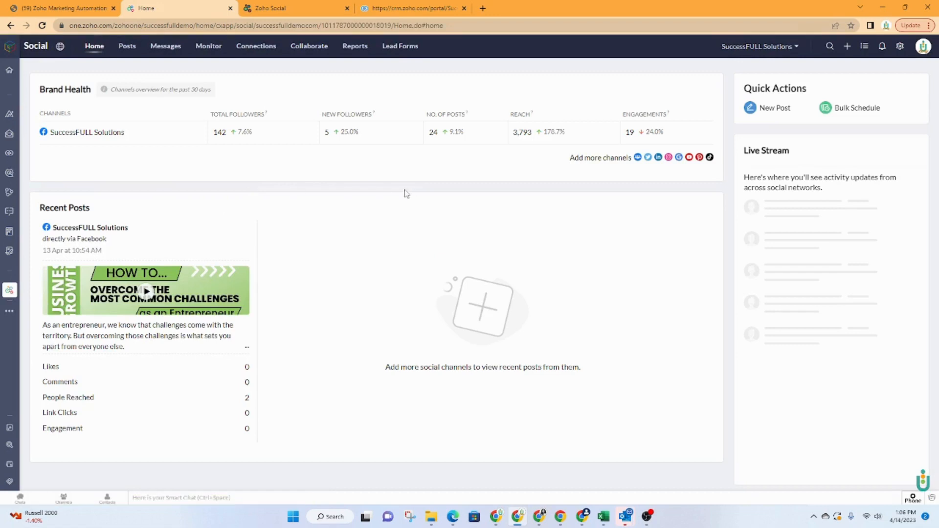
mouse_move(241, 156)
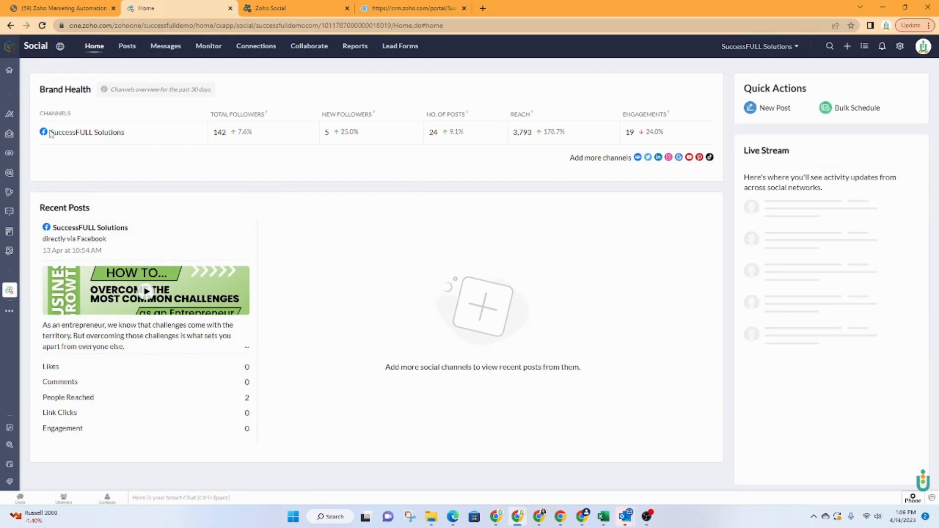
mouse_move(638, 157)
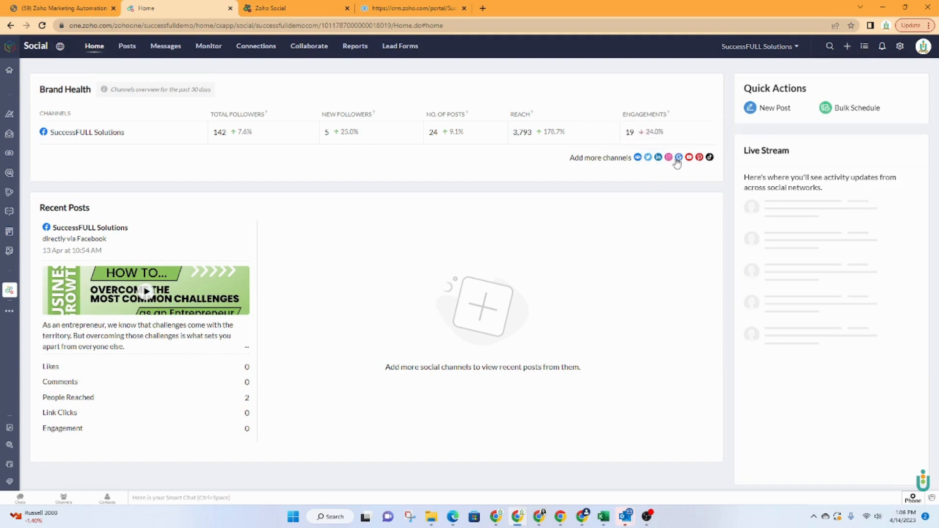
mouse_move(689, 157)
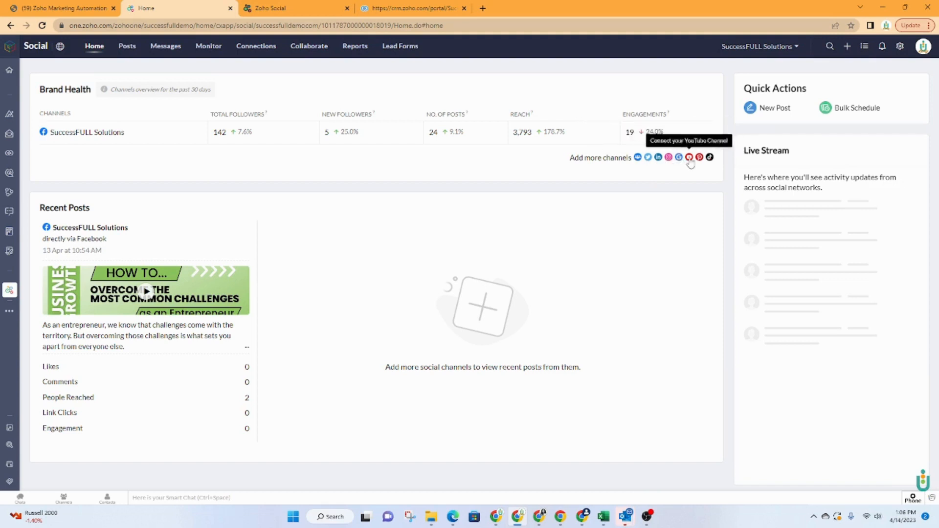
mouse_move(714, 159)
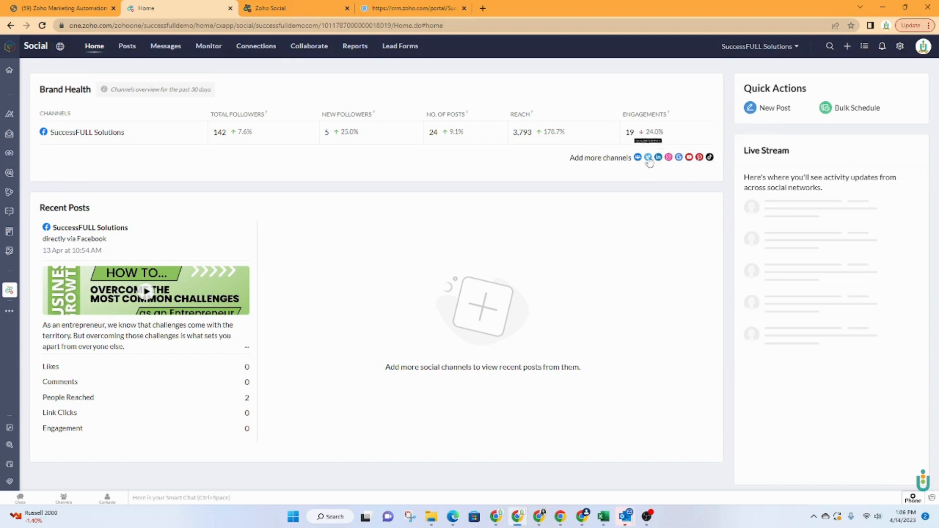
mouse_move(503, 191)
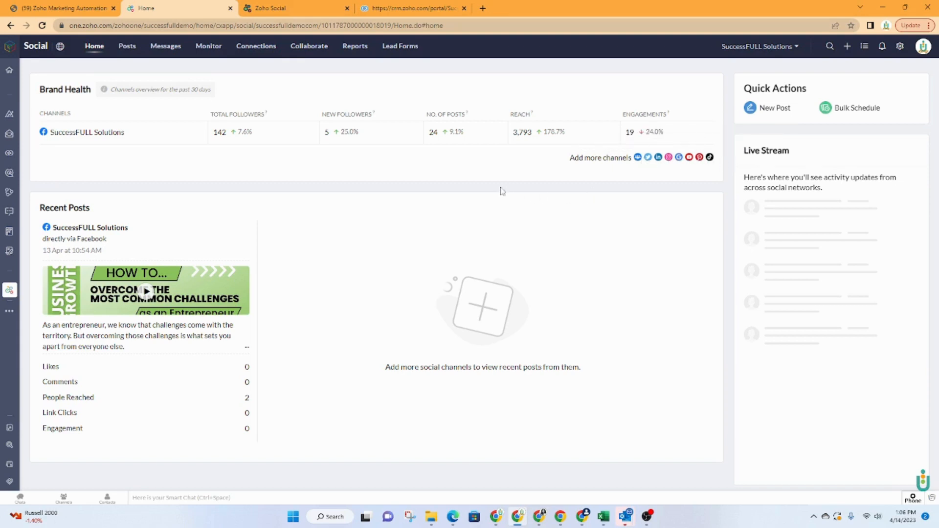
mouse_move(133, 127)
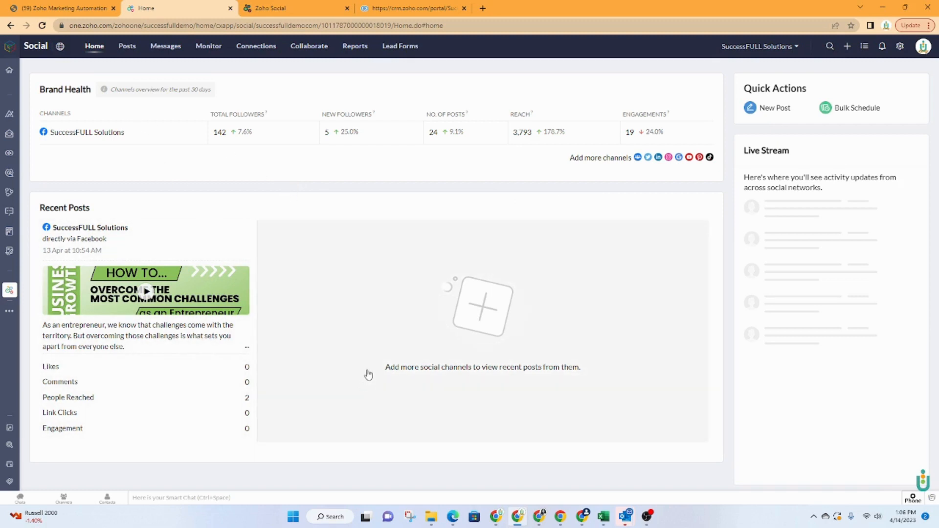
mouse_move(386, 223)
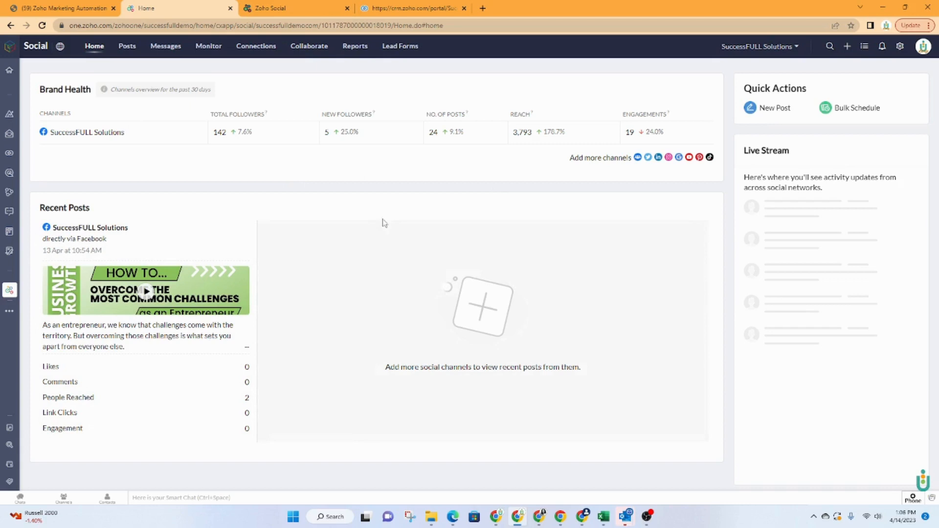
mouse_move(325, 303)
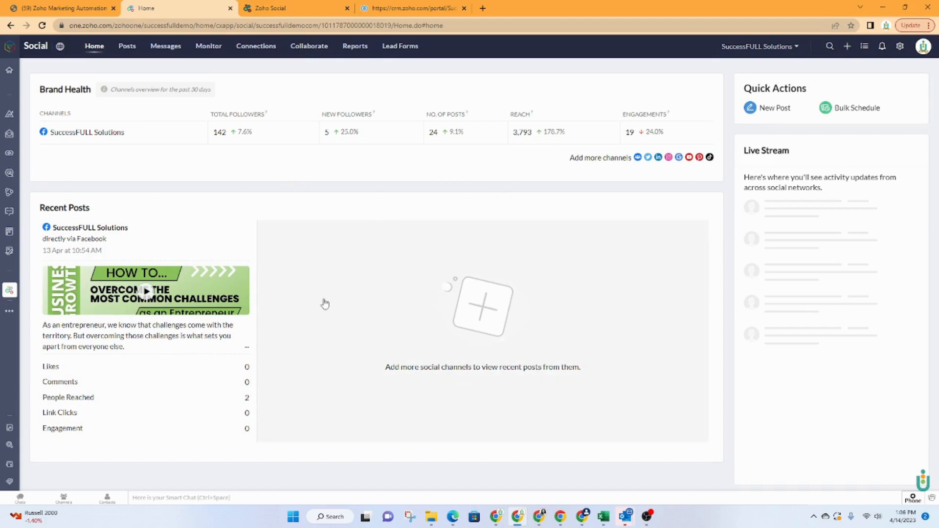
mouse_move(353, 189)
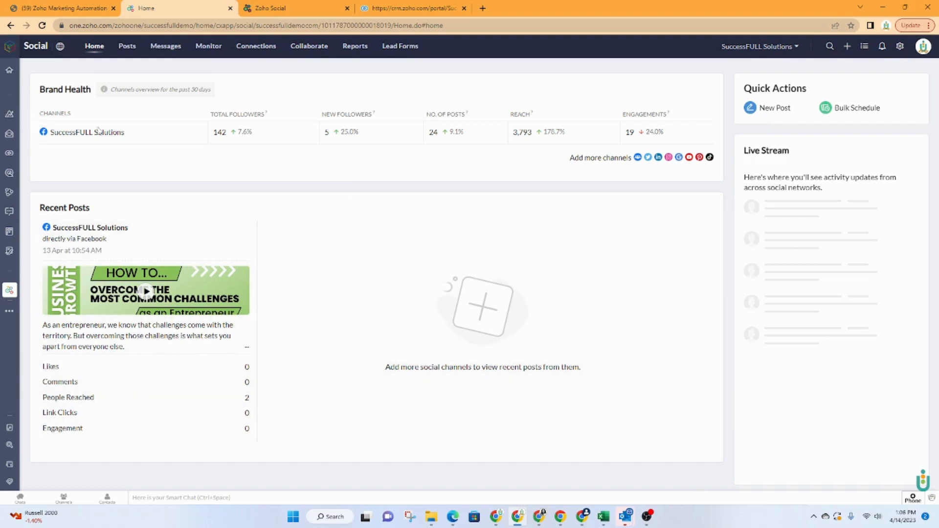
mouse_move(23, 164)
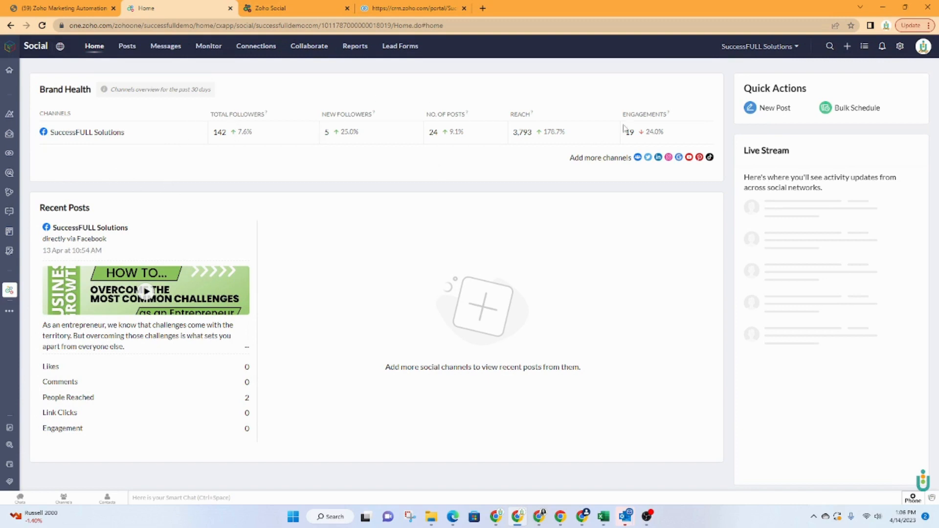
mouse_move(494, 141)
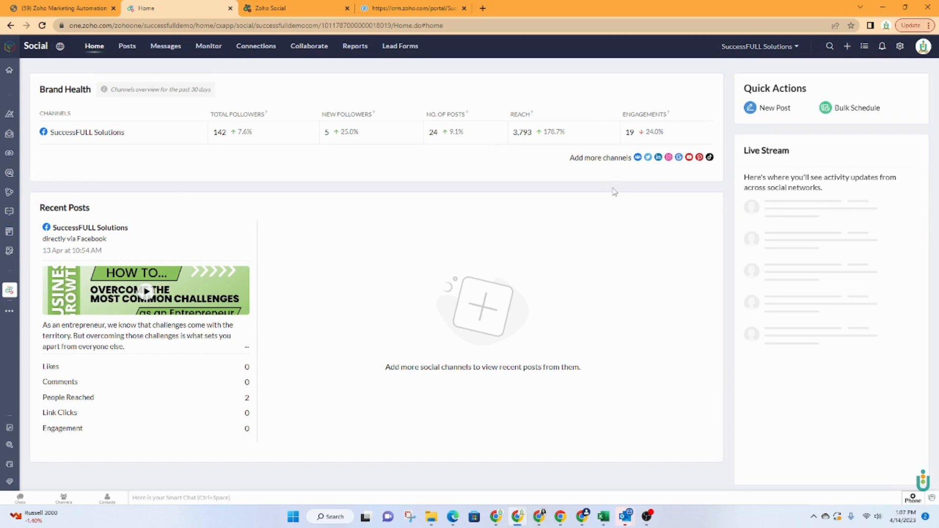
mouse_move(751, 146)
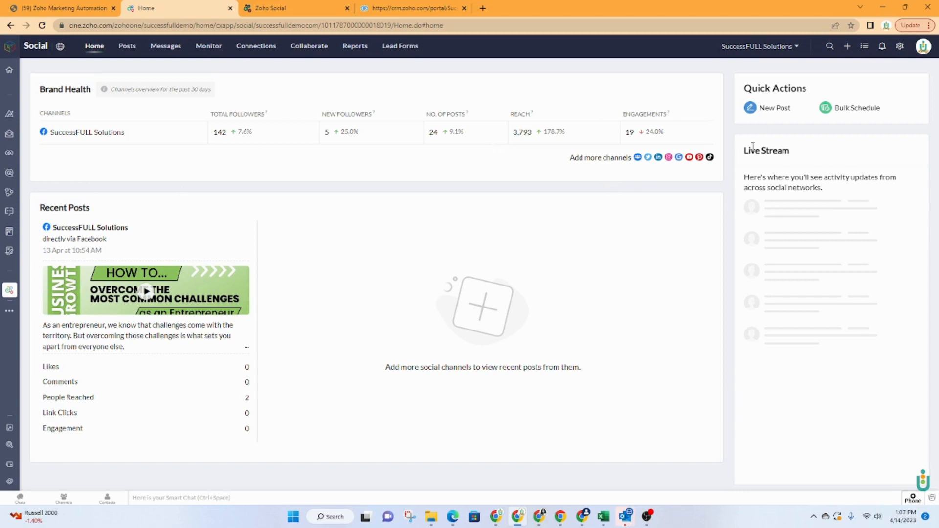
mouse_move(785, 167)
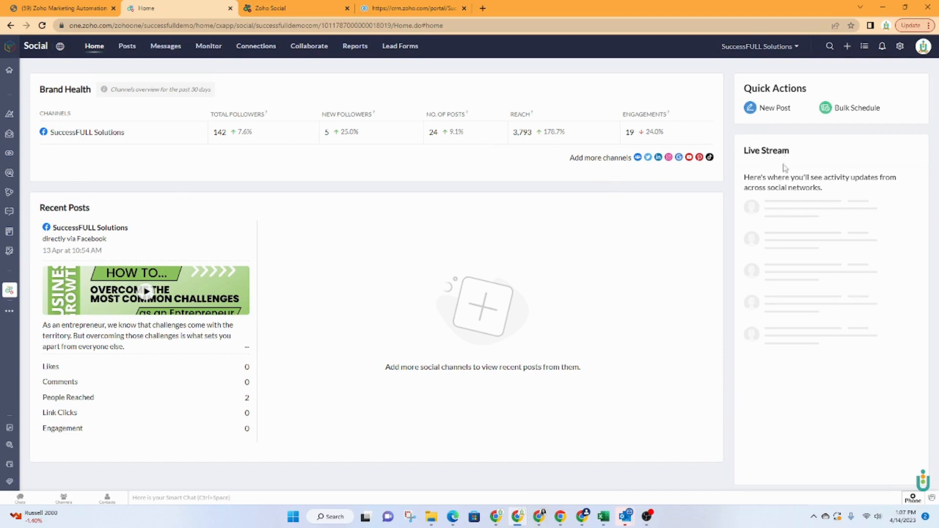
mouse_move(789, 363)
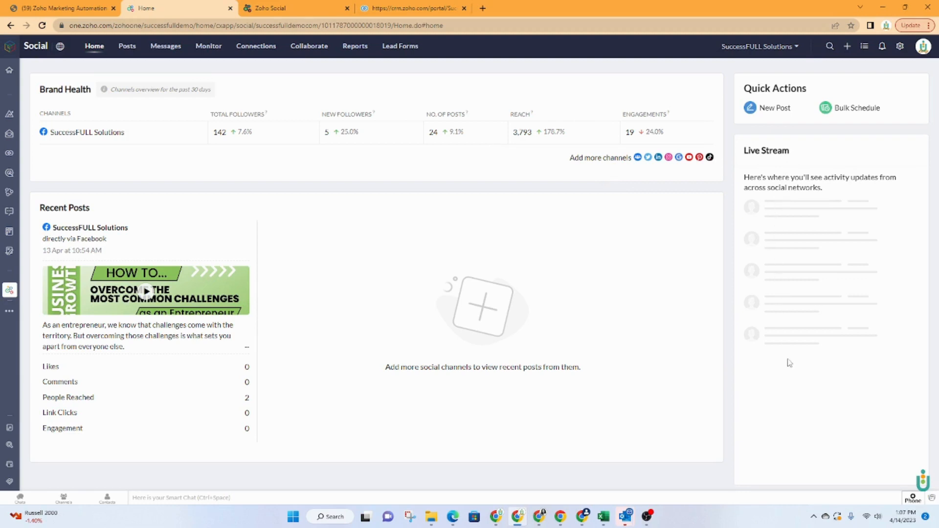
mouse_move(775, 225)
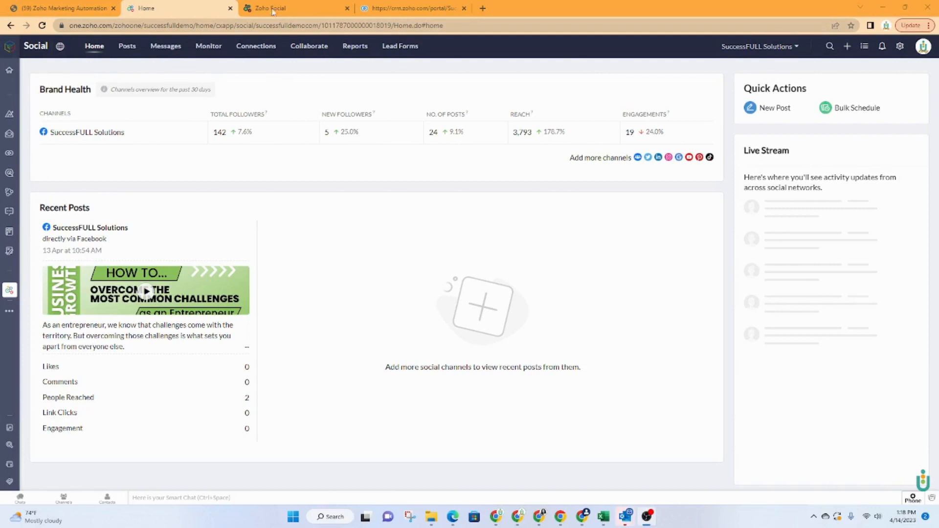
left_click(272, 8)
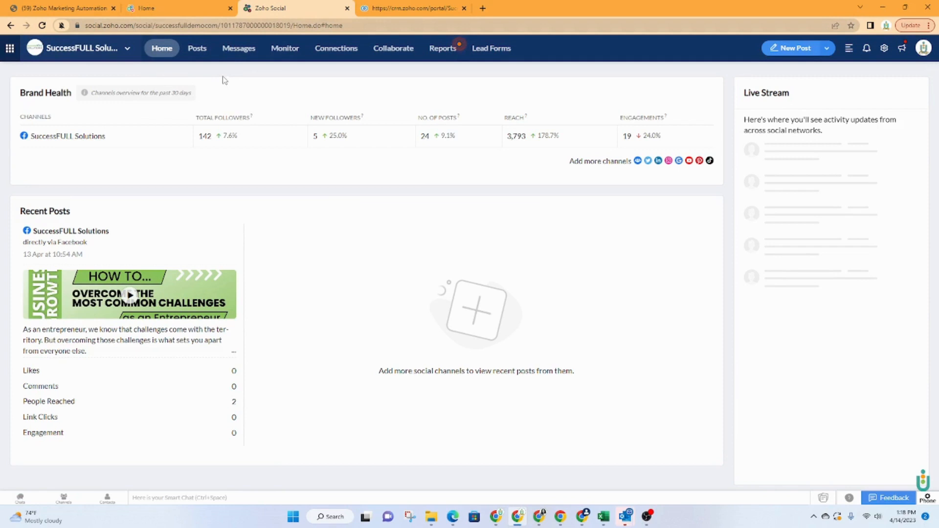
mouse_move(281, 103)
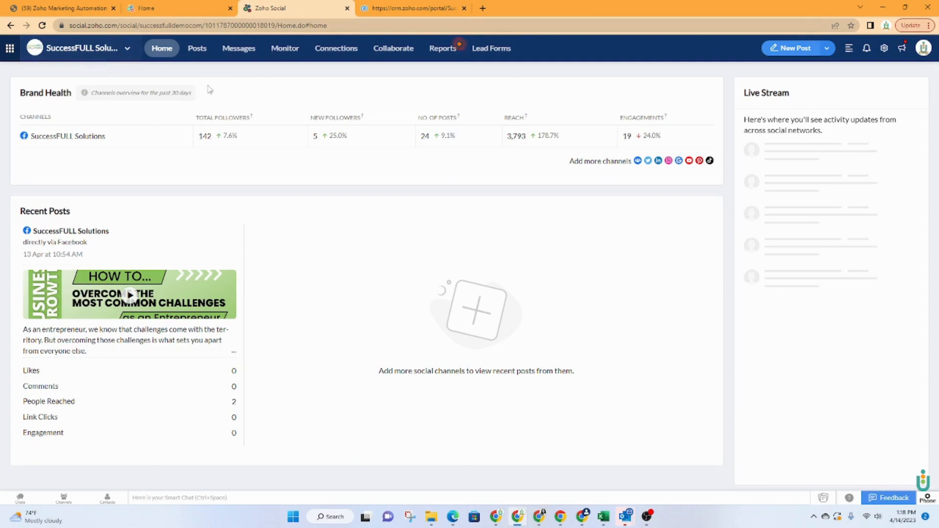
mouse_move(71, 70)
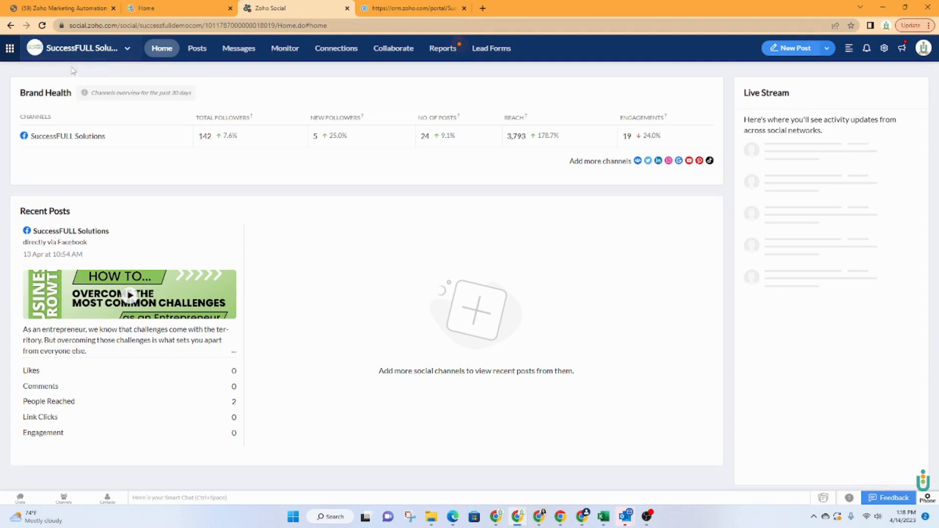
left_click(126, 49)
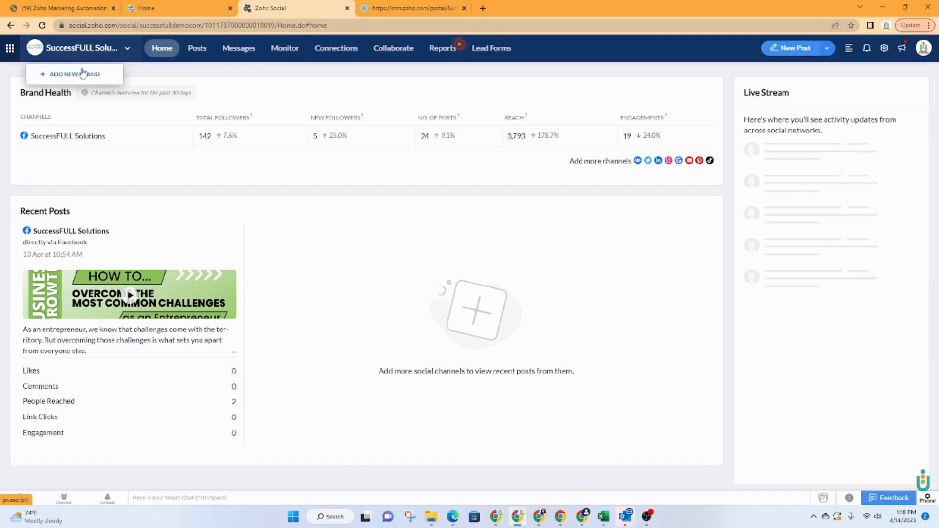
mouse_move(237, 82)
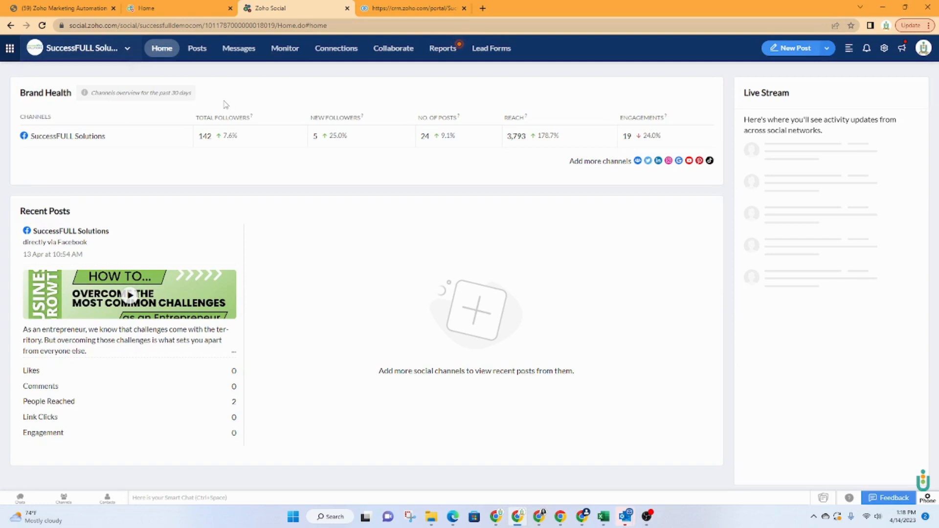
mouse_move(104, 57)
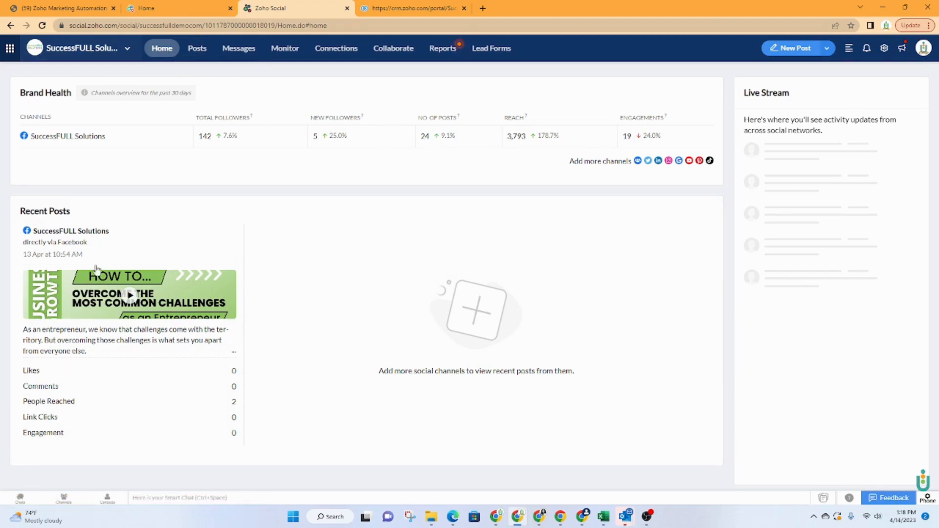
mouse_move(197, 49)
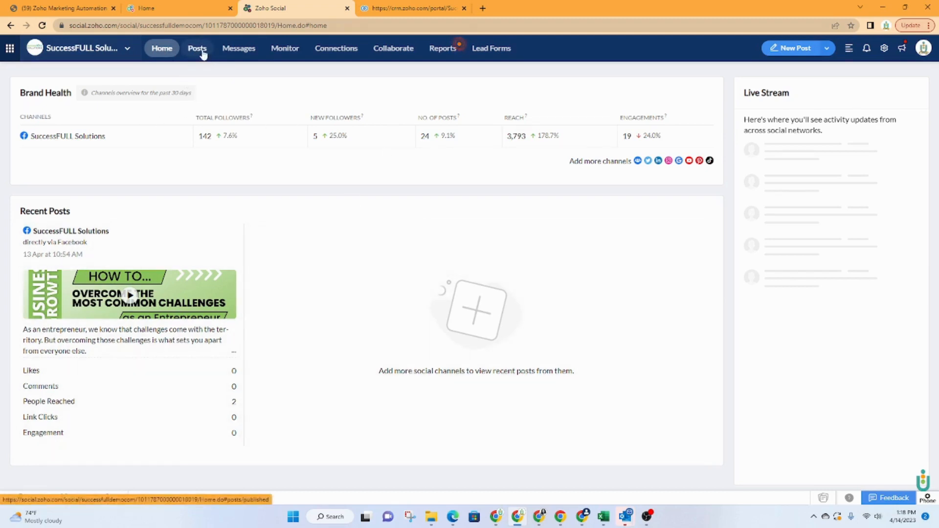
- View the Facebook Published Posts list, look through a post's details and return to the list
left_click(198, 48)
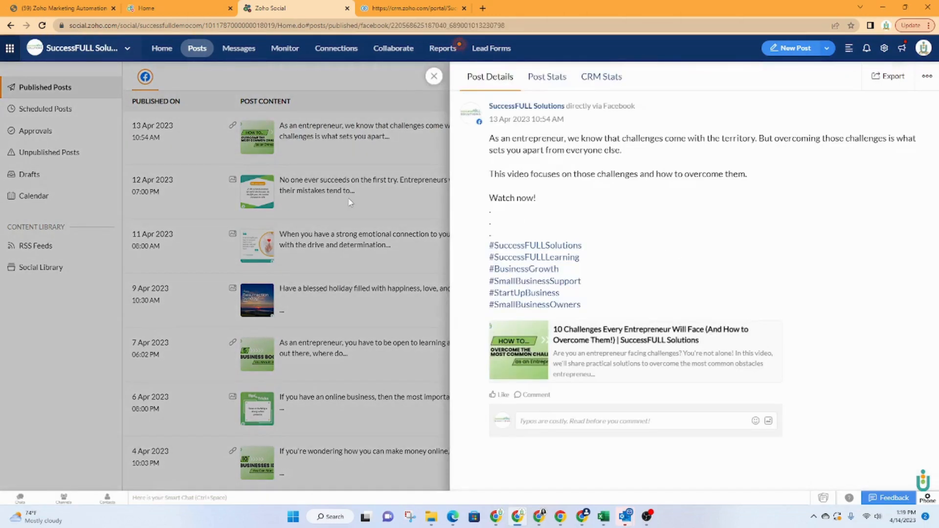
mouse_move(568, 221)
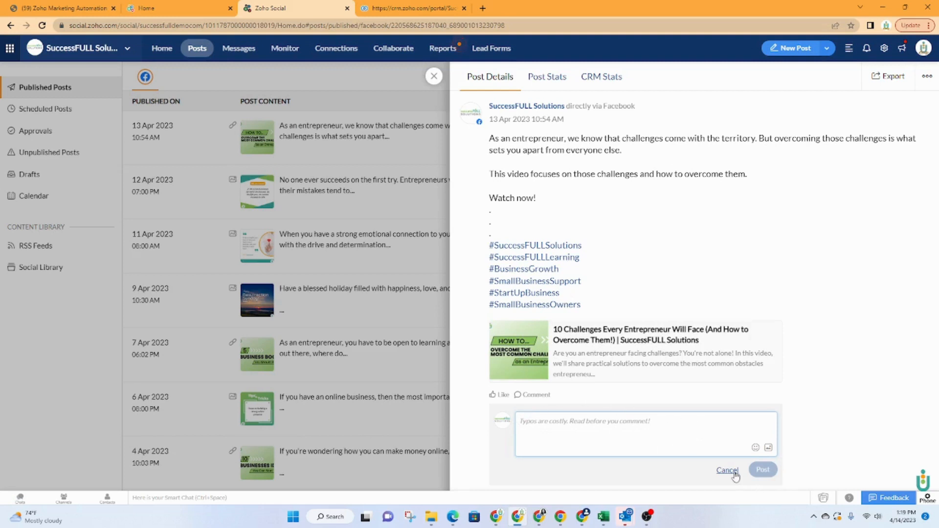
mouse_move(726, 473)
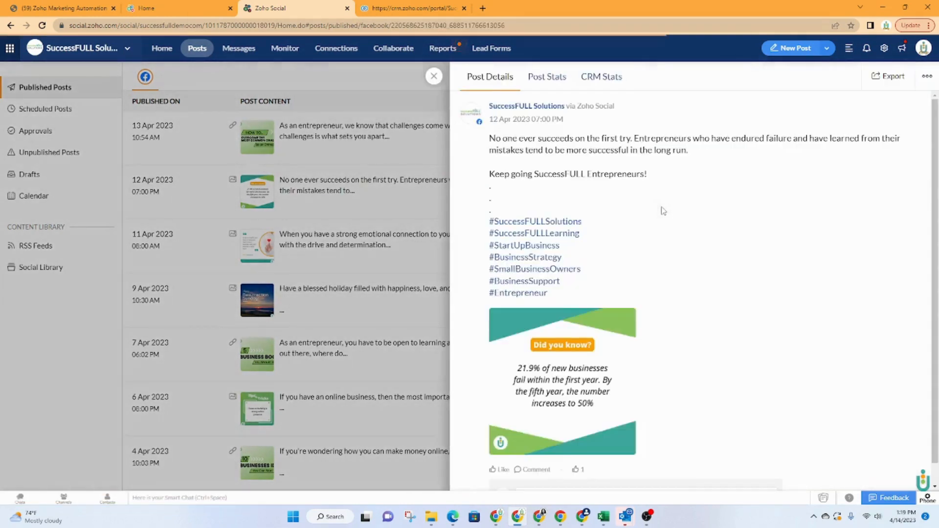
scroll("down", 3)
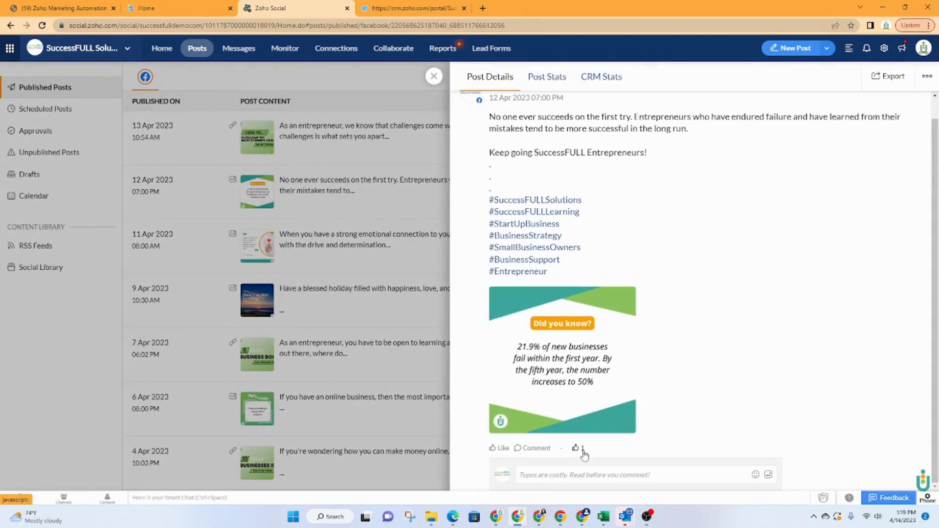
left_click(433, 76)
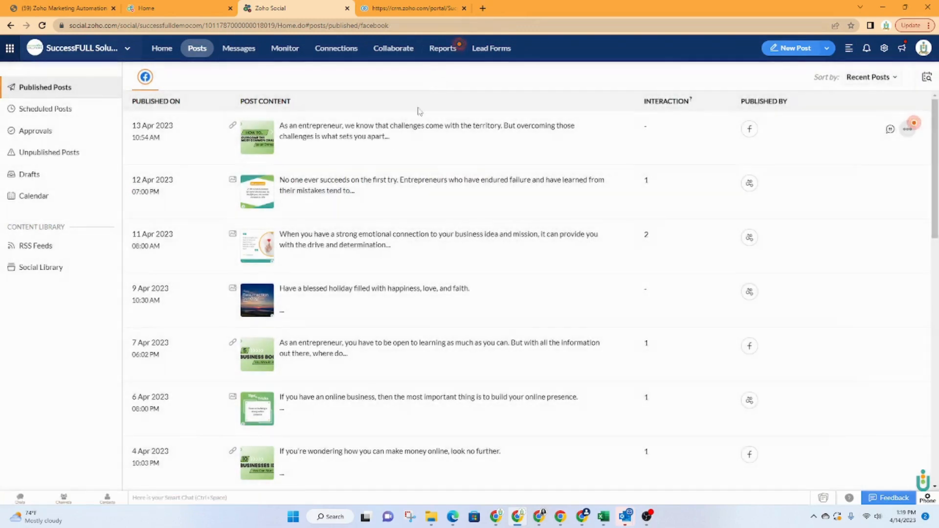
mouse_move(31, 89)
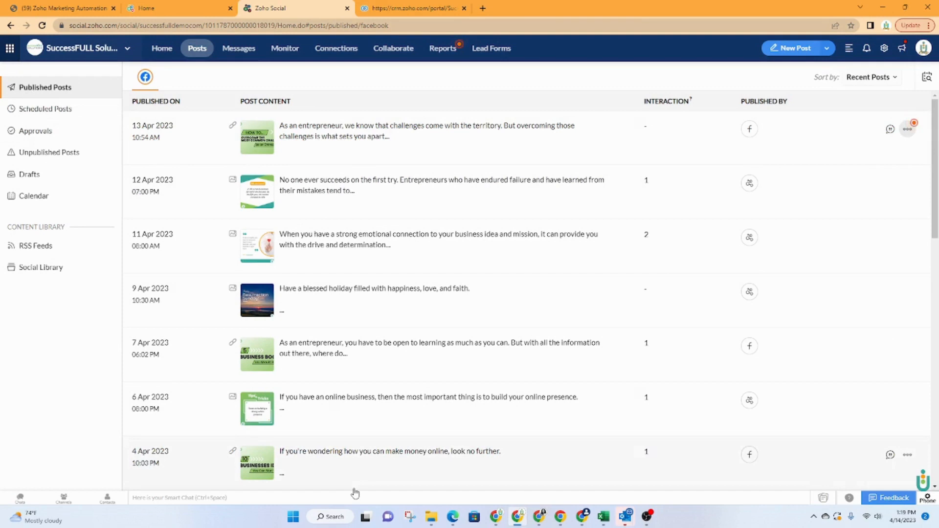
mouse_move(178, 80)
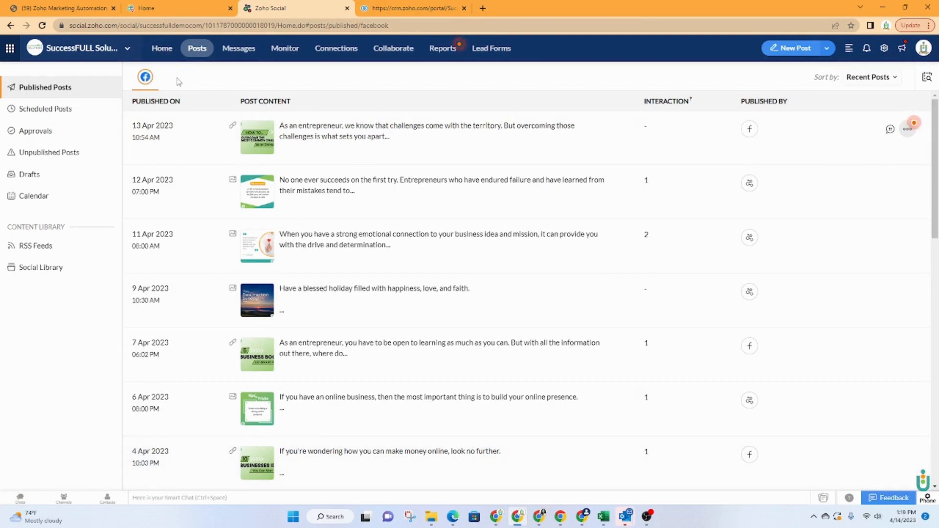
mouse_move(188, 71)
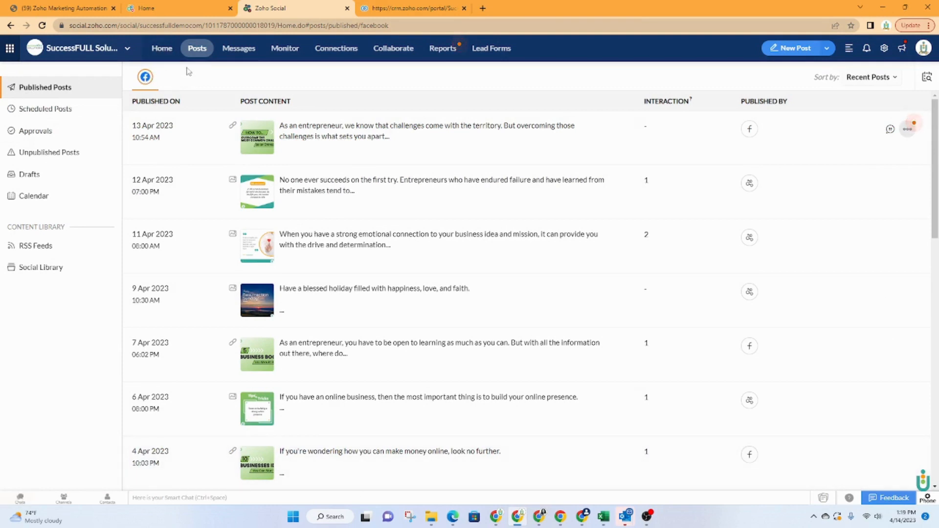
mouse_move(529, 90)
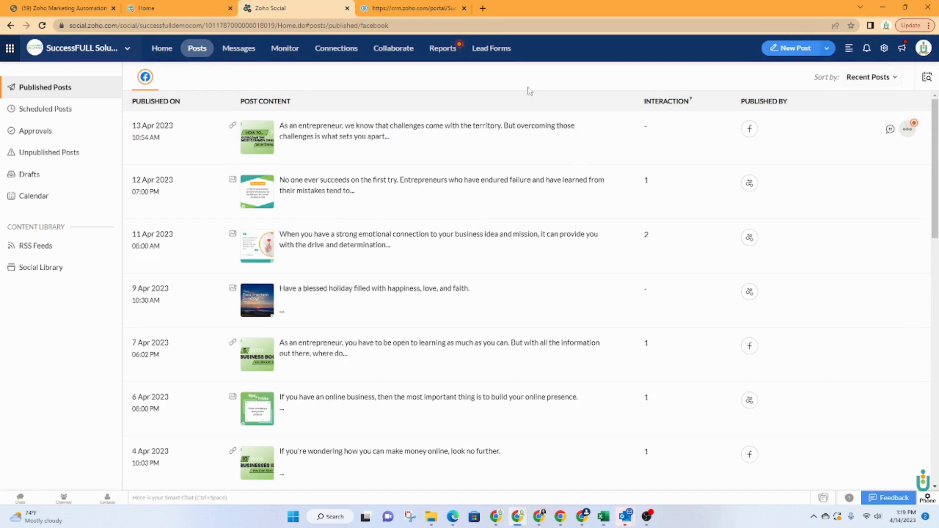
mouse_move(53, 110)
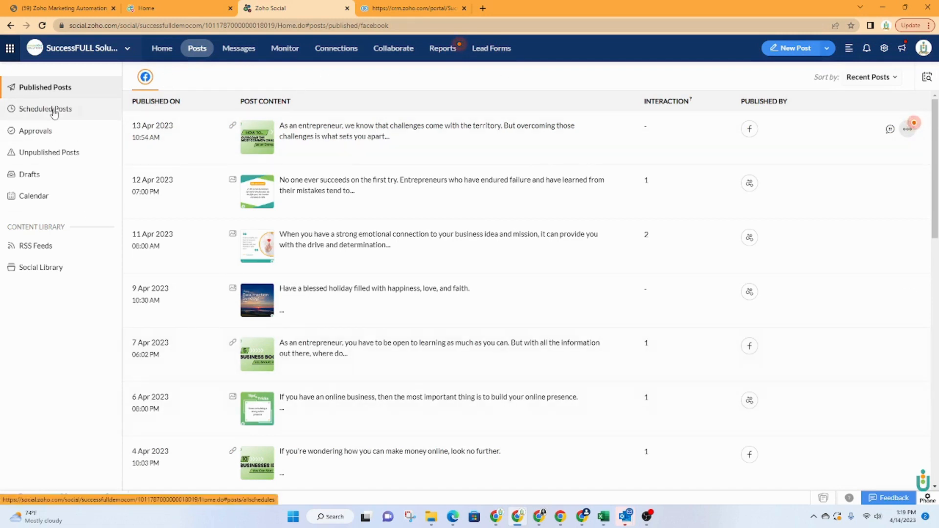
left_click(44, 108)
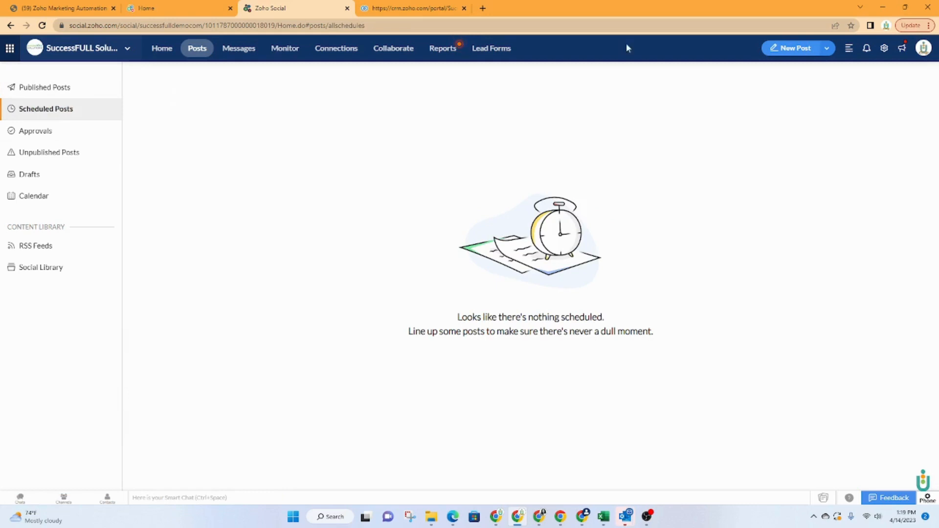
mouse_move(54, 144)
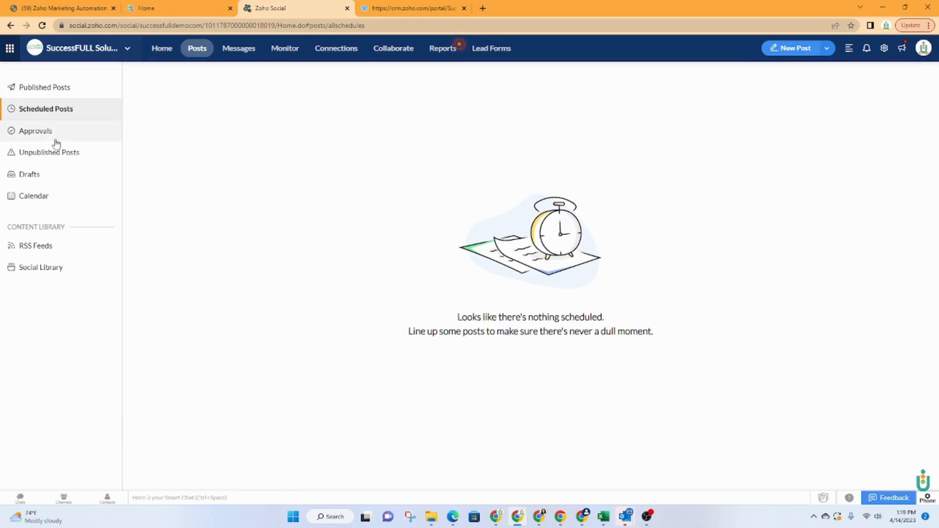
left_click(33, 131)
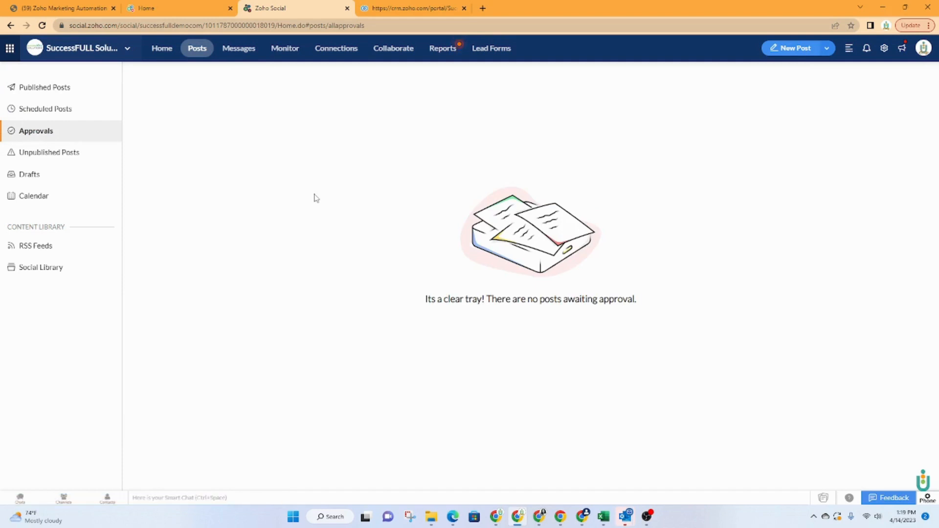
left_click(49, 152)
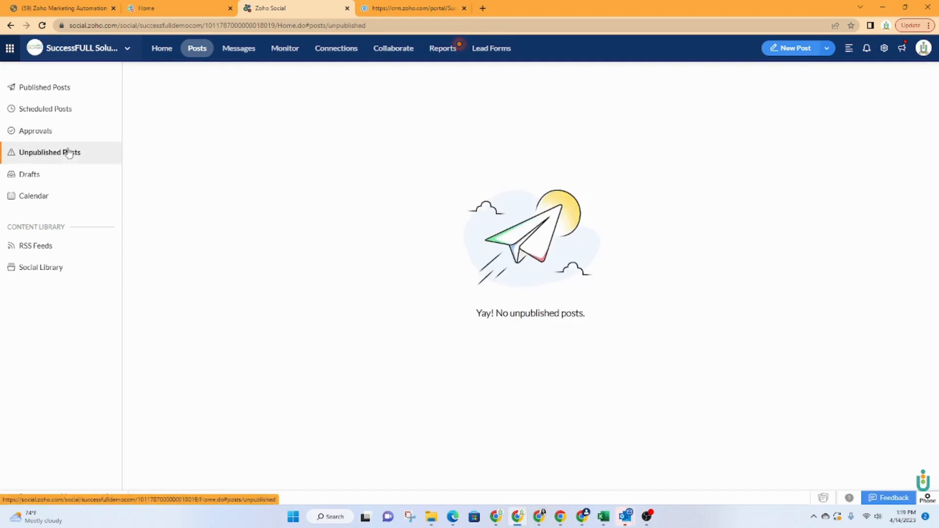
mouse_move(71, 161)
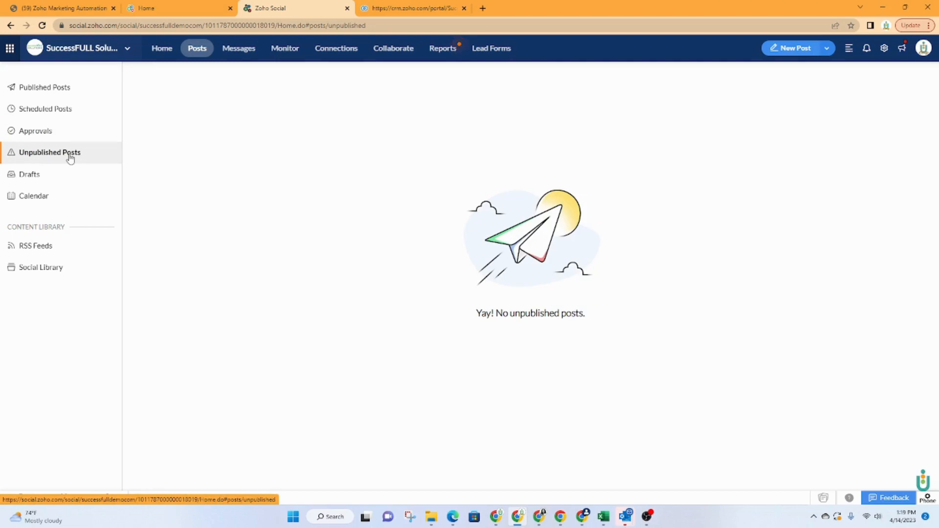
left_click(30, 175)
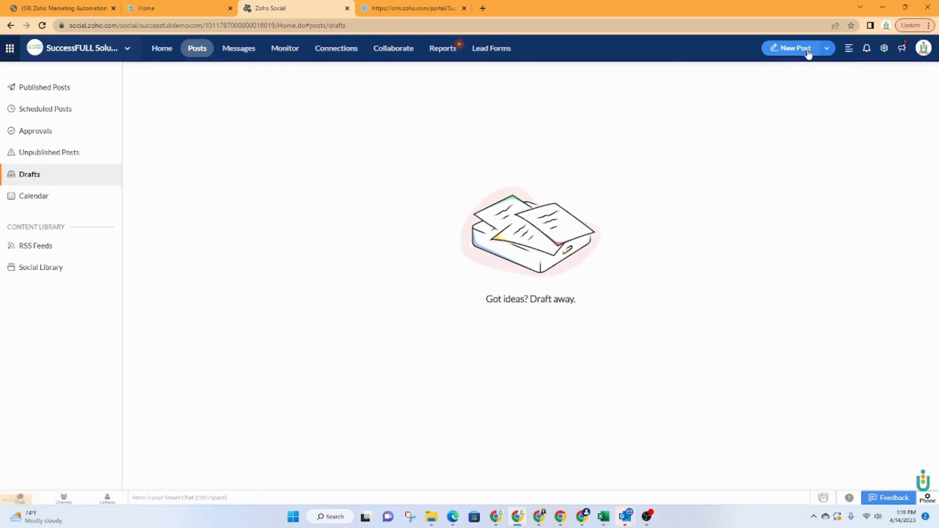
left_click(829, 48)
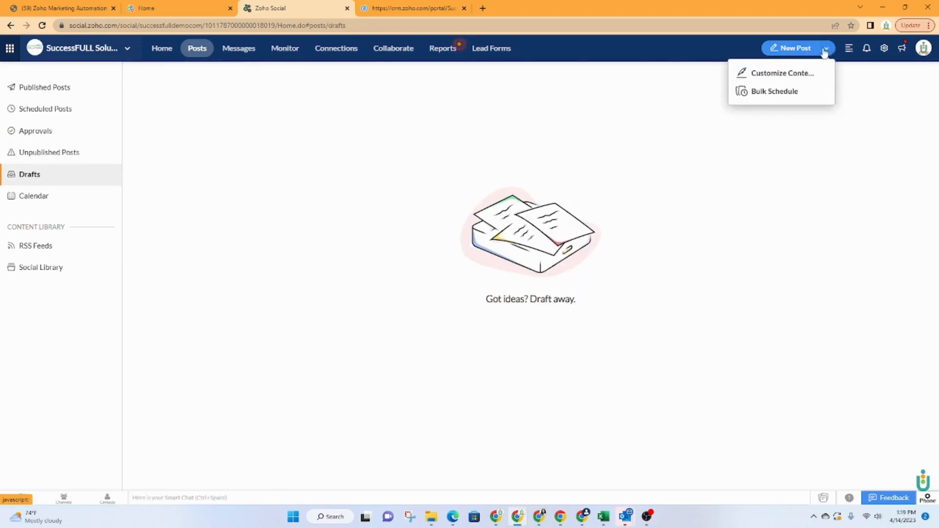
left_click(47, 87)
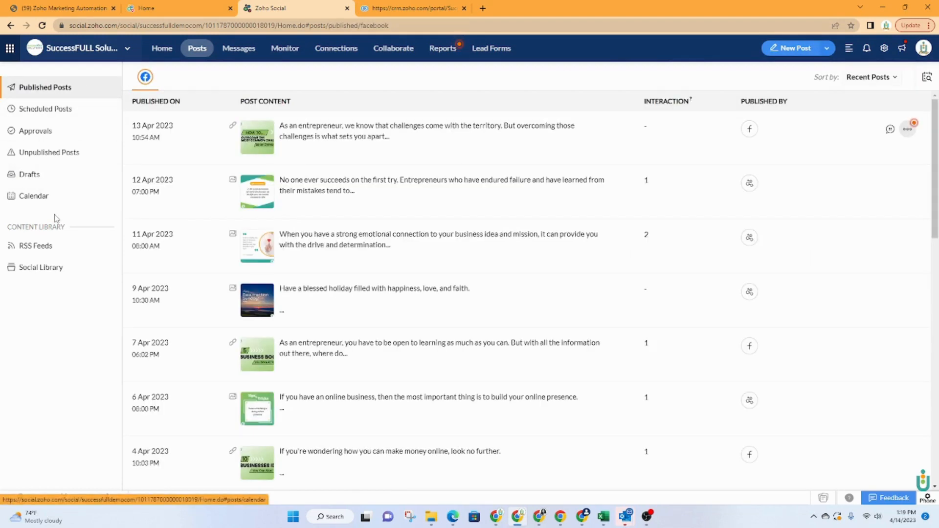
- Switch to the posts Calendar showing April 2023 in month layout
left_click(33, 196)
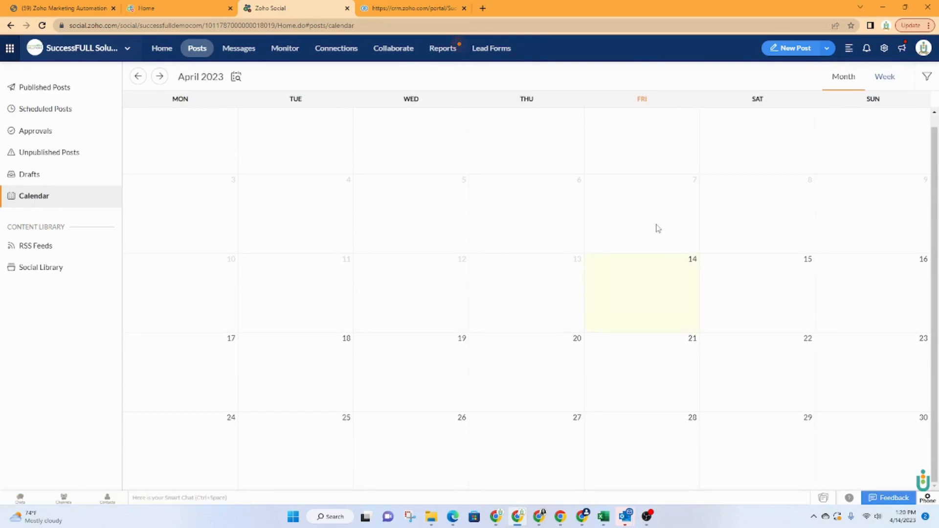
mouse_move(629, 298)
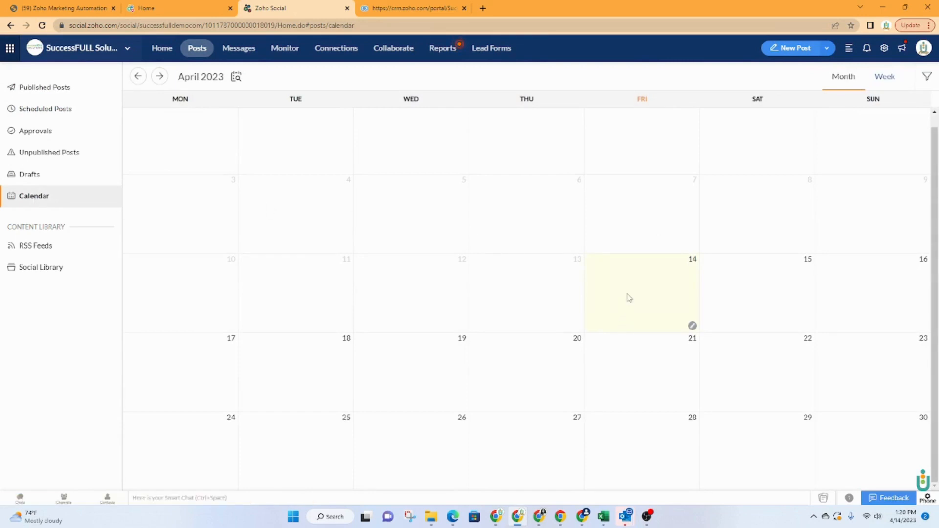
mouse_move(673, 278)
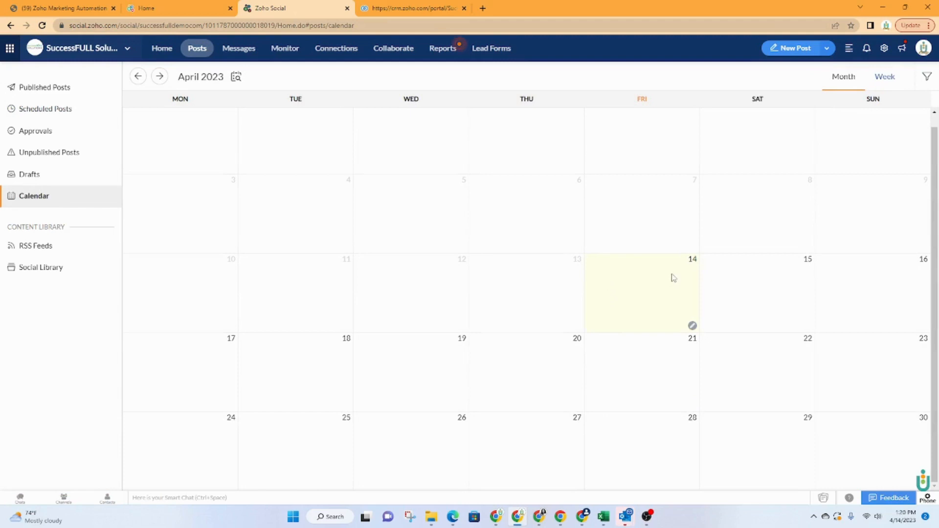
mouse_move(692, 326)
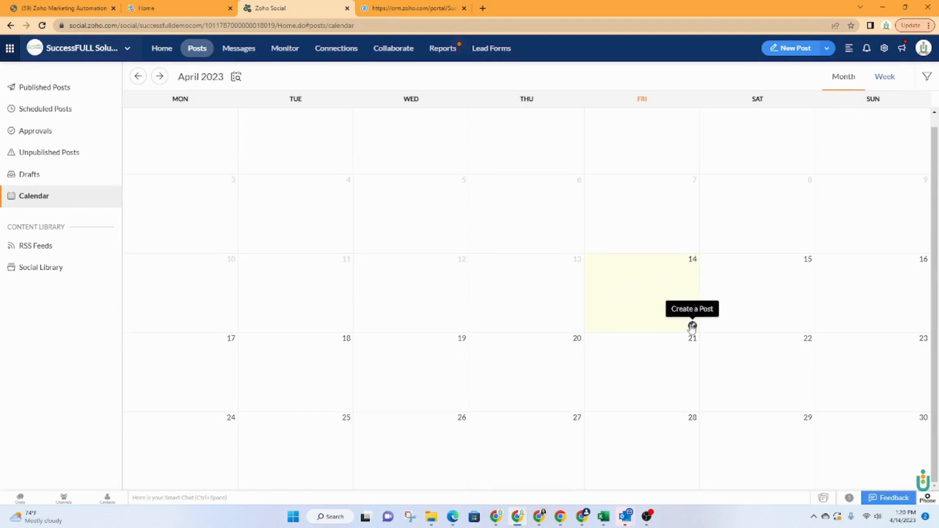
- Start a new Facebook post from the calendar, scheduled for 14/04/2023 at 01:35 PM
left_click(692, 327)
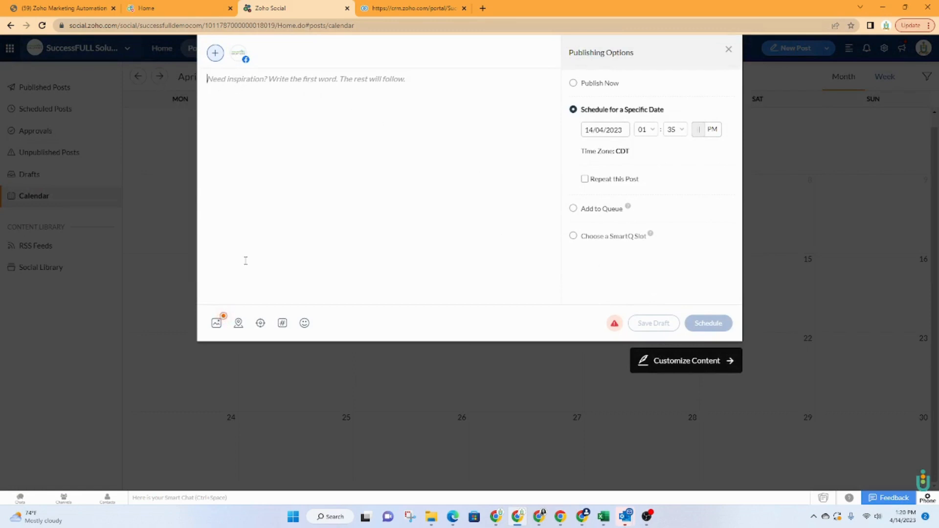
mouse_move(216, 323)
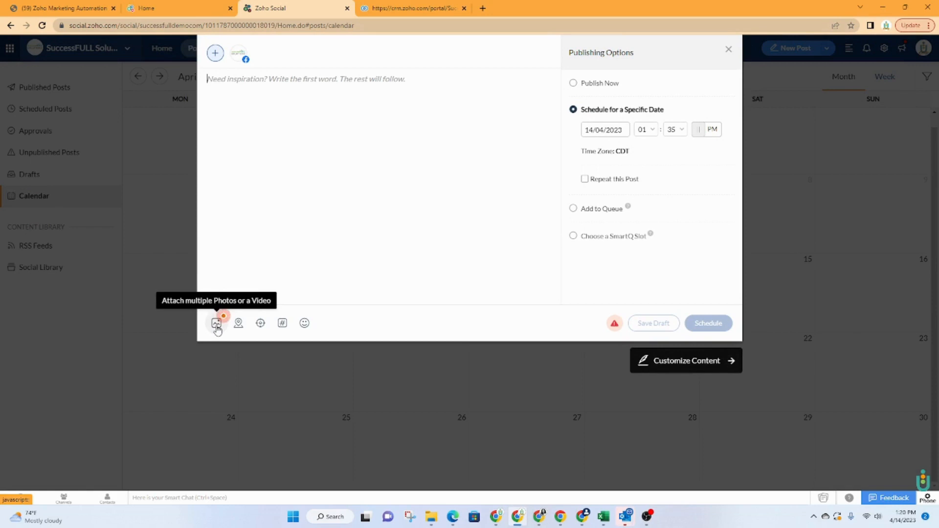
mouse_move(261, 322)
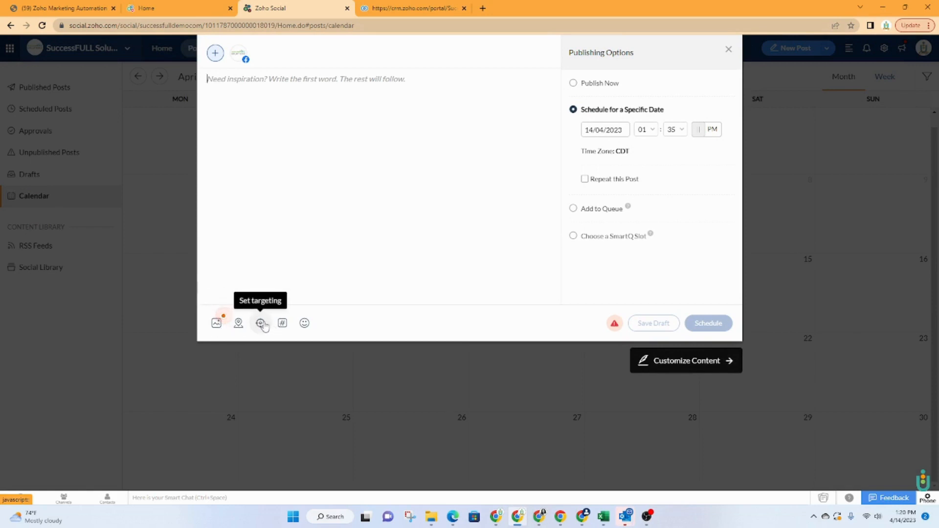
mouse_move(282, 329)
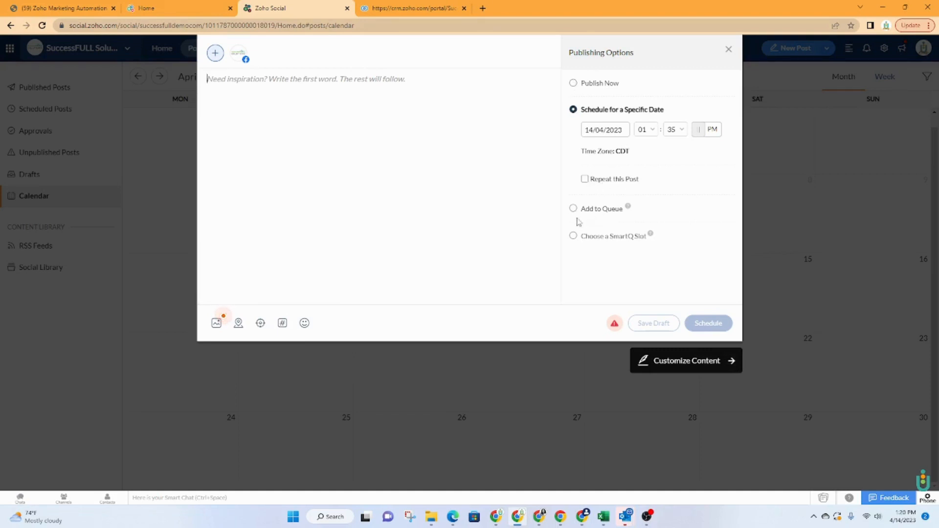
mouse_move(628, 207)
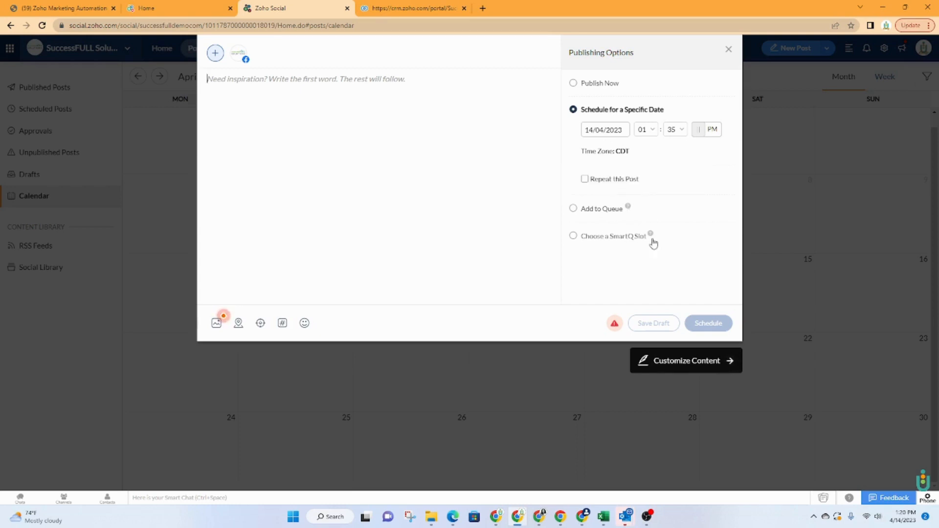
mouse_move(649, 234)
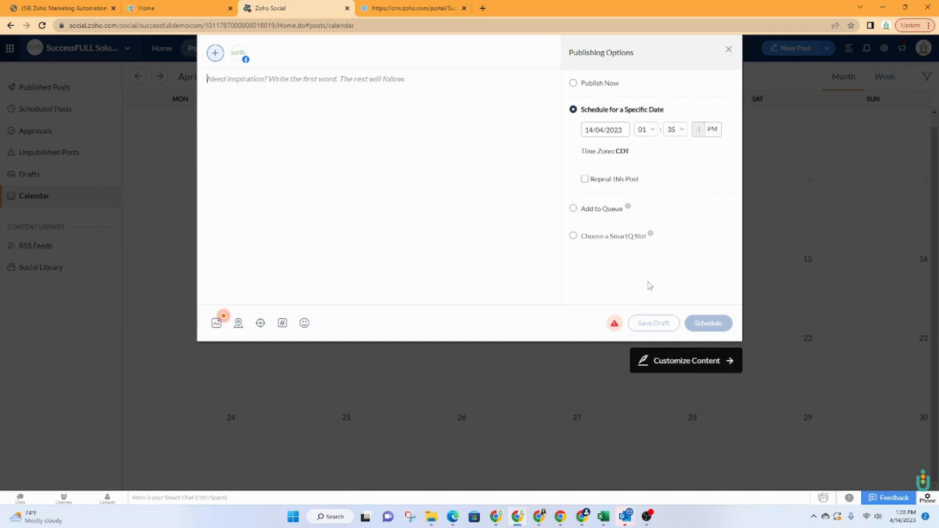
mouse_move(595, 247)
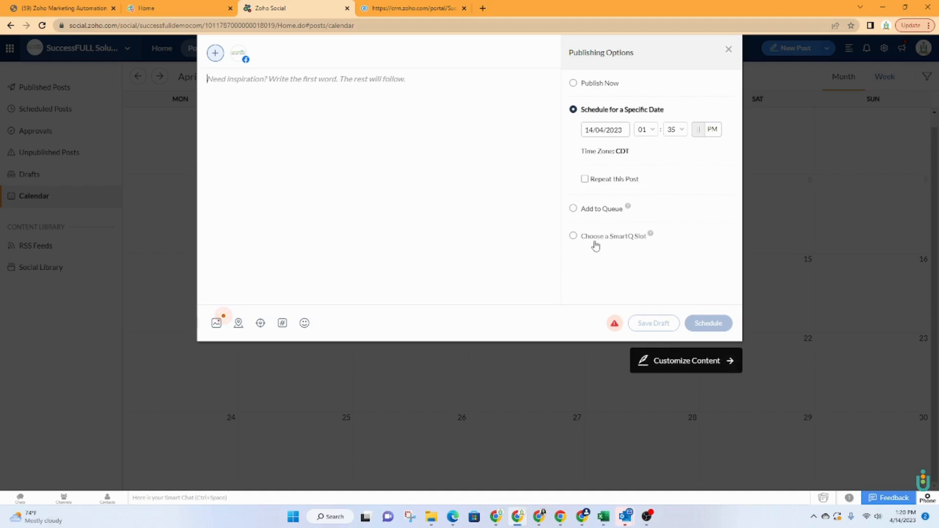
mouse_move(591, 212)
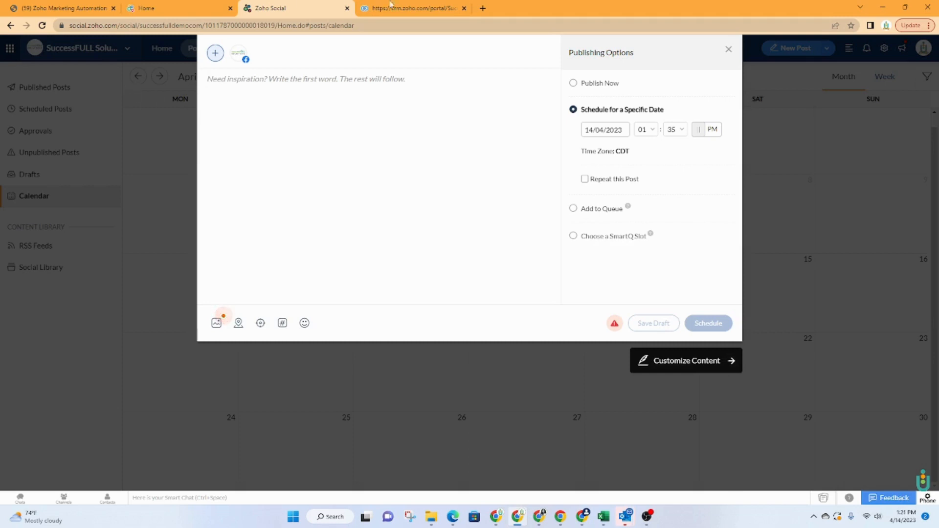
- Close the empty post composer without saving, back to the April 2023 calendar
left_click(727, 49)
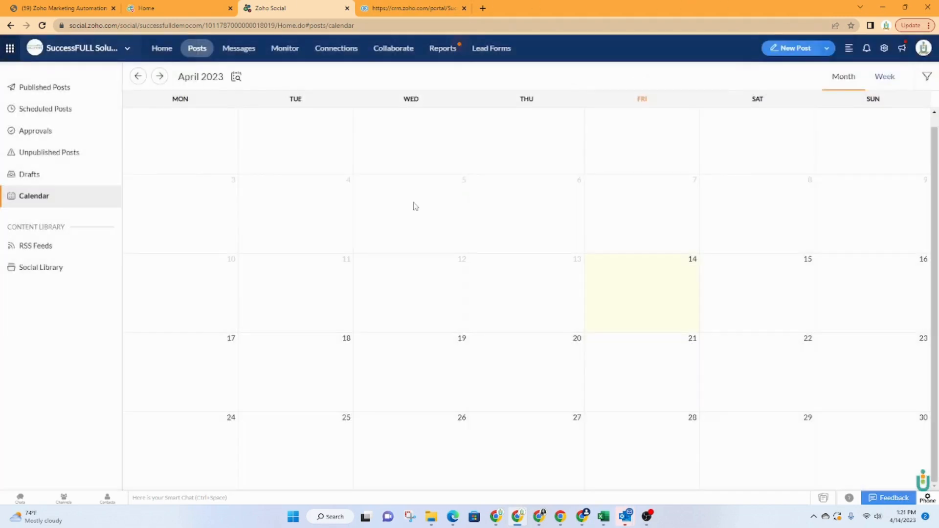
mouse_move(554, 356)
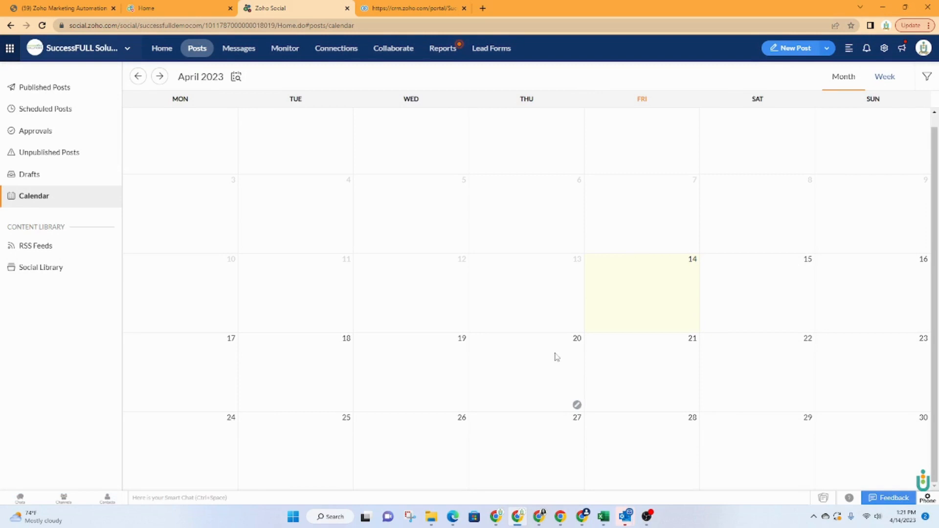
mouse_move(45, 112)
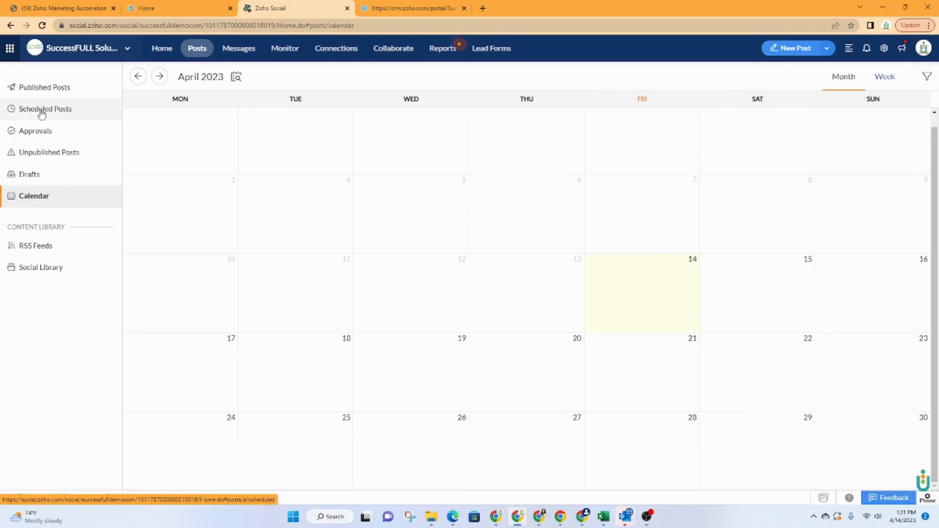
mouse_move(57, 253)
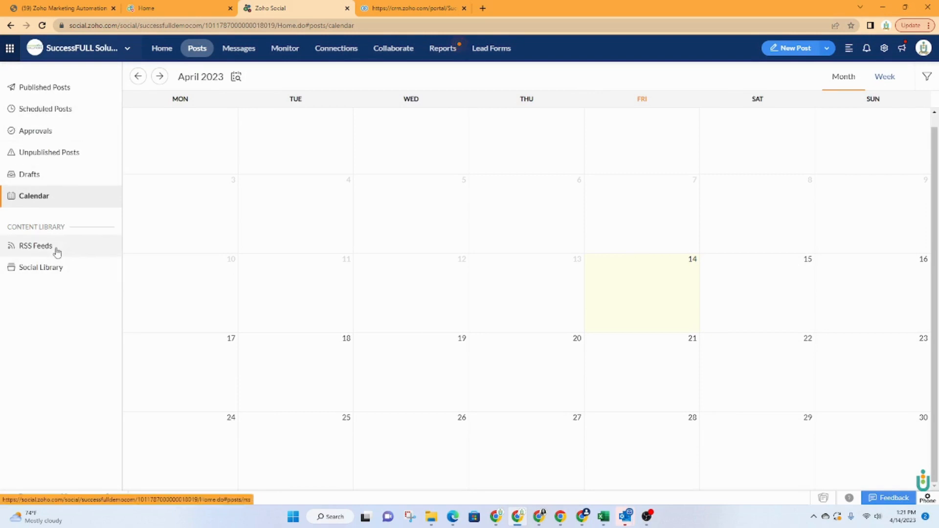
- View the empty Social Library and its Upload Media sources without uploading anything
left_click(41, 267)
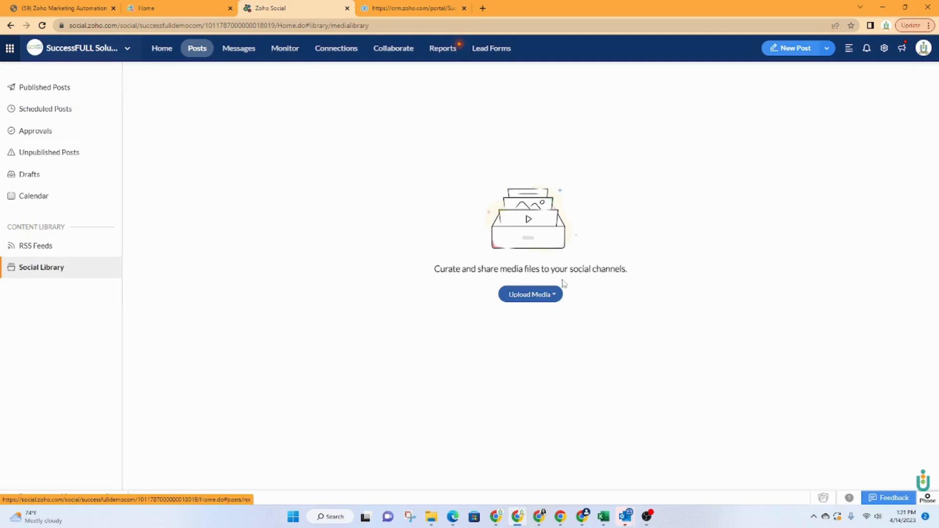
left_click(530, 293)
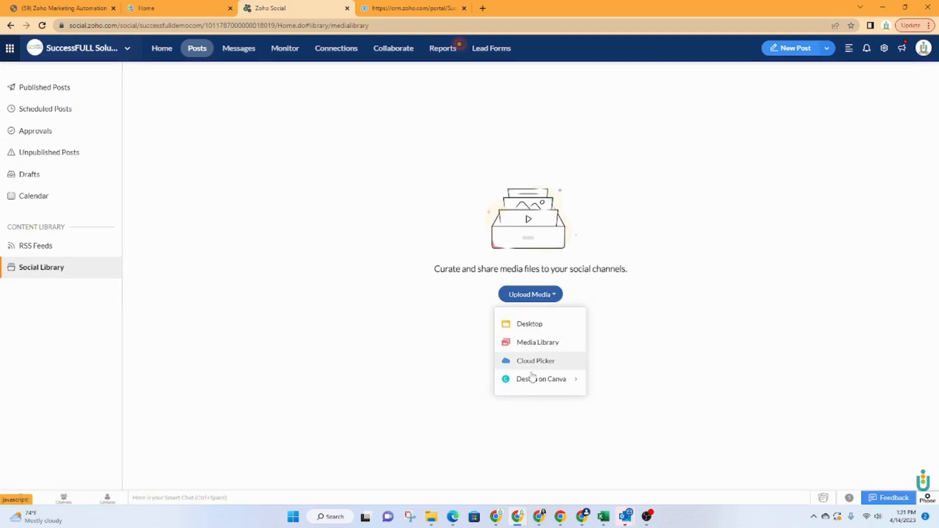
mouse_move(536, 381)
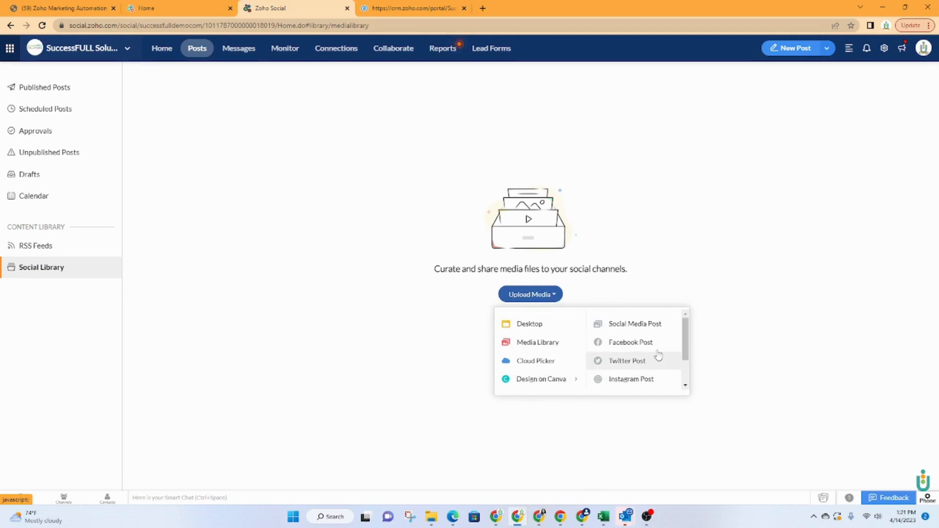
left_click(261, 253)
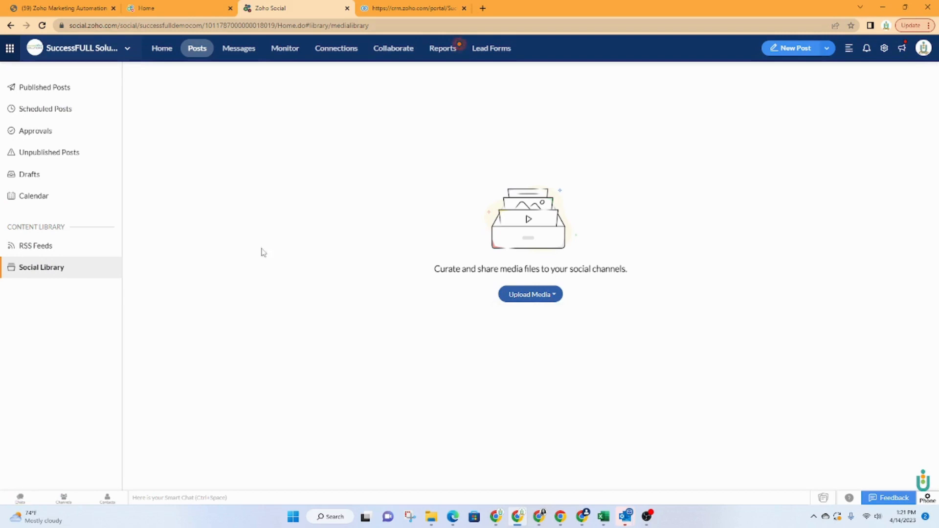
left_click(238, 48)
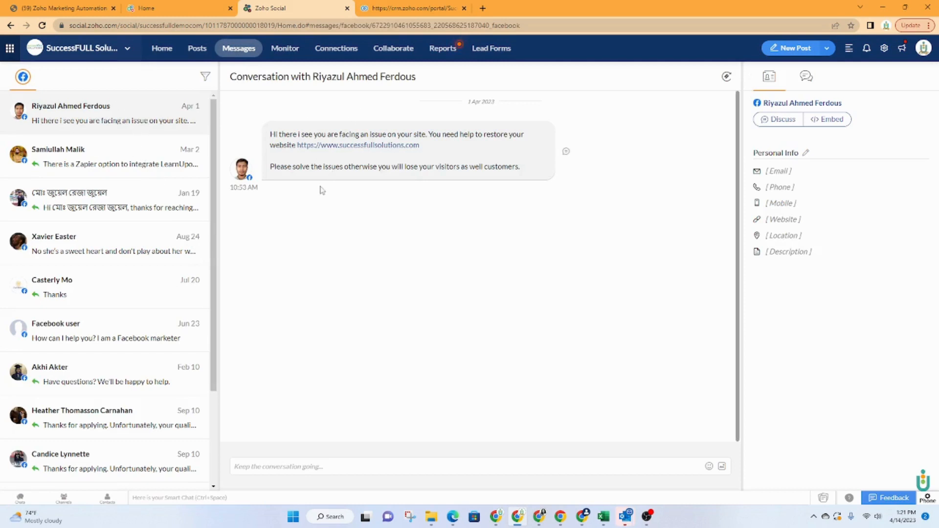
mouse_move(95, 230)
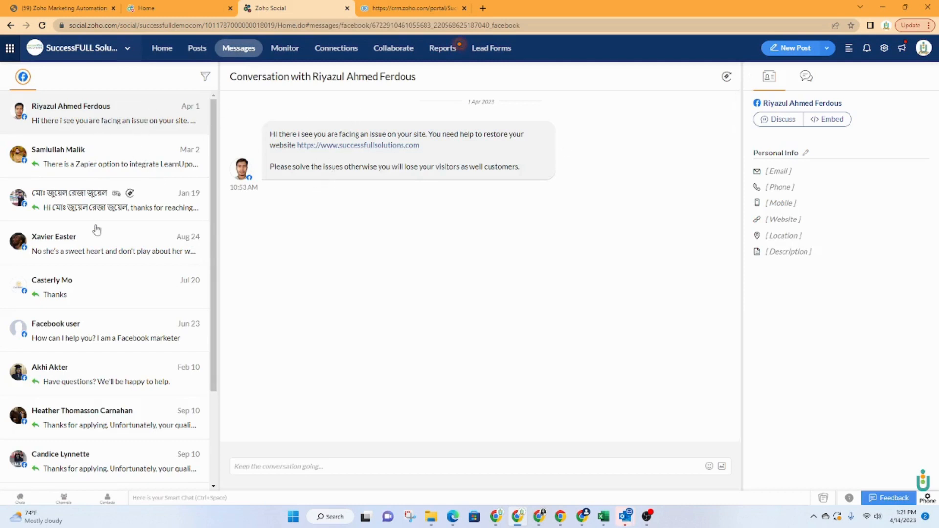
mouse_move(333, 207)
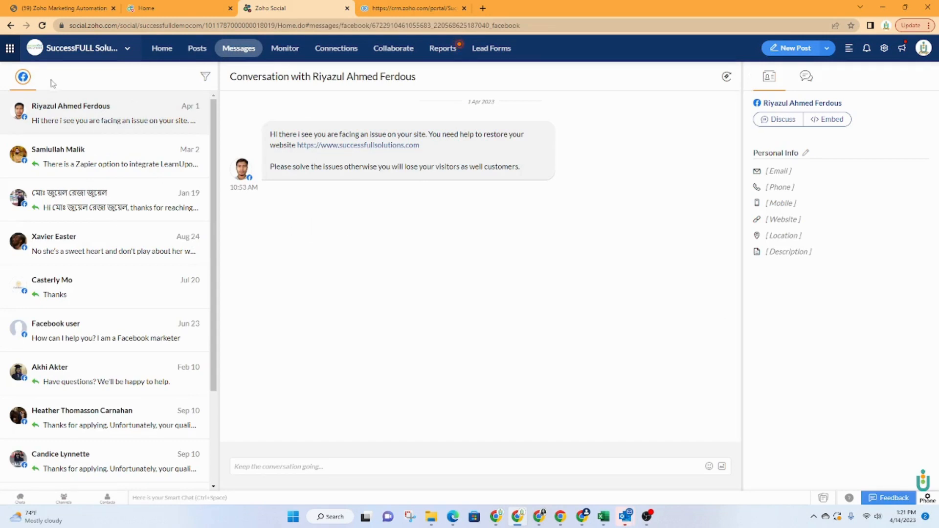
- Switch to the Monitor section with its empty Leads/Contacts panel
left_click(285, 48)
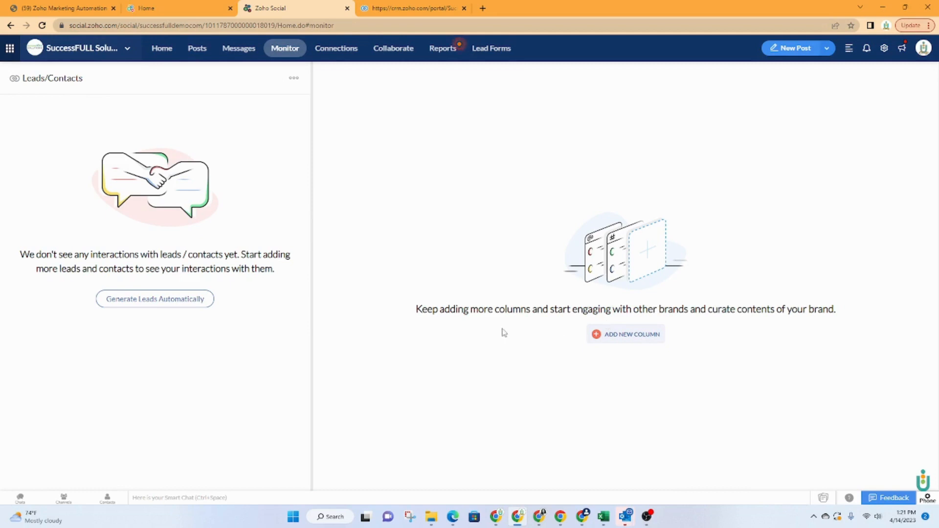
mouse_move(613, 344)
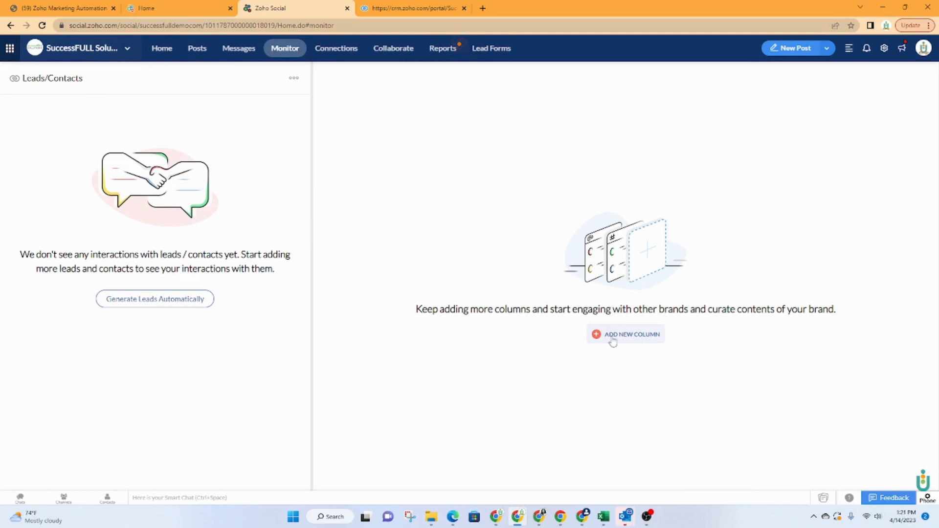
mouse_move(739, 319)
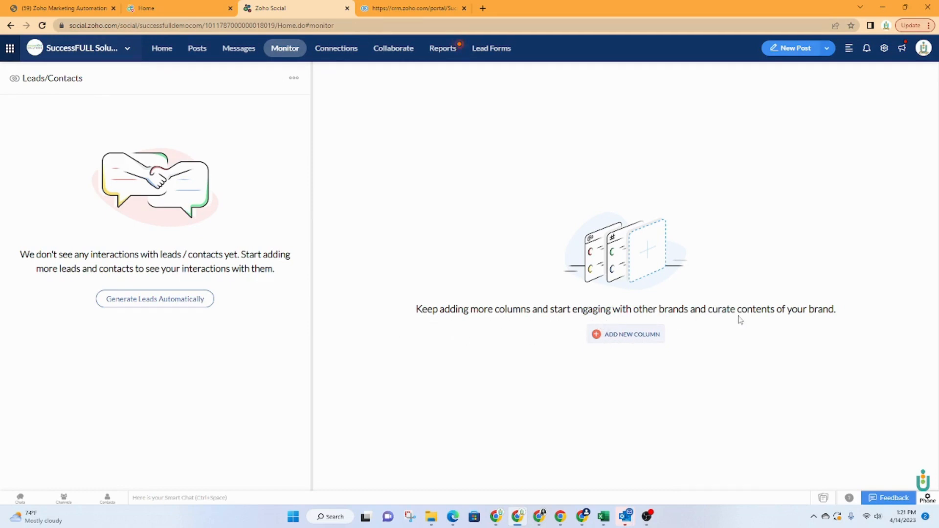
mouse_move(708, 342)
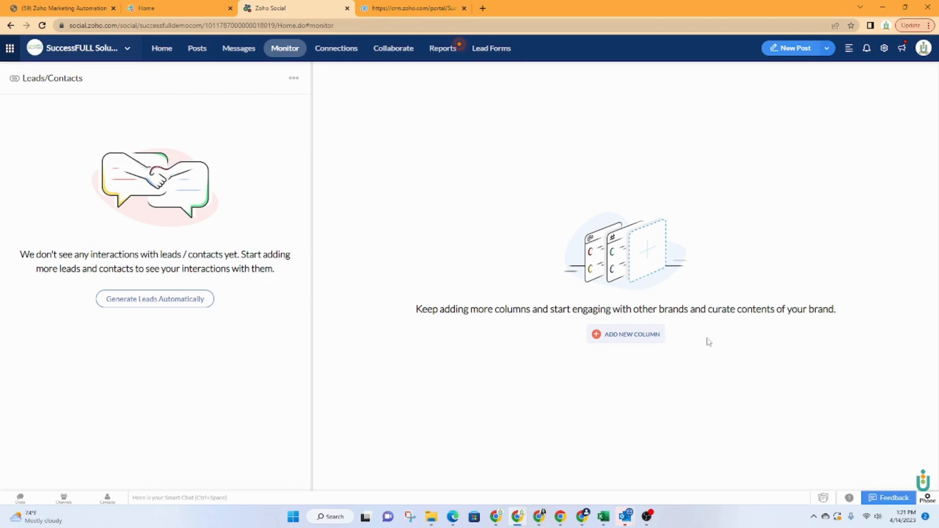
mouse_move(331, 55)
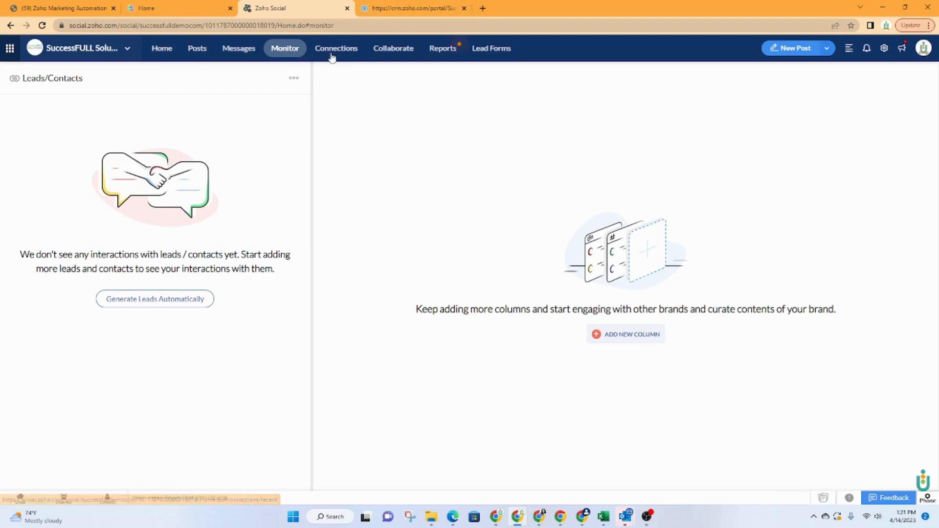
- In Connections, view the second Recently Engaged Facebook connection's interaction history
left_click(336, 48)
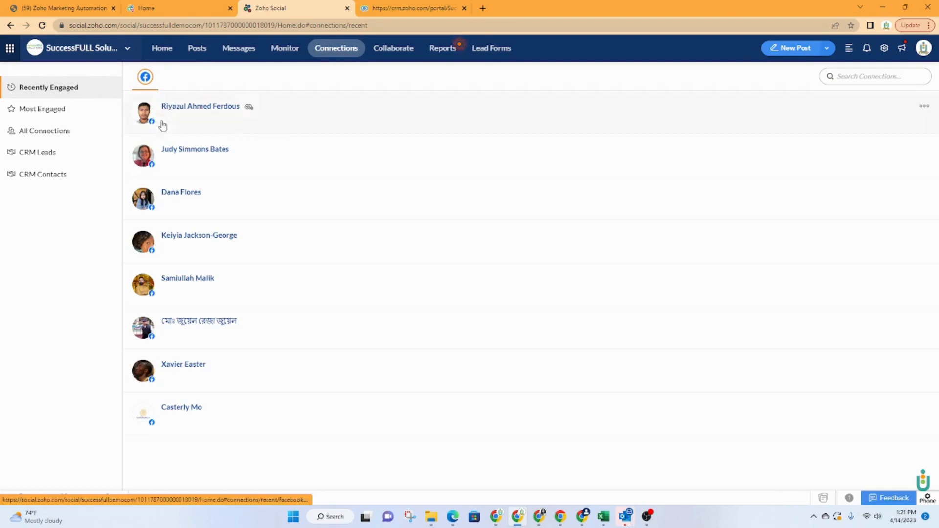
mouse_move(208, 162)
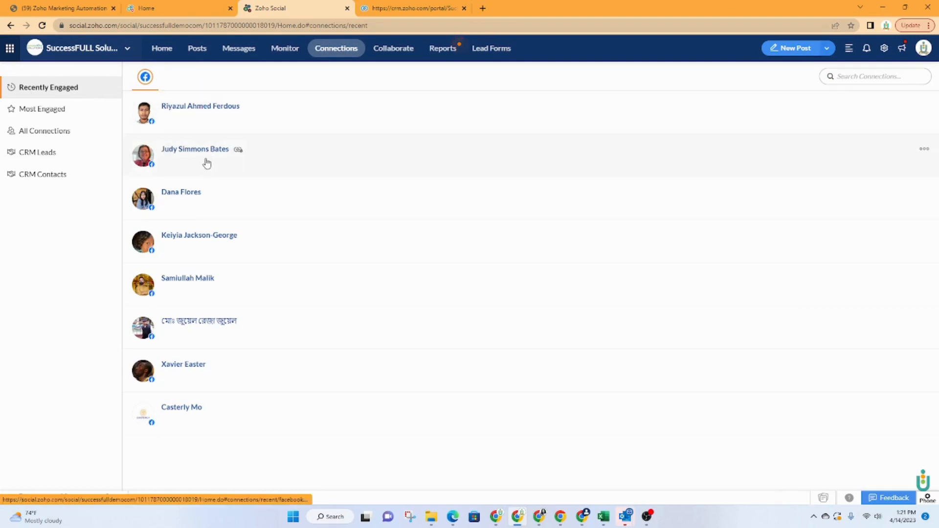
left_click(194, 149)
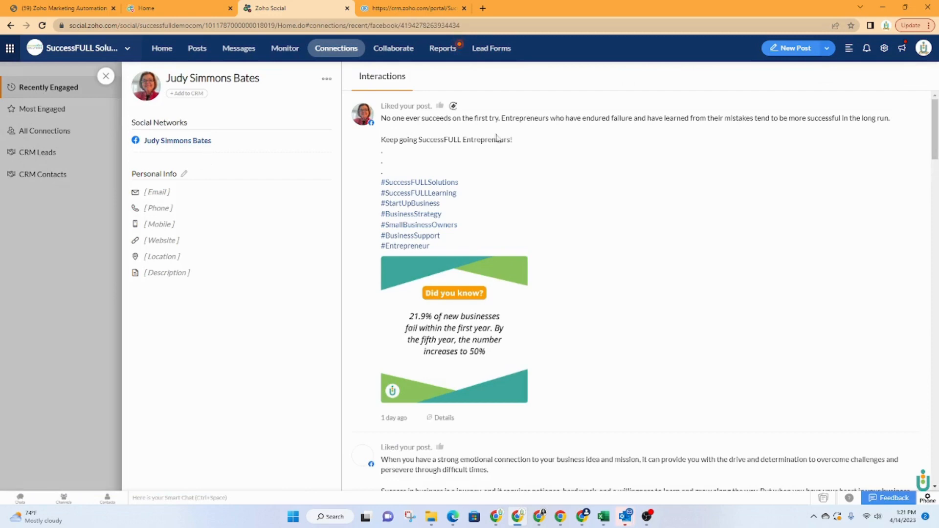
scroll("down", 3)
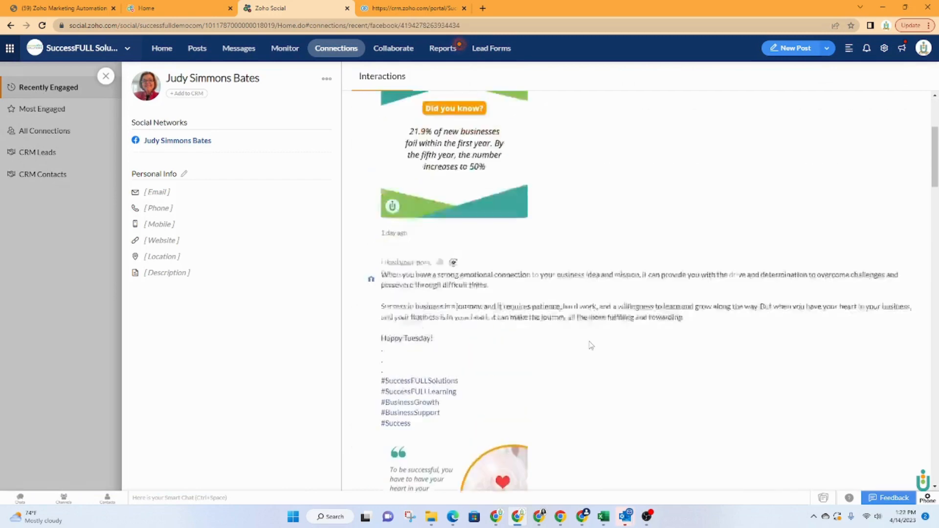
scroll("down", 3)
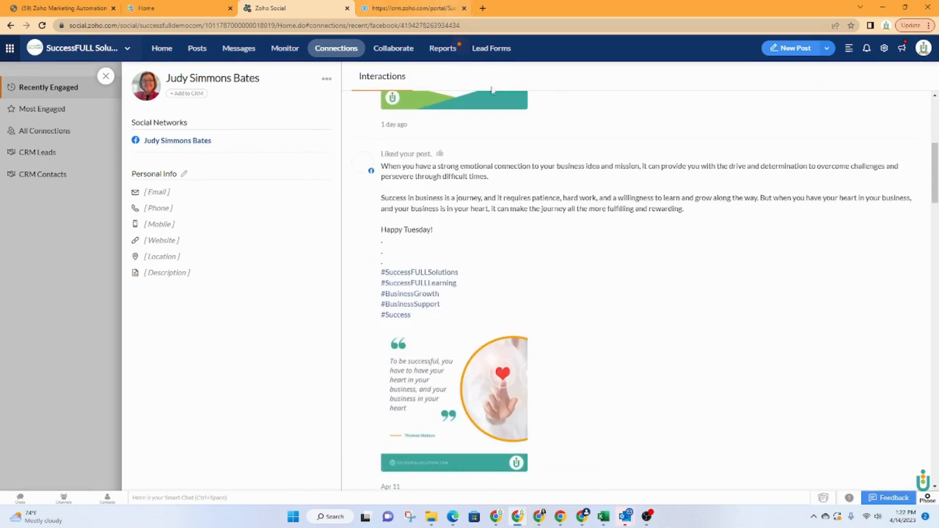
scroll("down", 3)
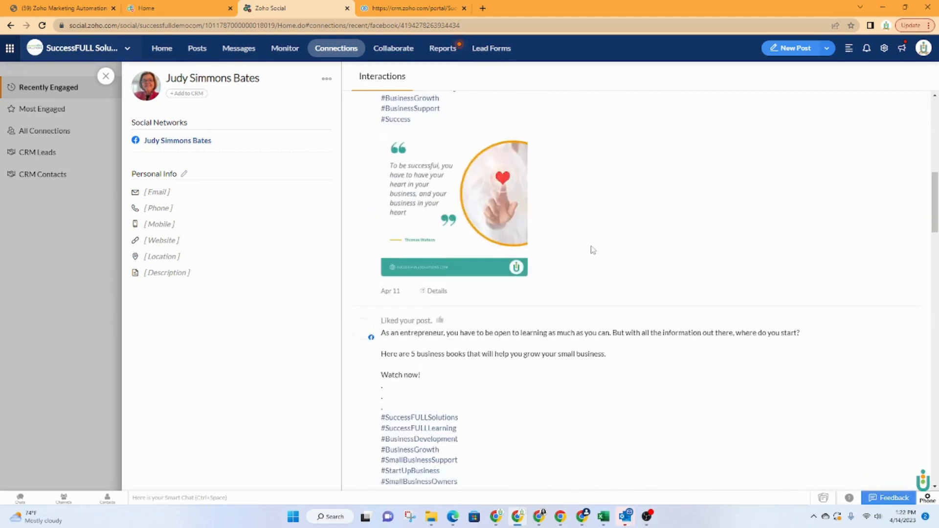
scroll("down", 3)
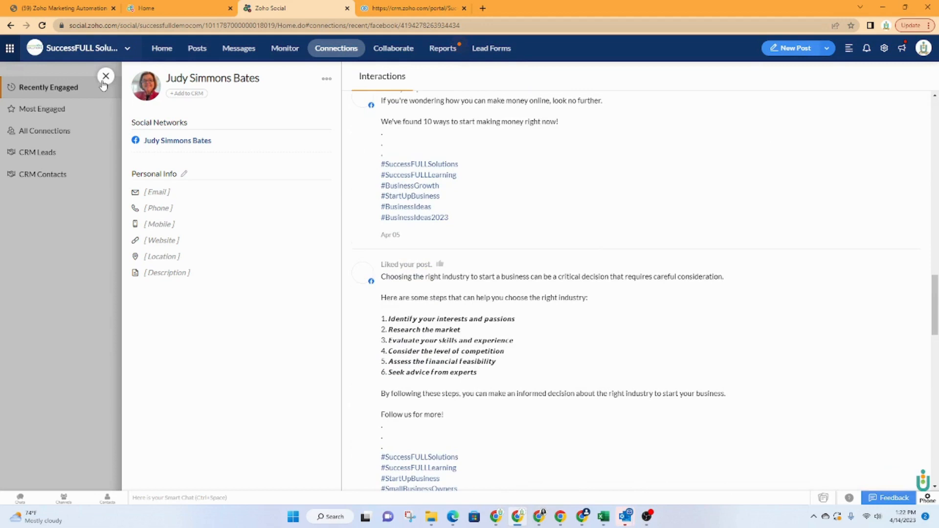
left_click(106, 77)
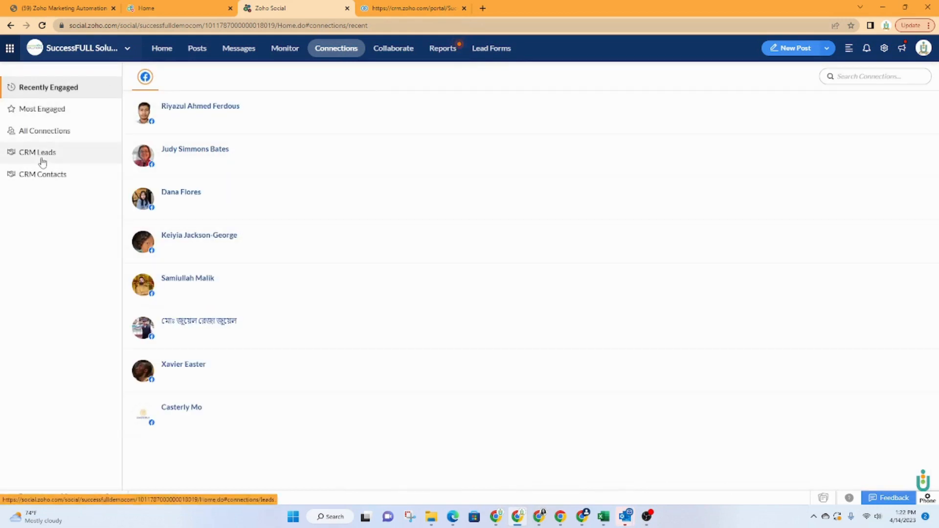
- Check the empty CRM Leads and CRM Contacts connection lists, list all connections, then go to Collaborate
left_click(37, 151)
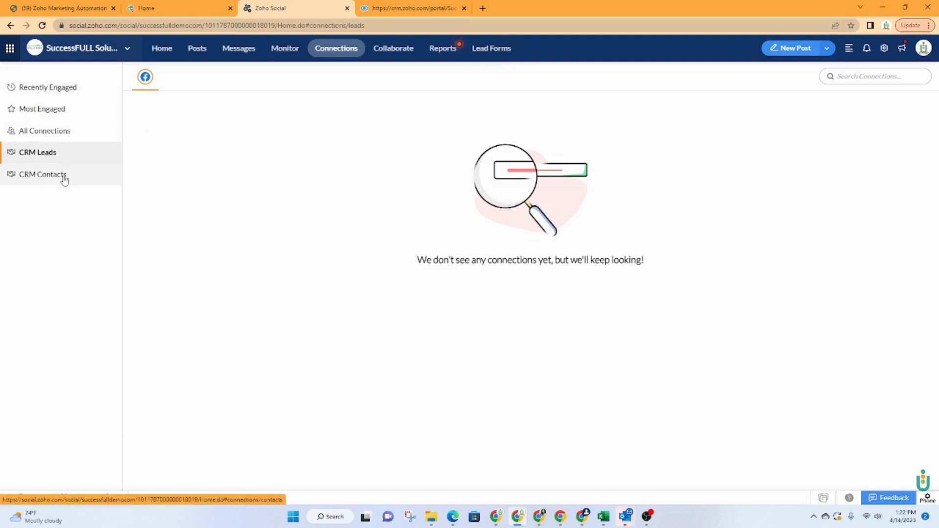
left_click(43, 174)
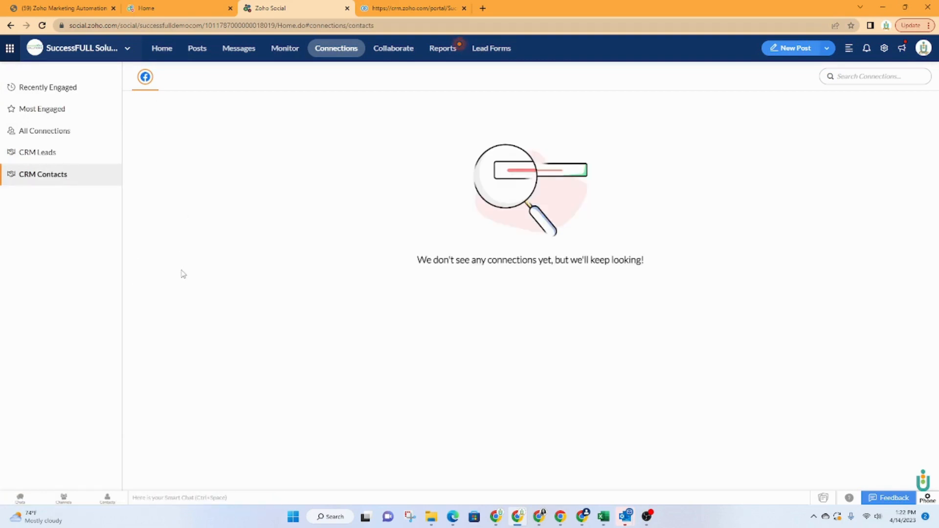
left_click(44, 131)
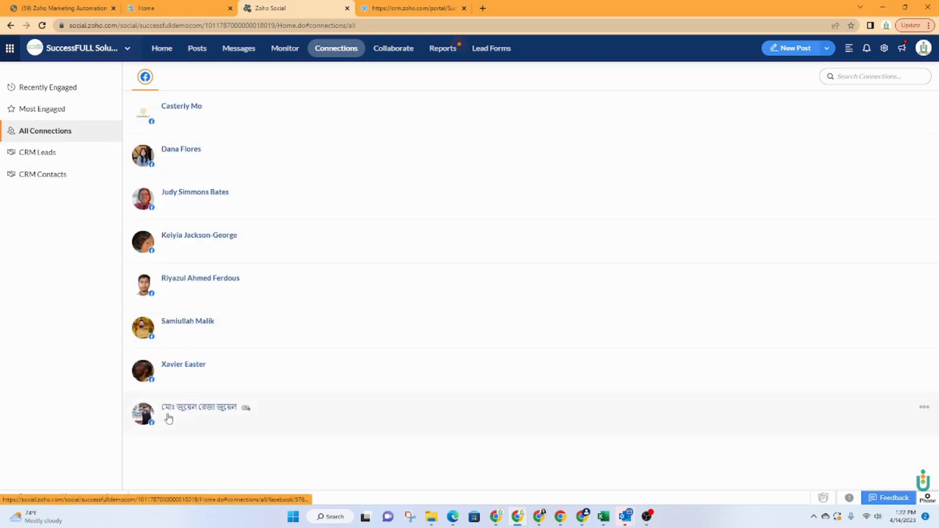
left_click(393, 48)
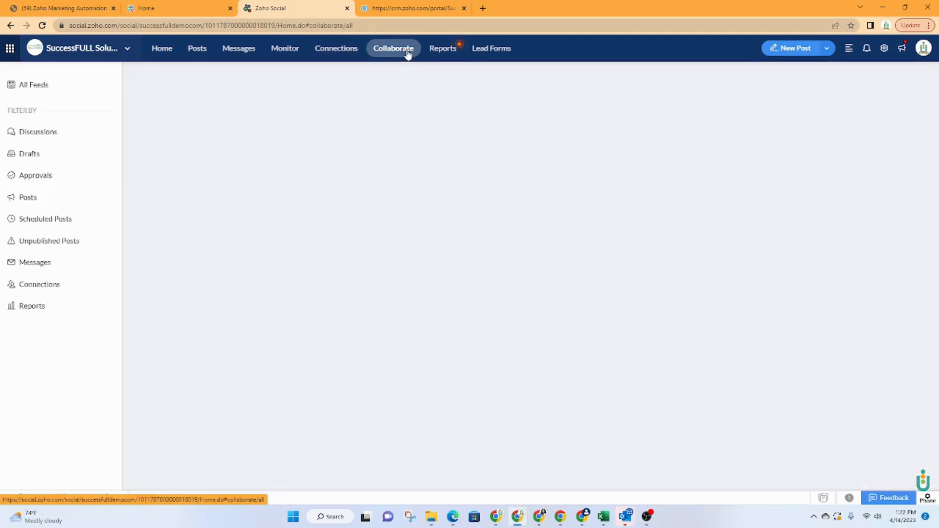
- View the empty Collaborate feed, then bring up the Facebook Reports summary
left_click(394, 48)
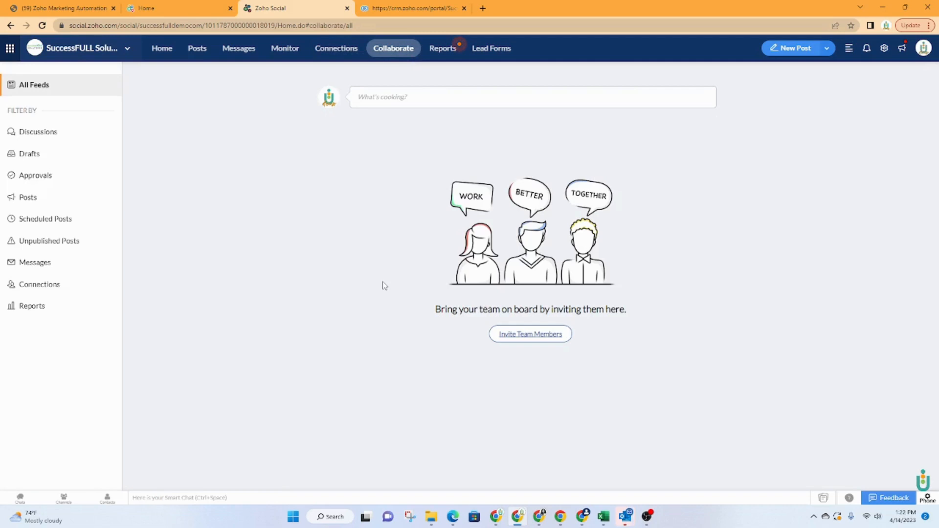
mouse_move(246, 168)
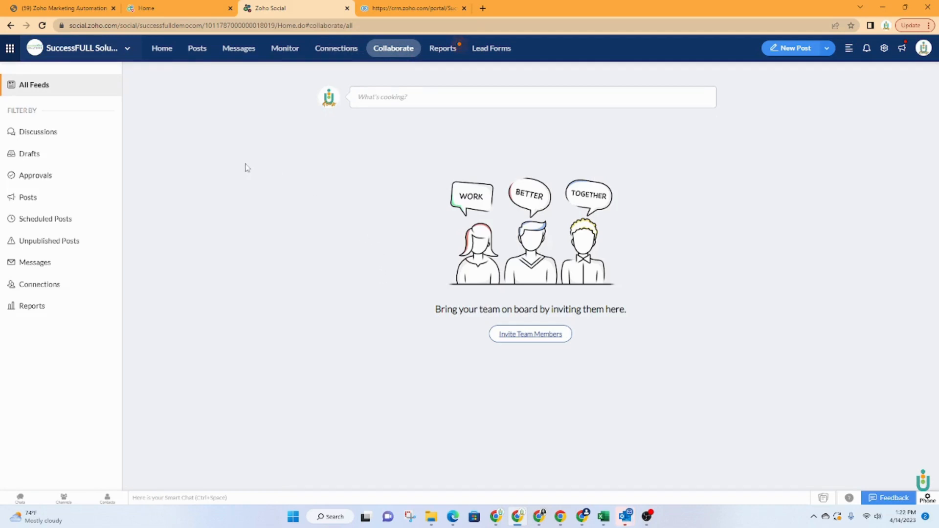
mouse_move(77, 157)
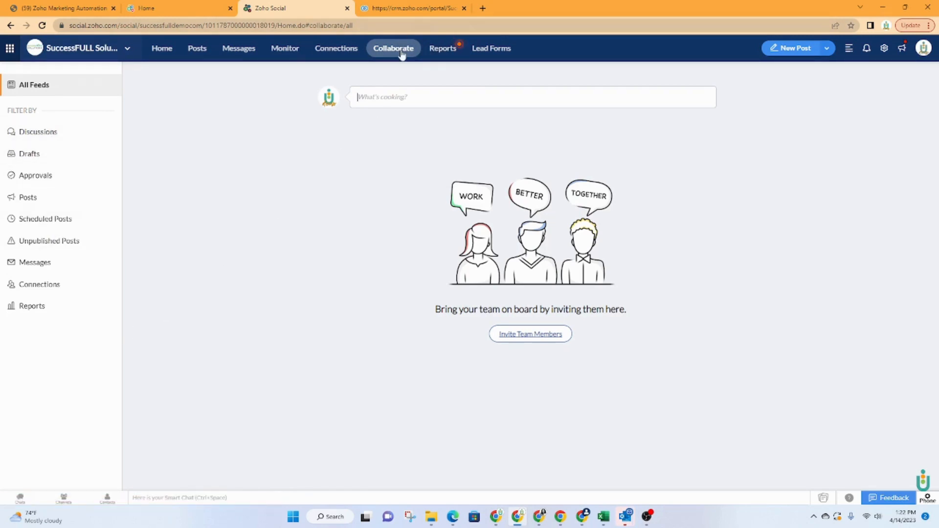
mouse_move(171, 336)
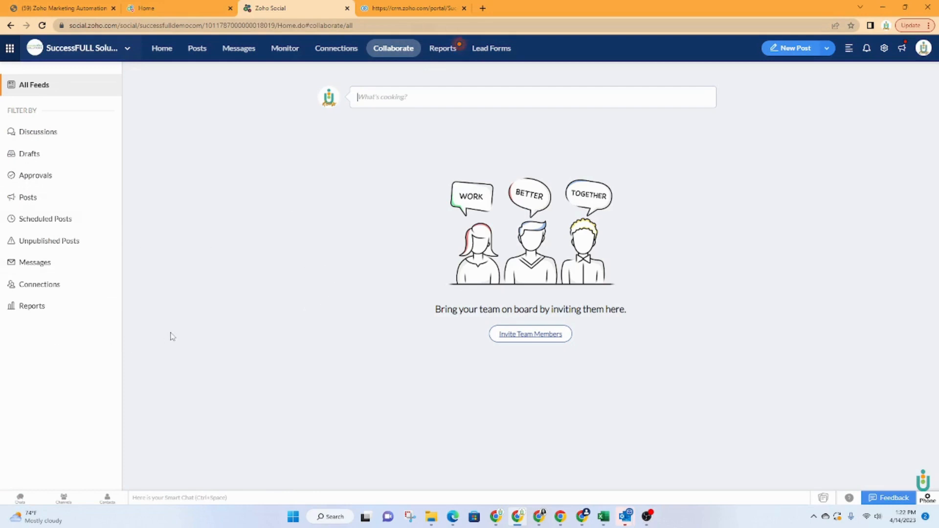
left_click(442, 48)
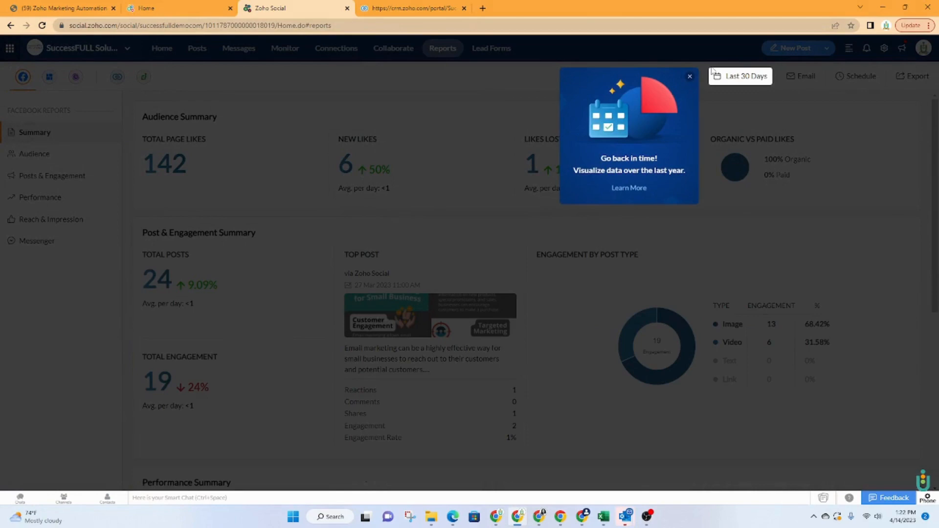
- Dismiss the 'Go back in time' popup, review the Facebook Audience report, then go to Posts & Engagement
left_click(690, 76)
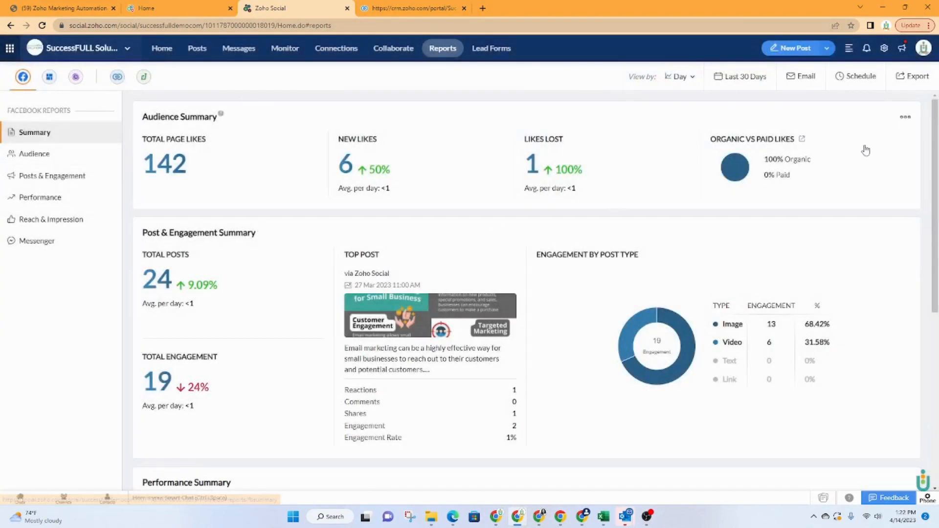
scroll("down", 3)
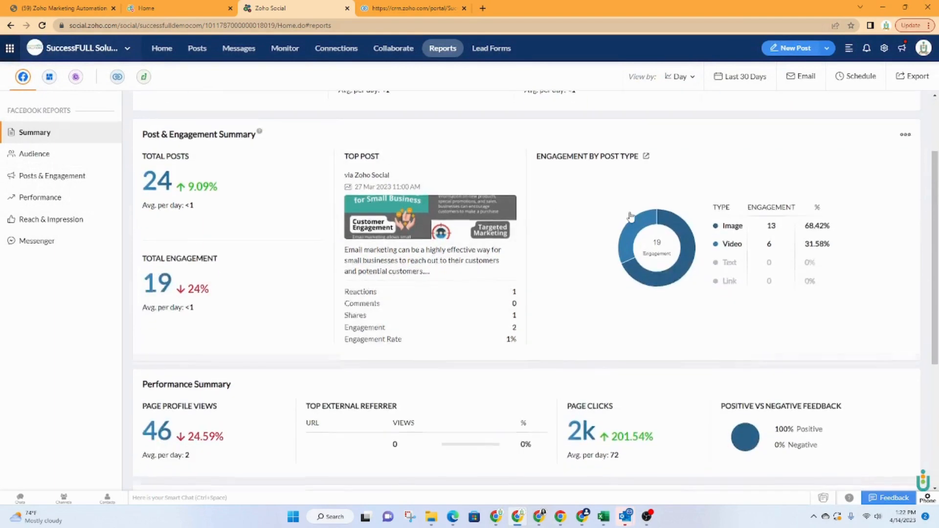
scroll("down", 3)
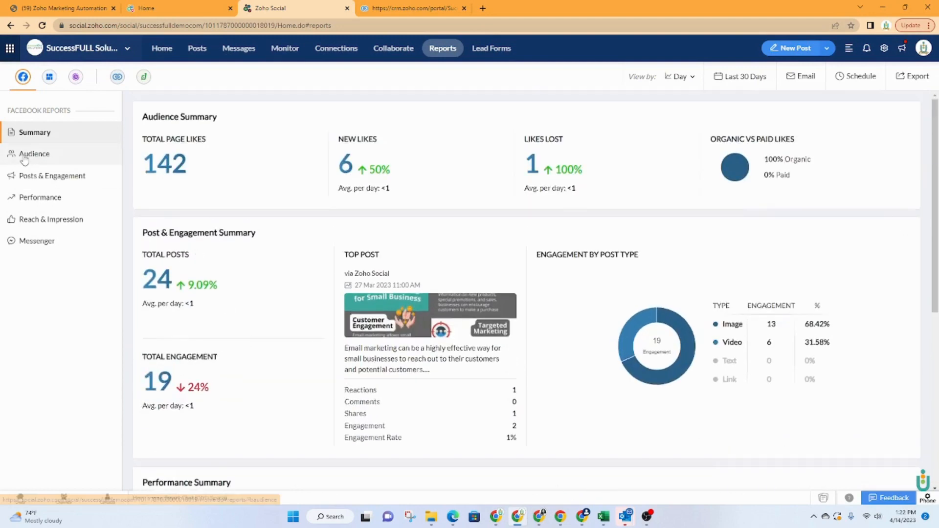
left_click(35, 154)
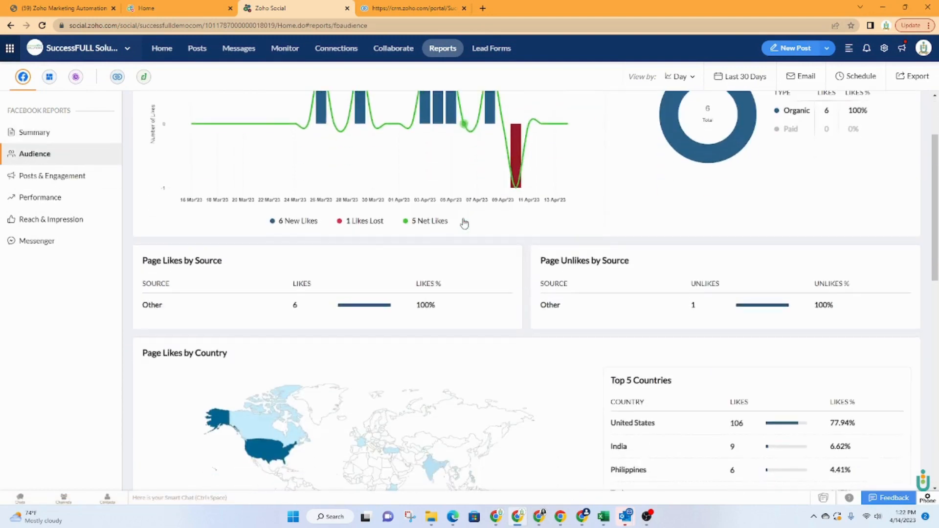
scroll("down", 3)
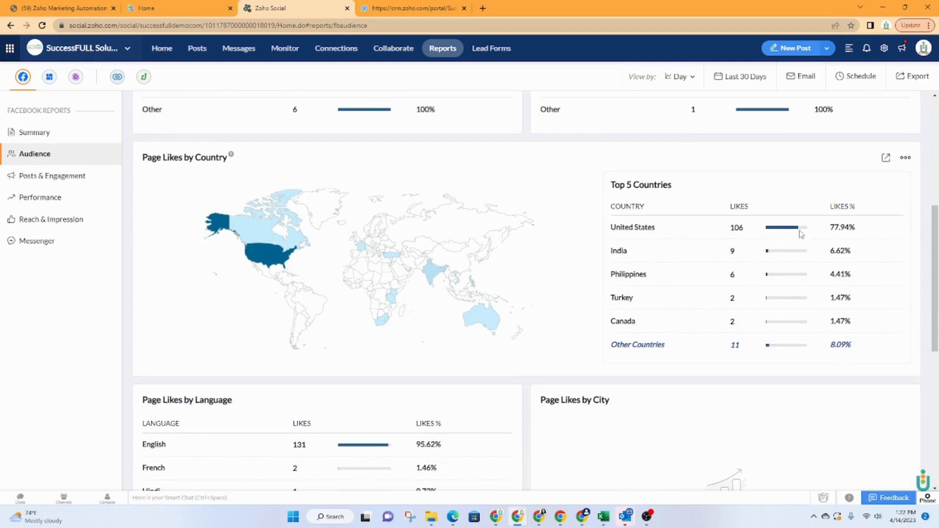
mouse_move(742, 233)
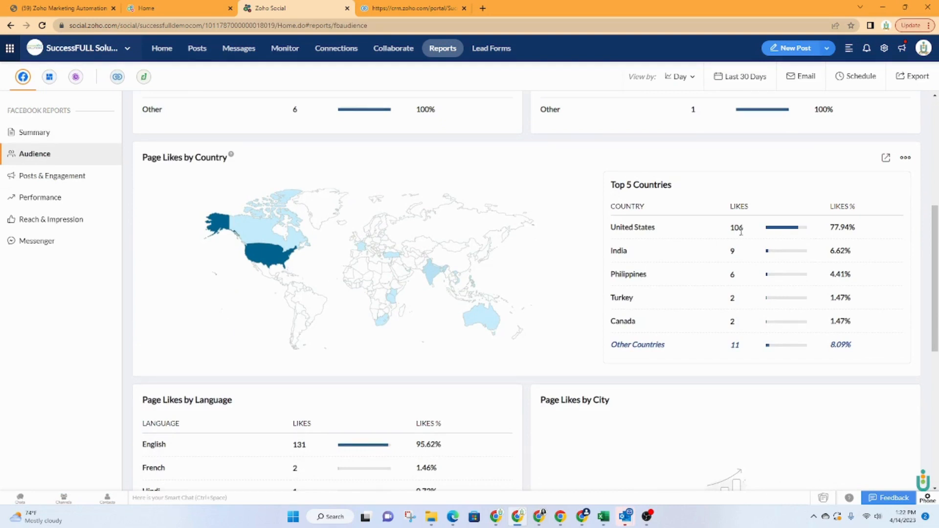
left_click(50, 176)
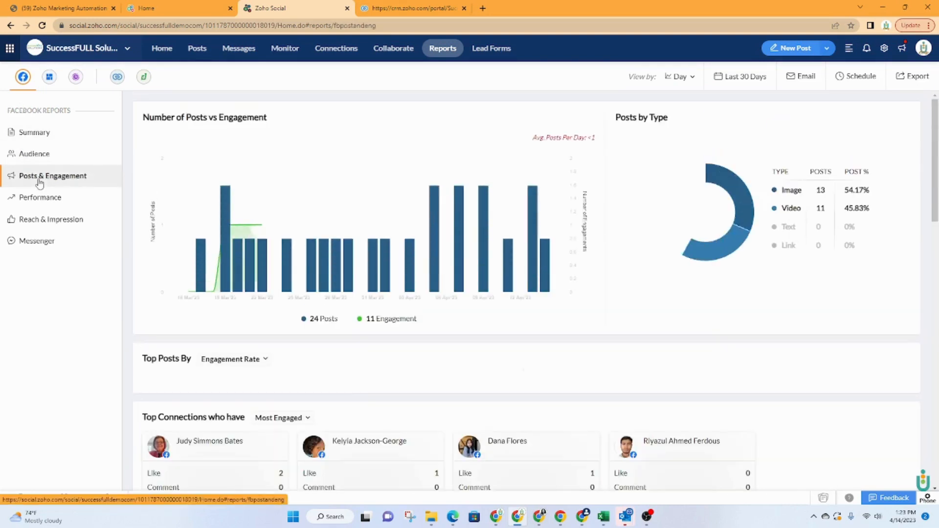
- Scroll through top posts, best posting times and reaction charts, then go to the Performance report
scroll("down", 3)
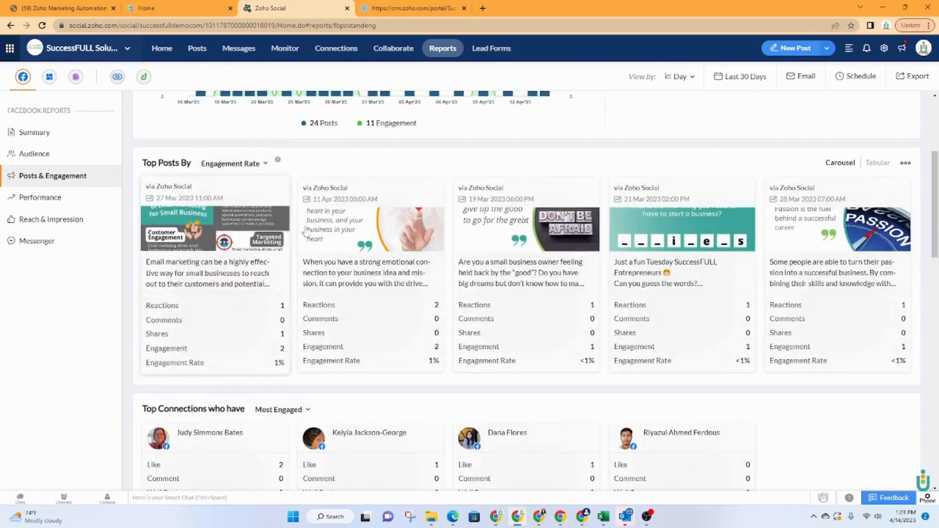
scroll("down", 3)
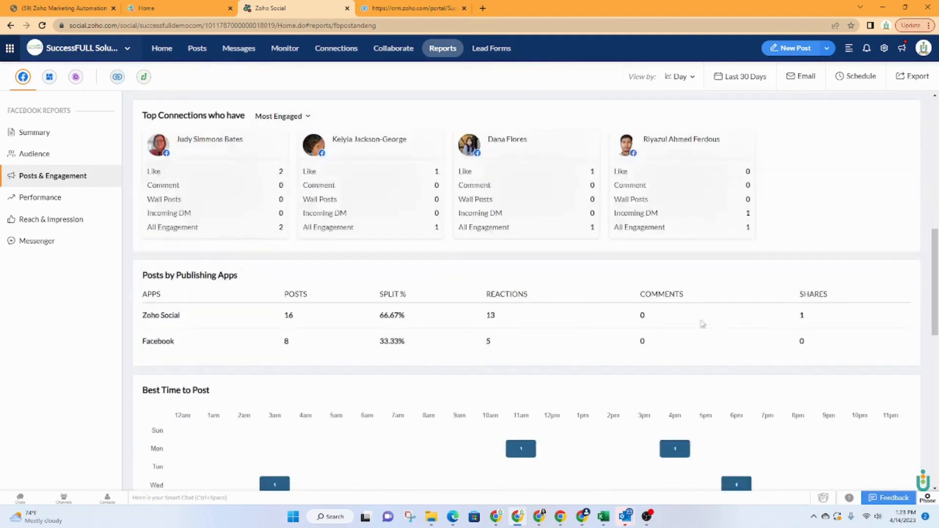
scroll("down", 3)
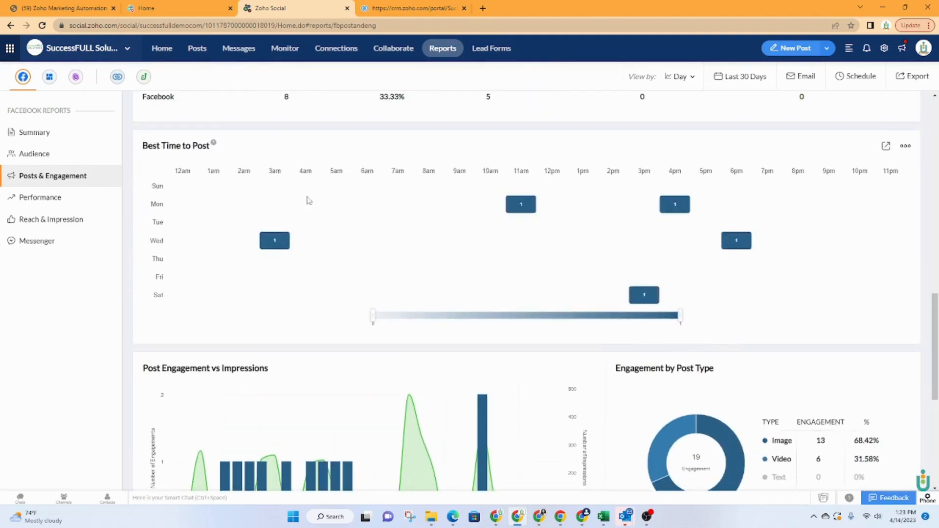
scroll("down", 3)
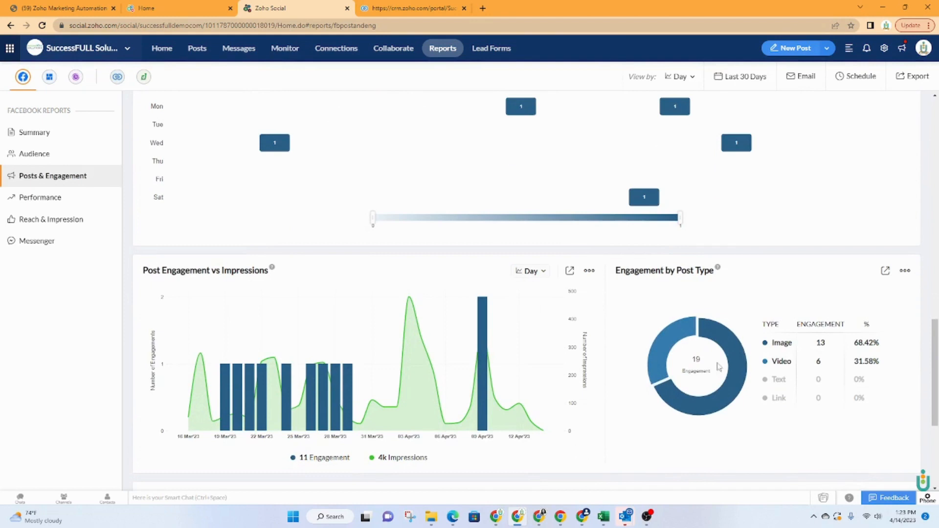
scroll("down", 3)
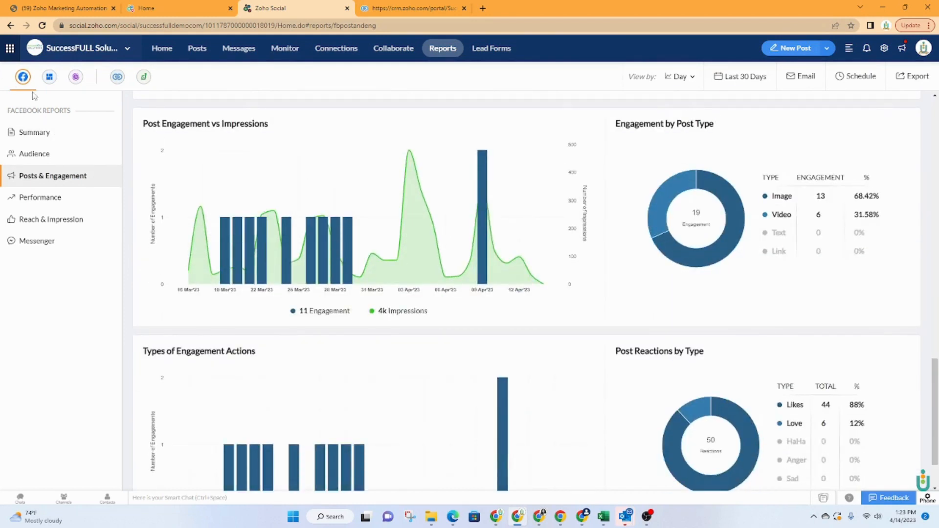
scroll("down", 3)
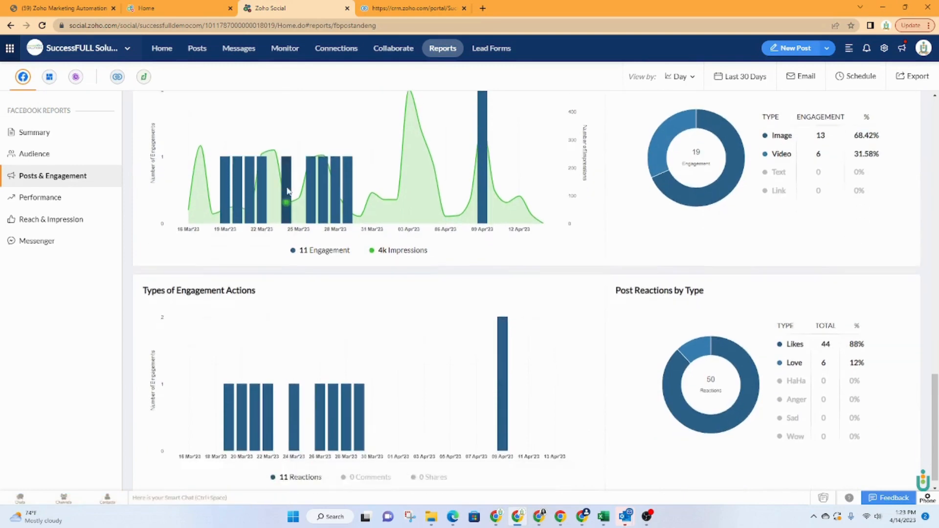
scroll("down", 3)
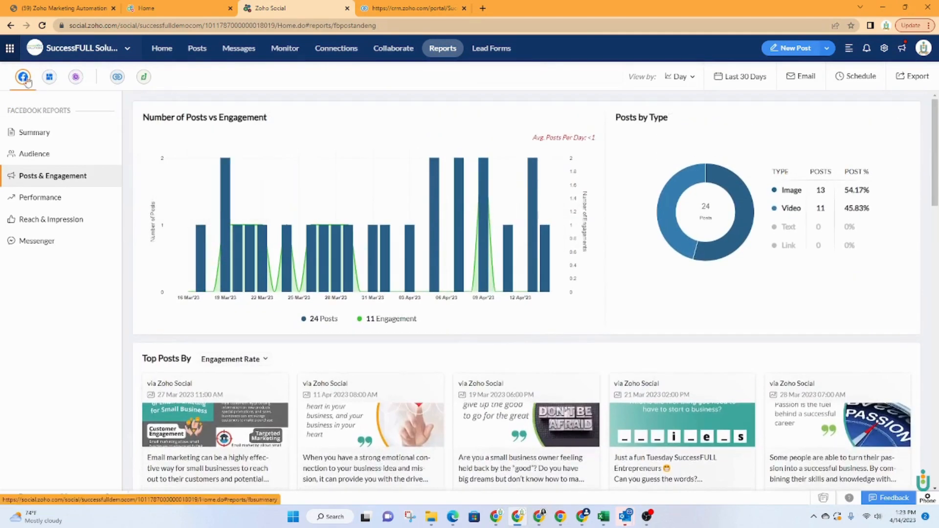
left_click(40, 198)
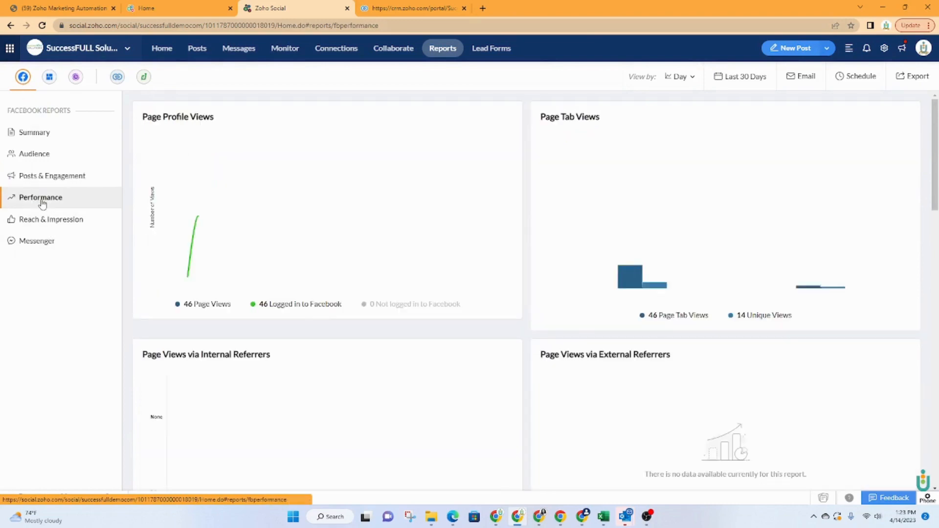
- Review the Performance, Reach & Impression and Messenger reports, then go to Lead Forms
scroll("down", 3)
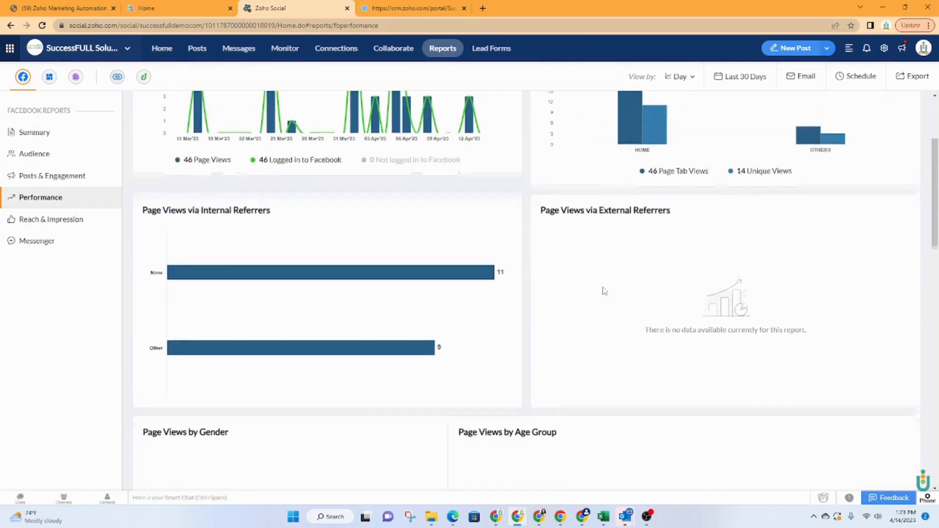
scroll("down", 3)
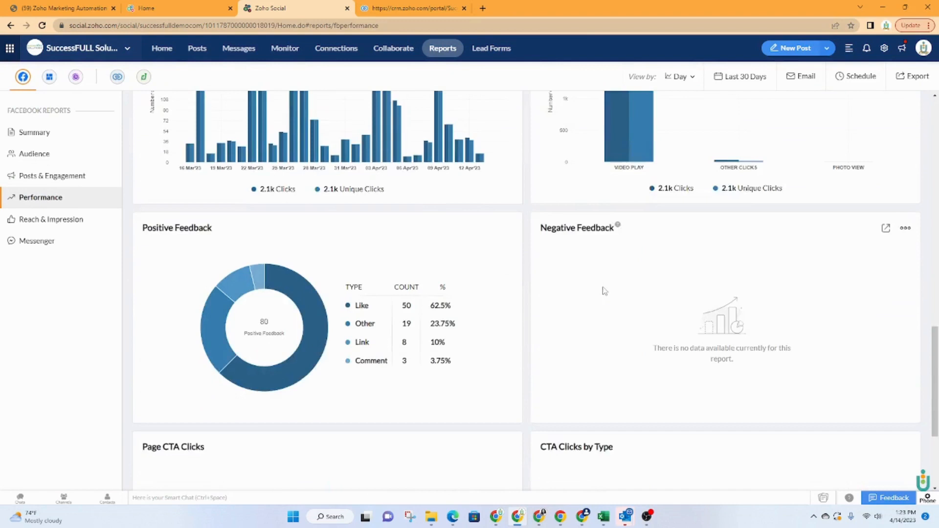
left_click(51, 219)
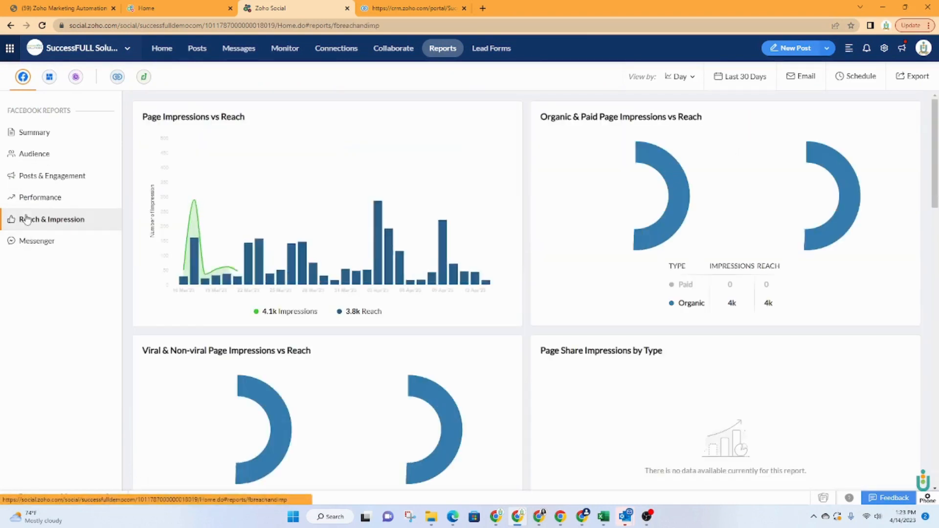
left_click(36, 240)
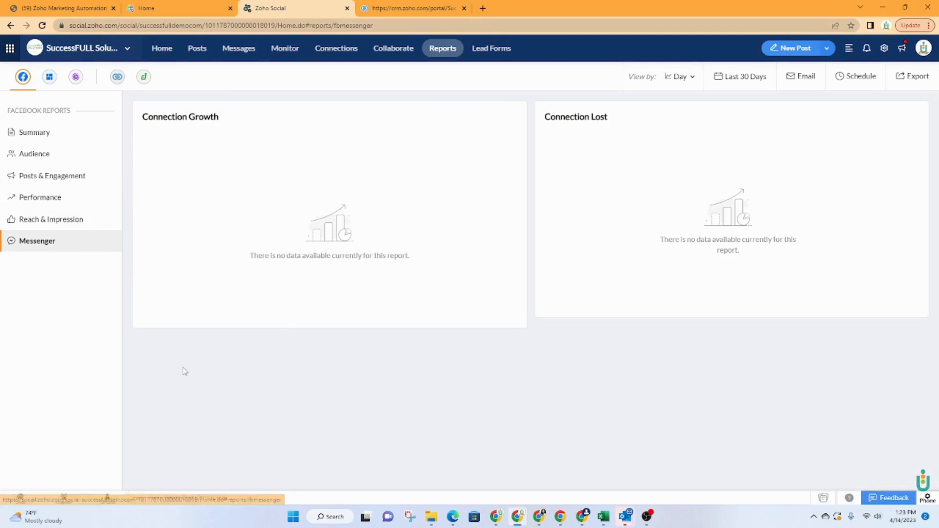
left_click(491, 48)
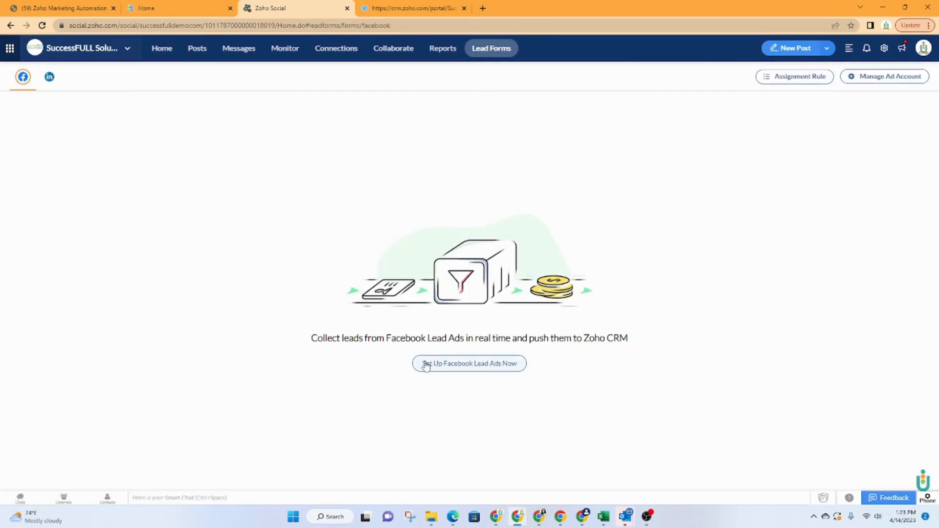
mouse_move(174, 103)
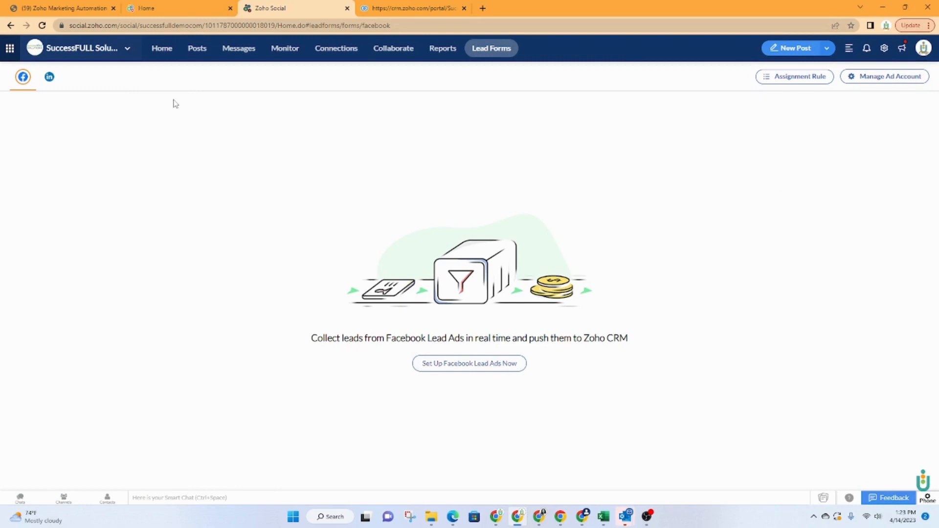
mouse_move(486, 348)
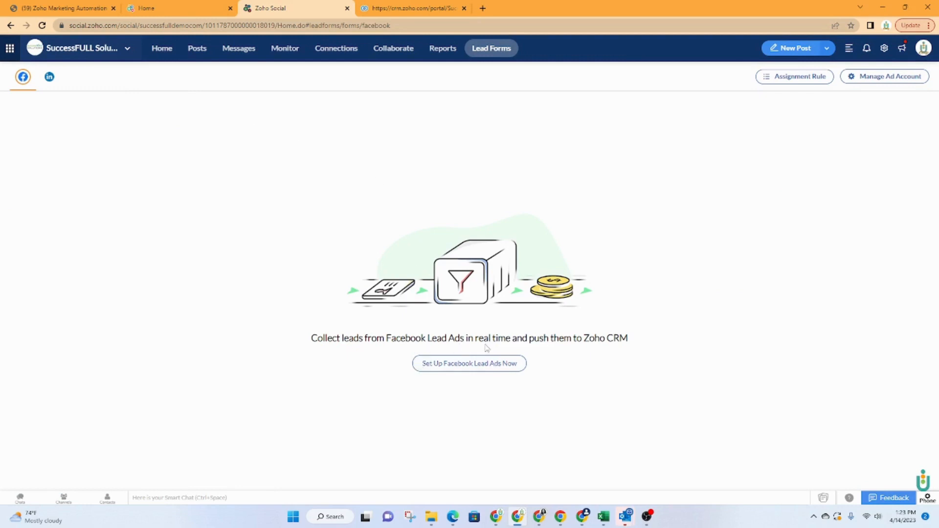
mouse_move(489, 354)
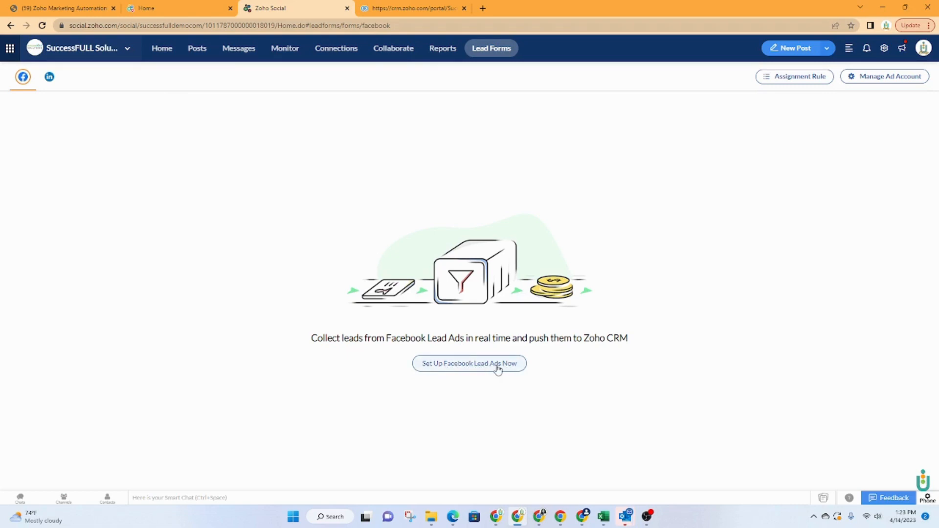
mouse_move(559, 166)
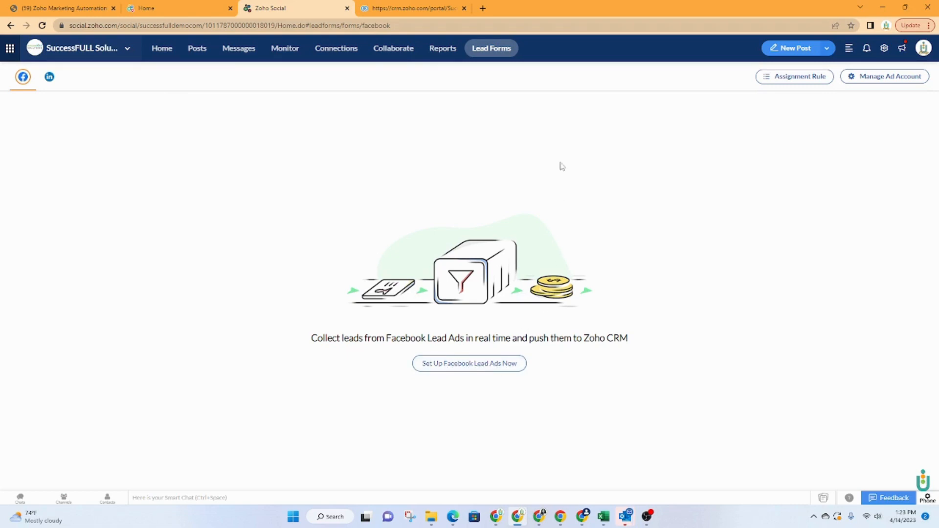
mouse_move(800, 118)
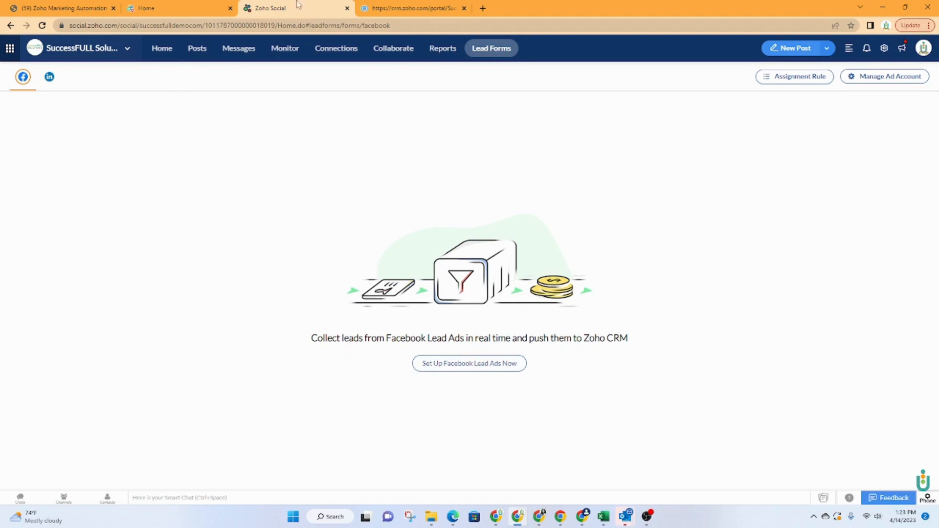
mouse_move(548, 333)
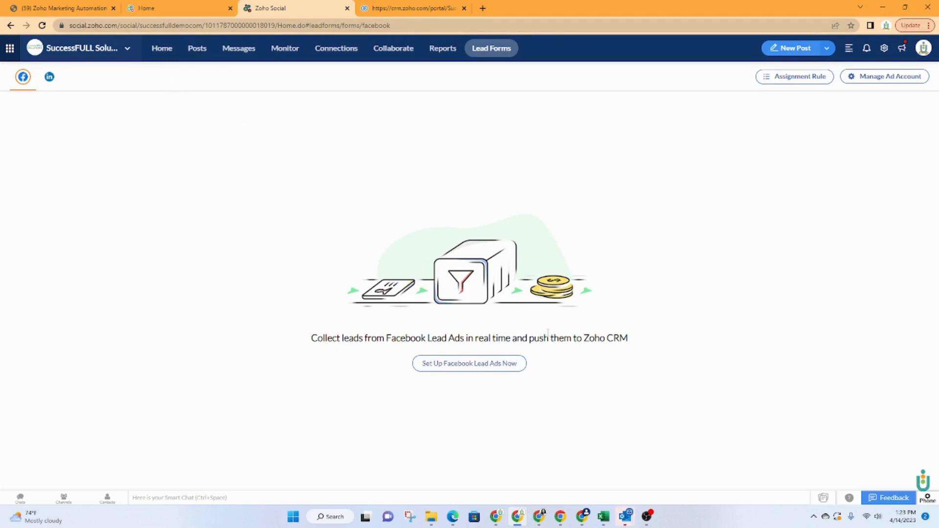
- Leave the Facebook Lead Ads setup page and switch to the Zoho CRM browser tab
left_click(418, 8)
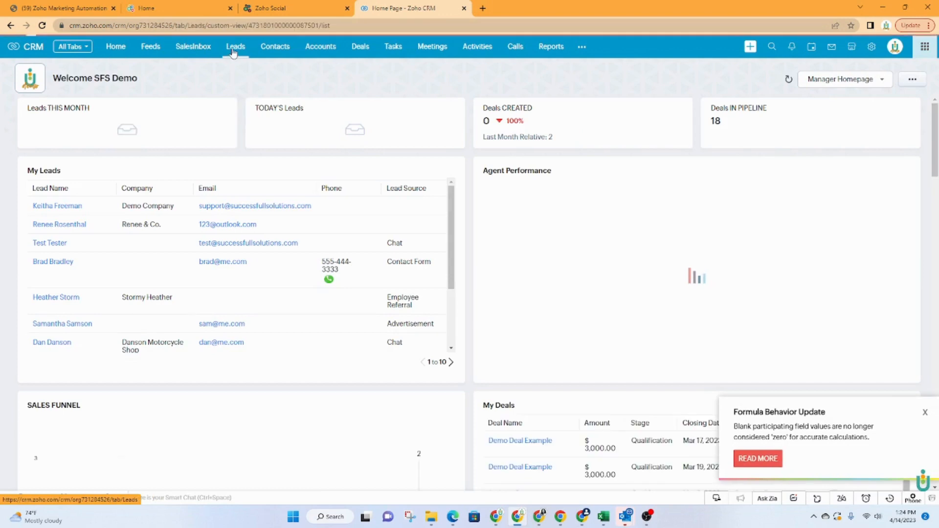
- View the CRM Leads list of 19 records, then return to the Zoho Social Lead Forms tab
left_click(235, 46)
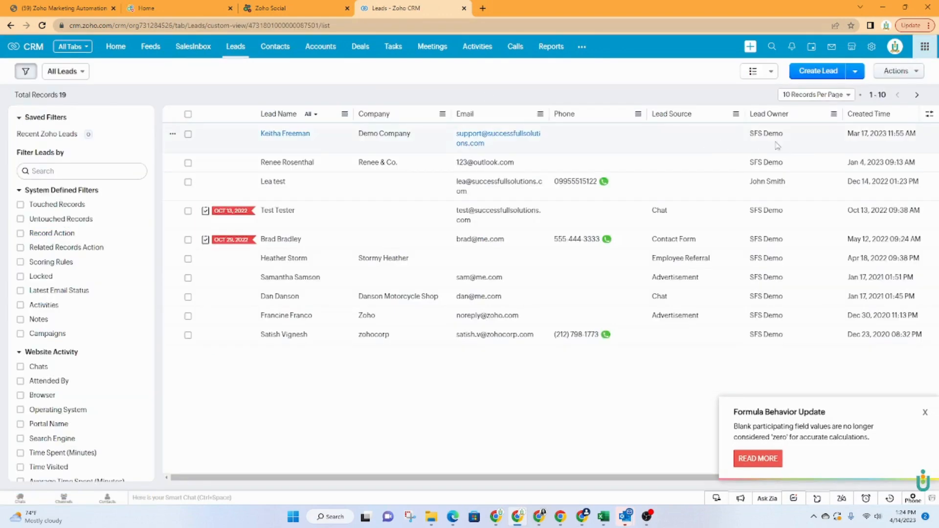
mouse_move(667, 141)
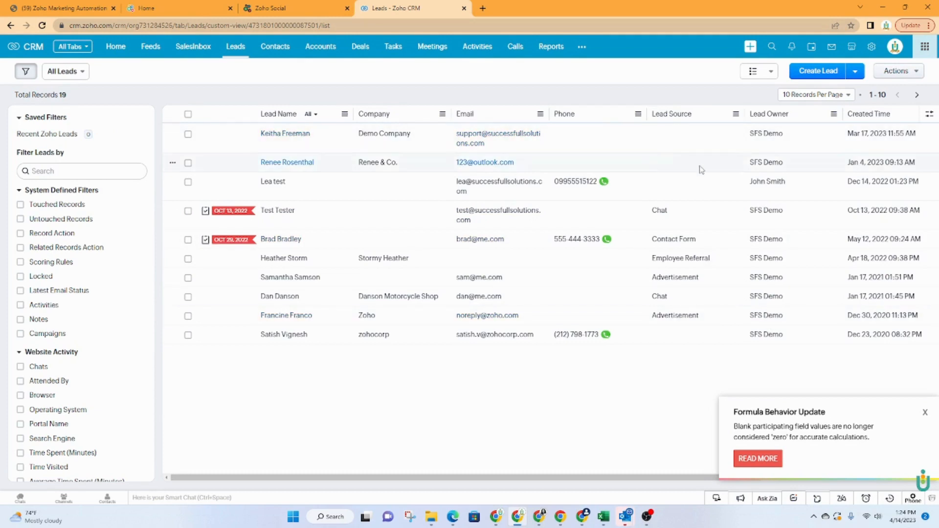
left_click(279, 8)
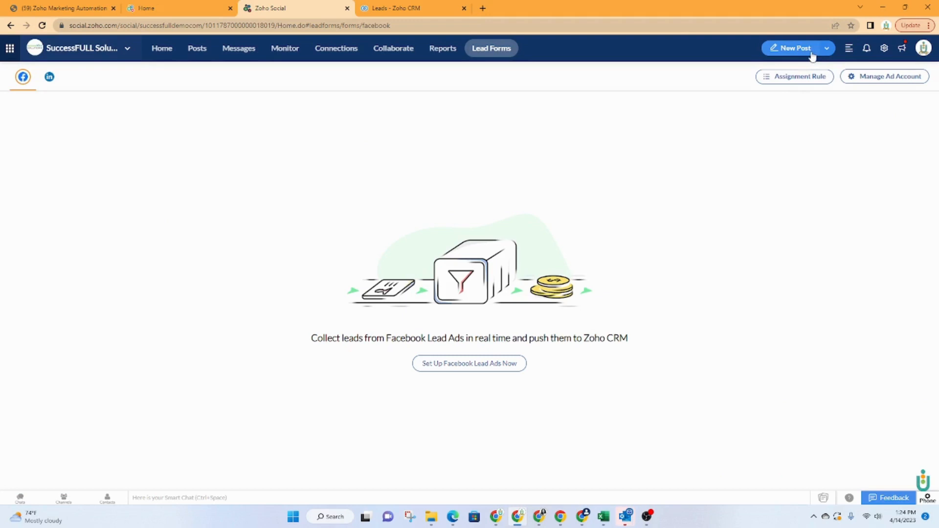
left_click(793, 48)
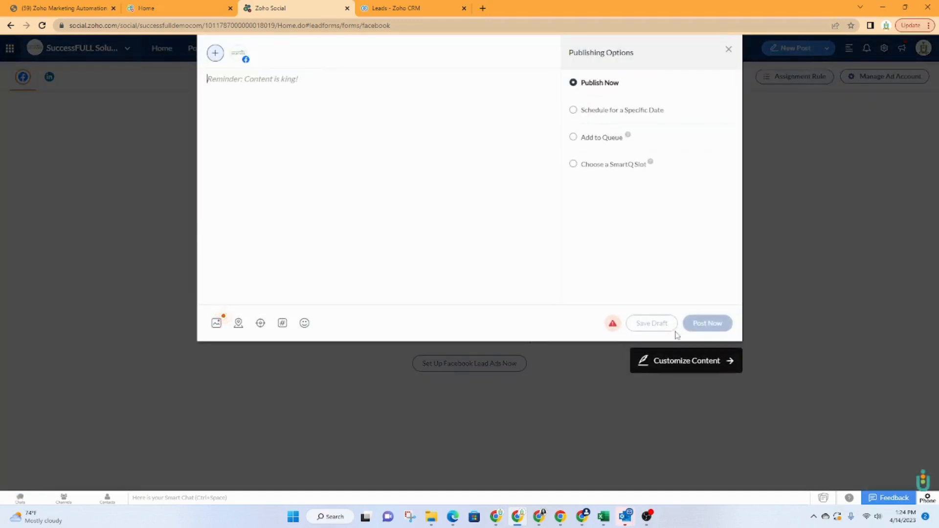
left_click(827, 48)
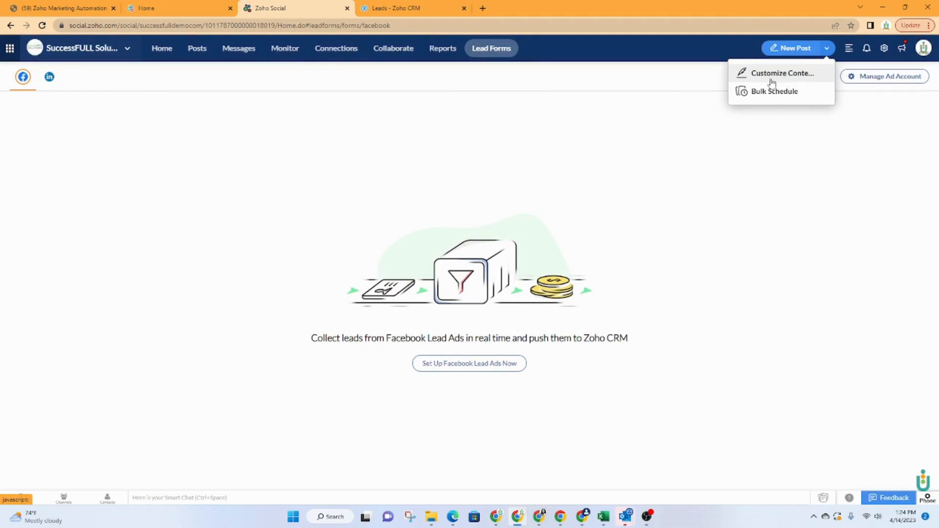
left_click(782, 73)
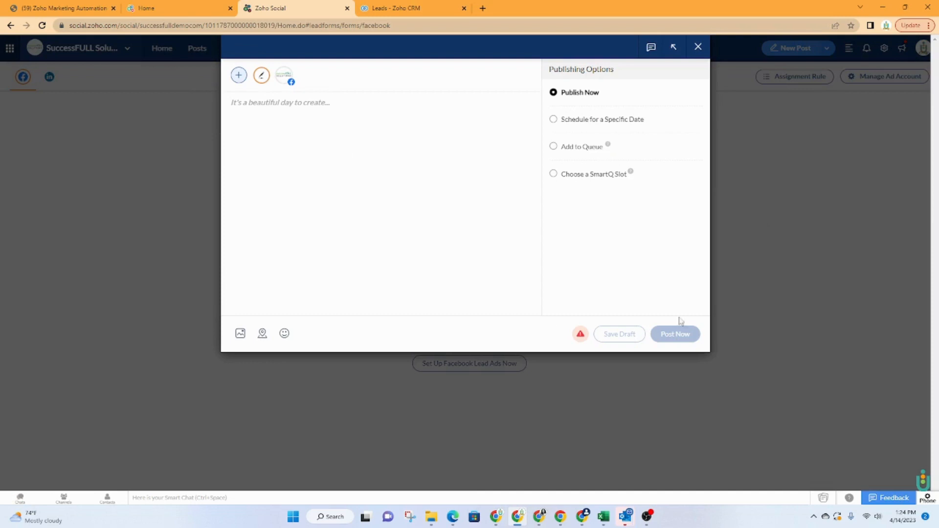
mouse_move(698, 47)
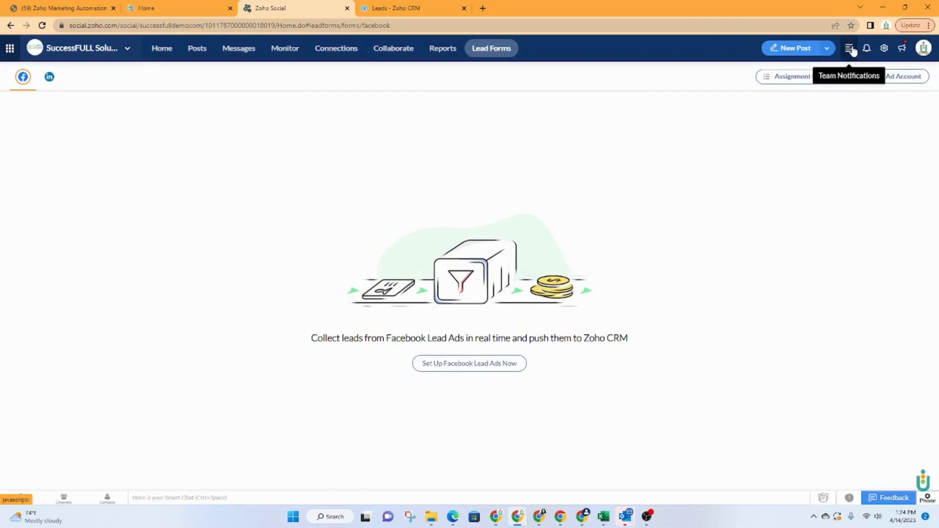
- Show the Brand Information settings for SuccessFULL Solutions with its logo and Dallas time zone
left_click(849, 48)
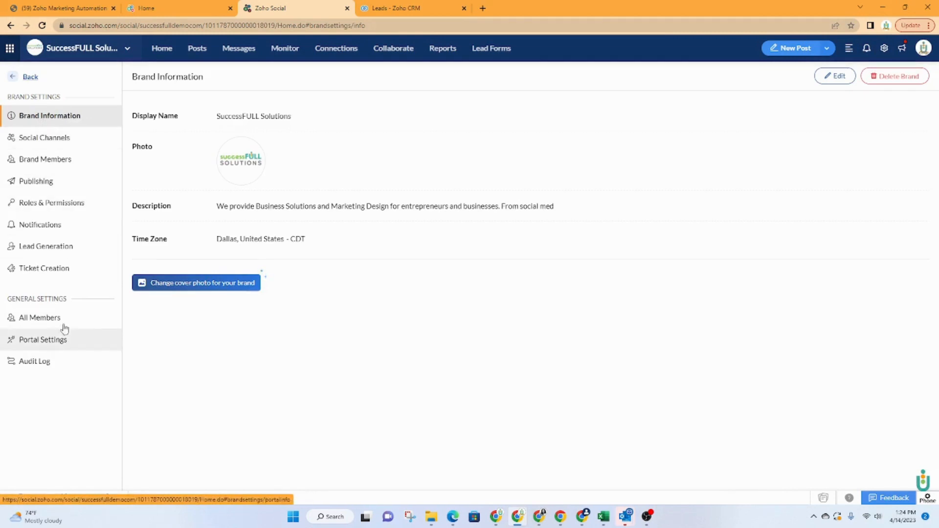
- View the Facebook Lead Generation rules, check the Add as Lead/Contact options, and glance at Zoho CRM leads
left_click(45, 246)
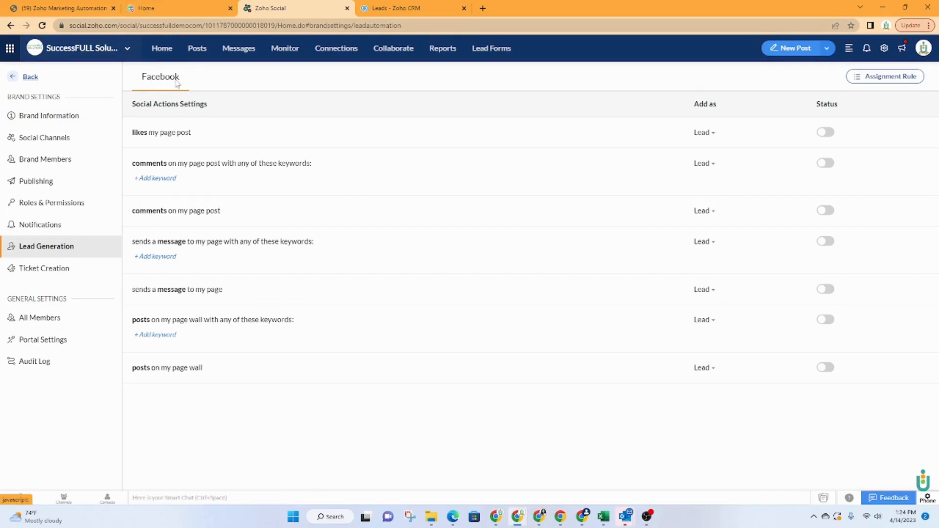
mouse_move(594, 208)
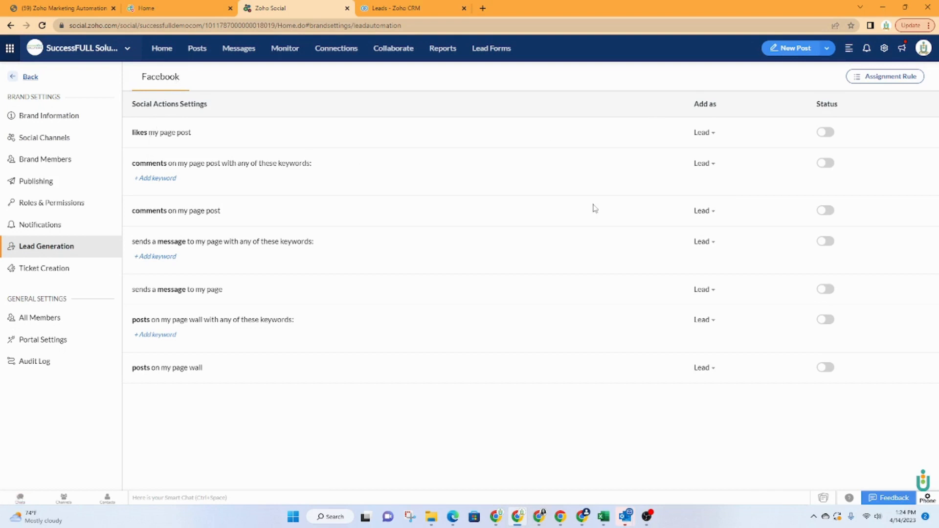
mouse_move(168, 227)
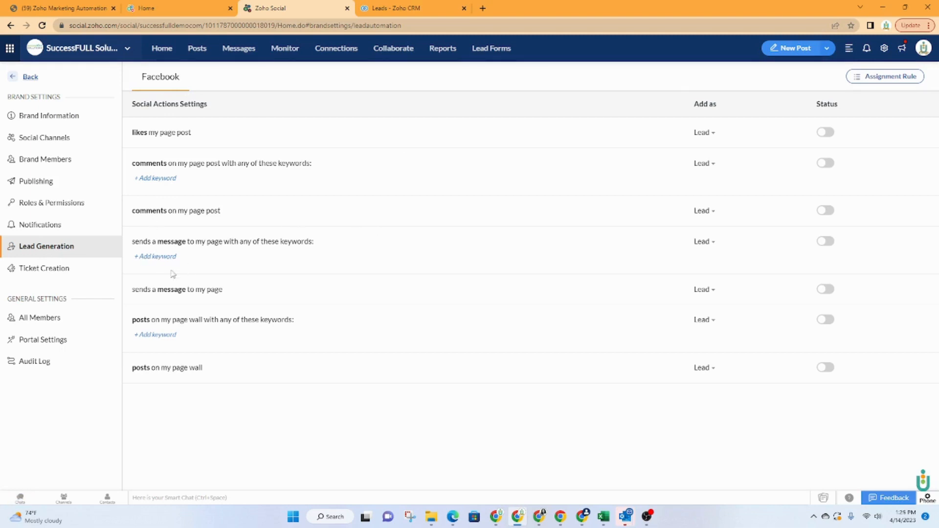
mouse_move(702, 254)
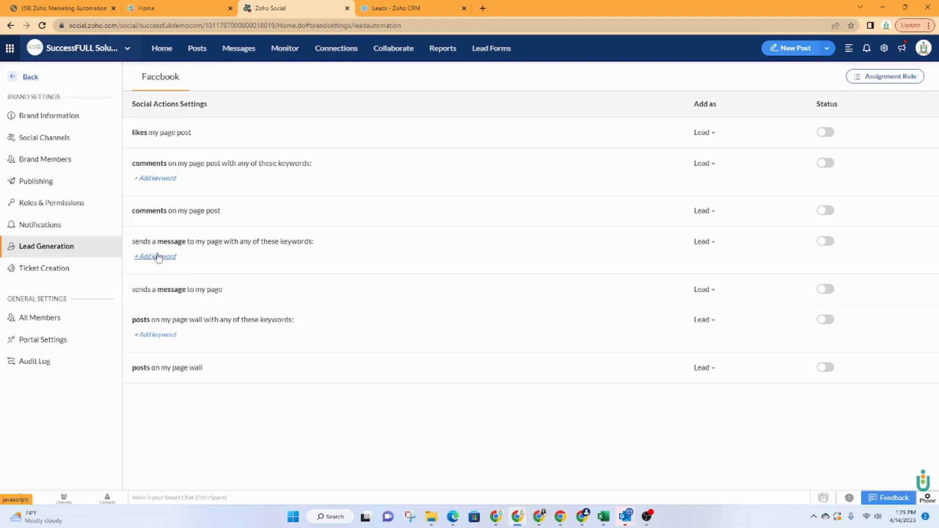
left_click(703, 242)
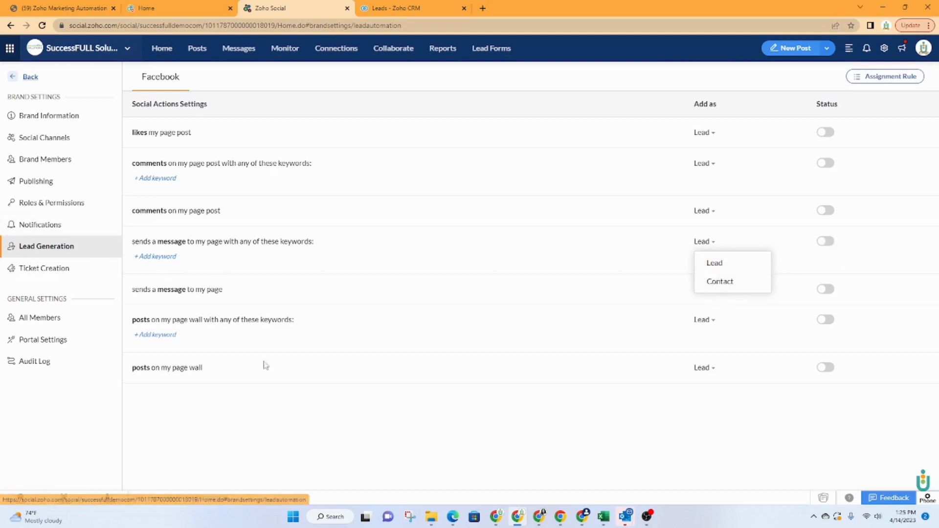
left_click(413, 8)
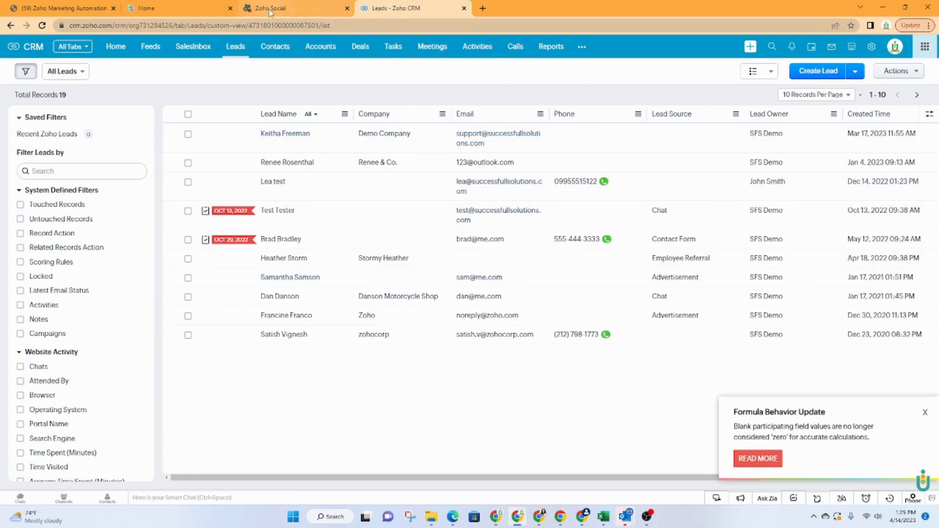
left_click(268, 8)
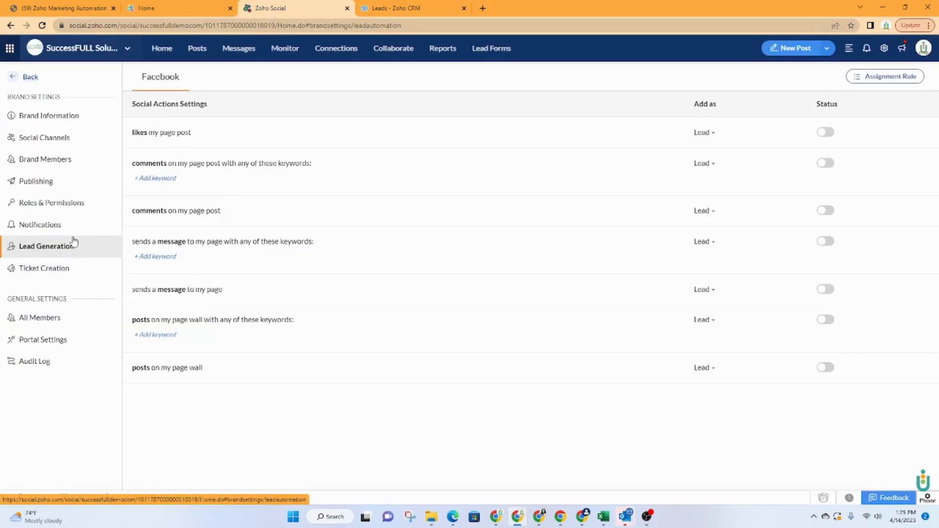
- Review the Brand Admin and User roles, then list the brand's members
left_click(51, 202)
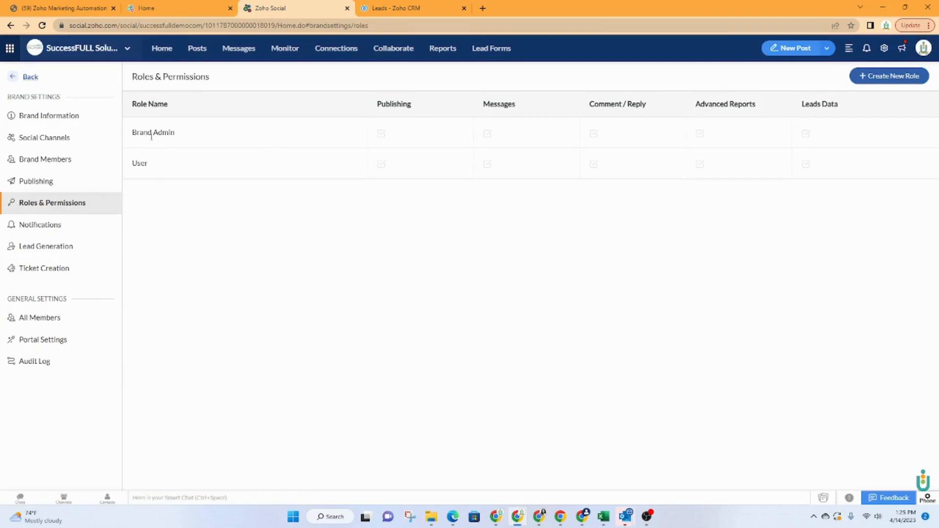
mouse_move(178, 166)
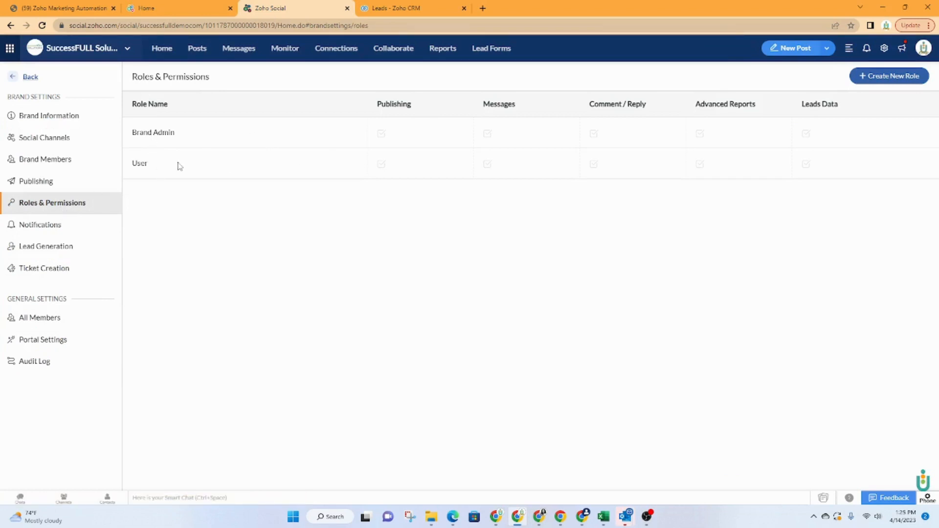
mouse_move(172, 166)
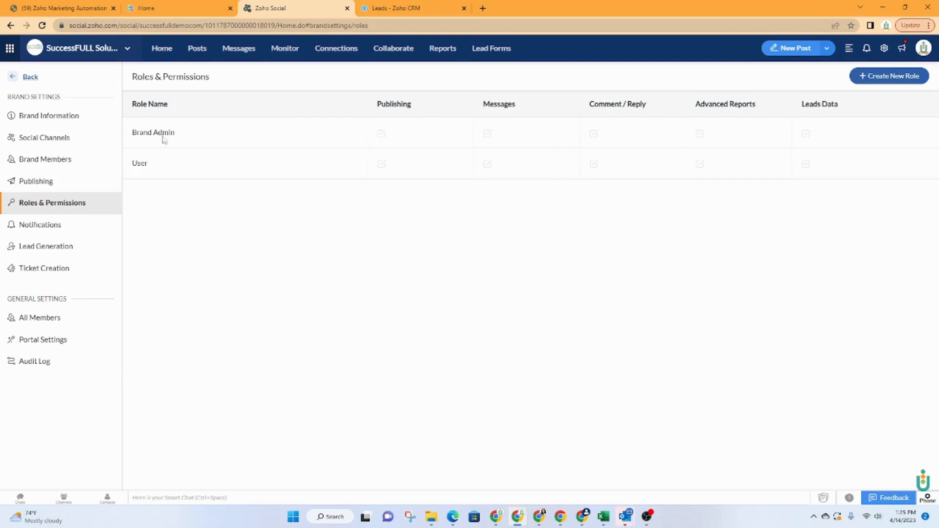
mouse_move(569, 264)
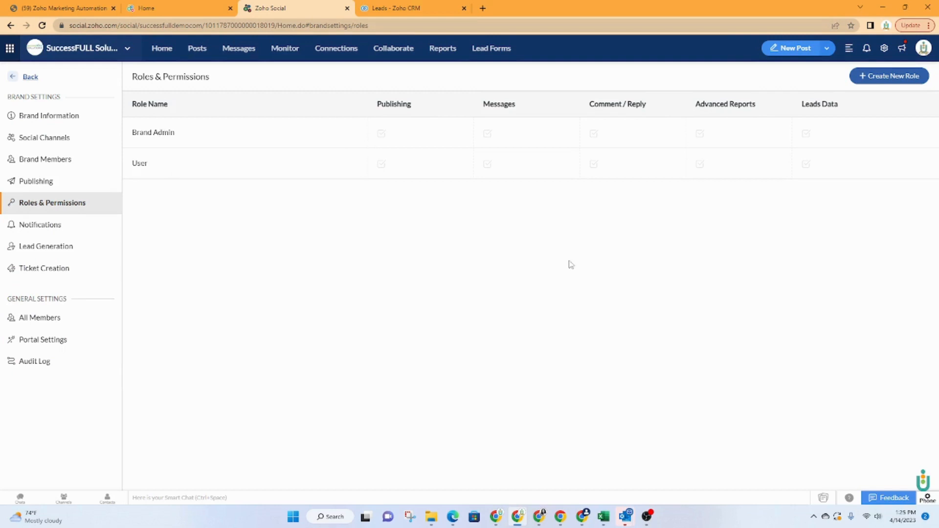
mouse_move(507, 151)
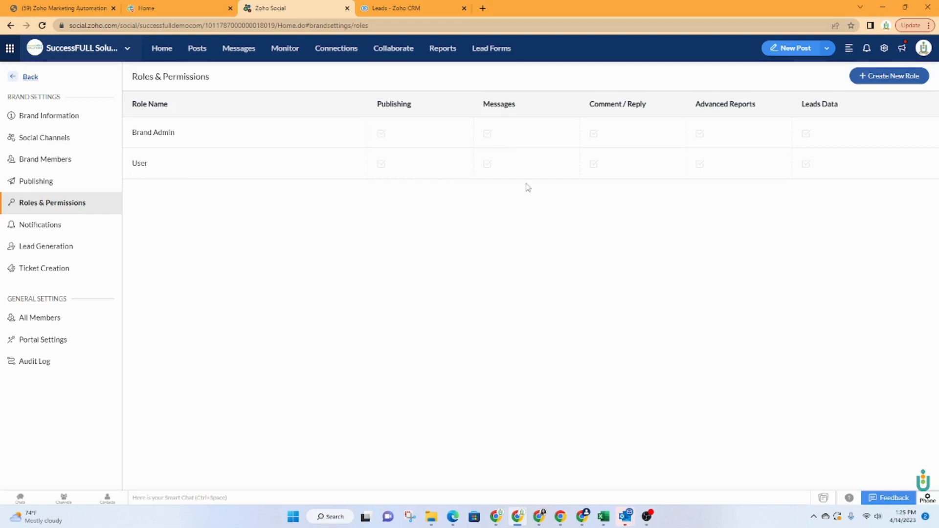
left_click(46, 160)
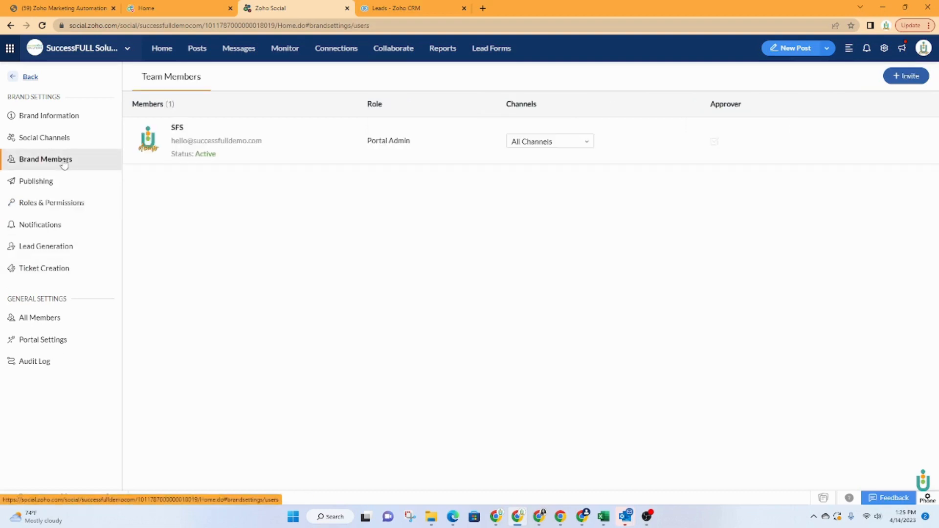
- Review the Social Channels list, confirming only the Facebook Page is connected
left_click(44, 136)
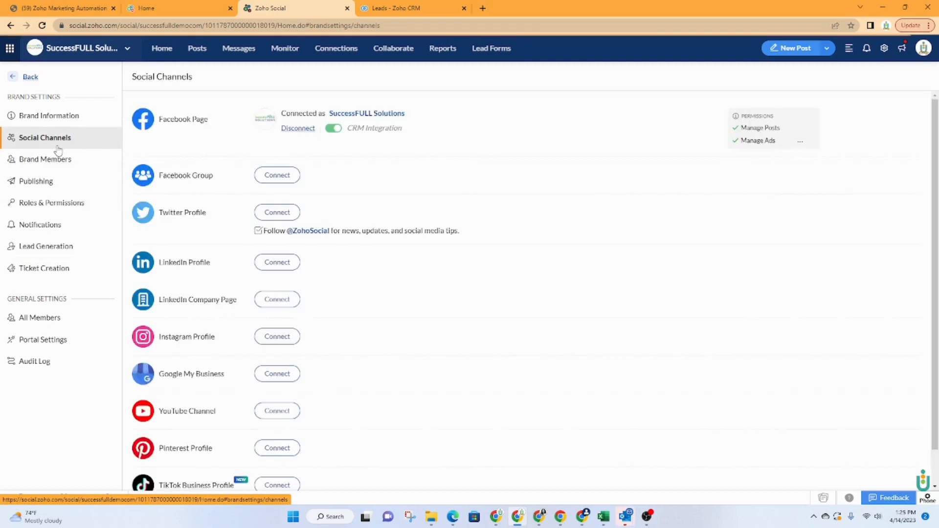
scroll("down", 3)
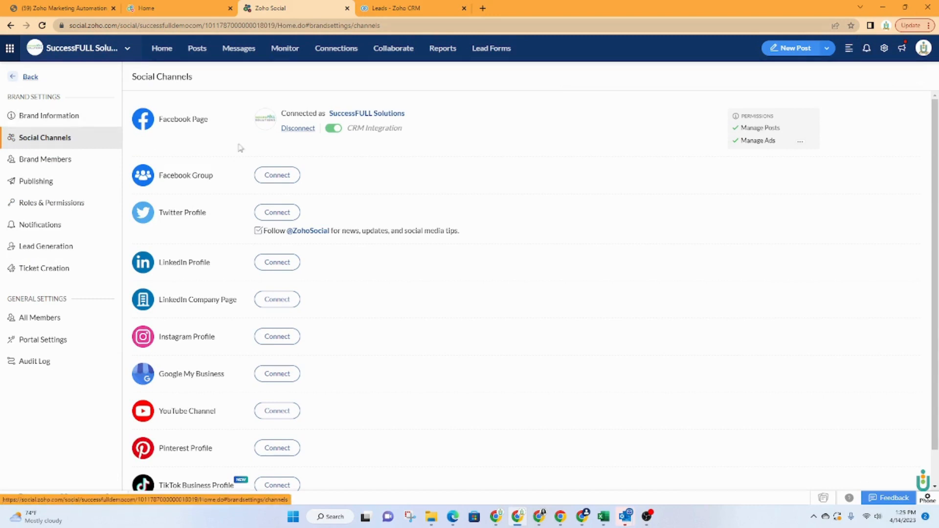
mouse_move(276, 265)
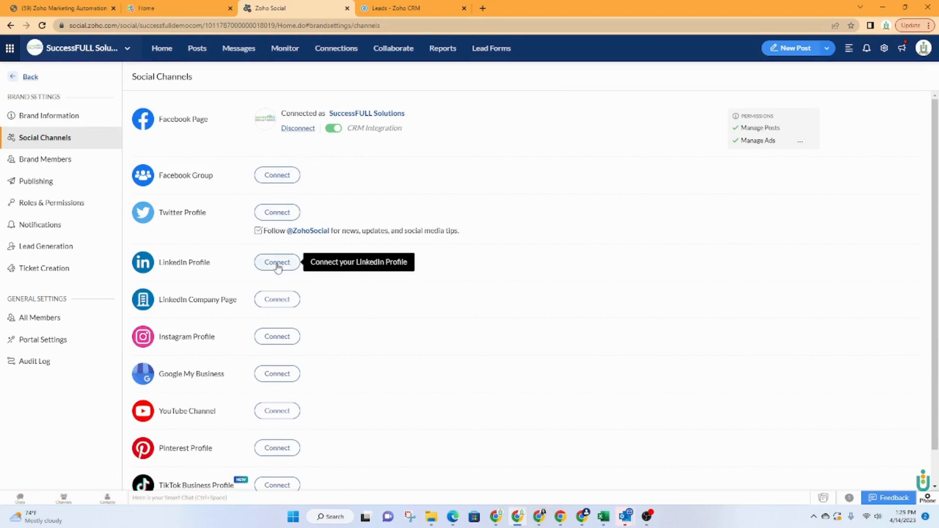
mouse_move(278, 307)
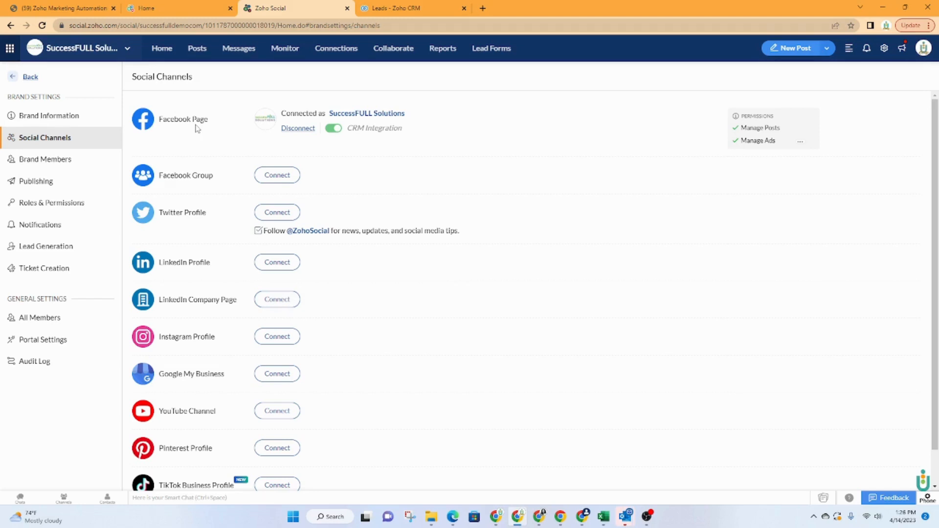
mouse_move(187, 135)
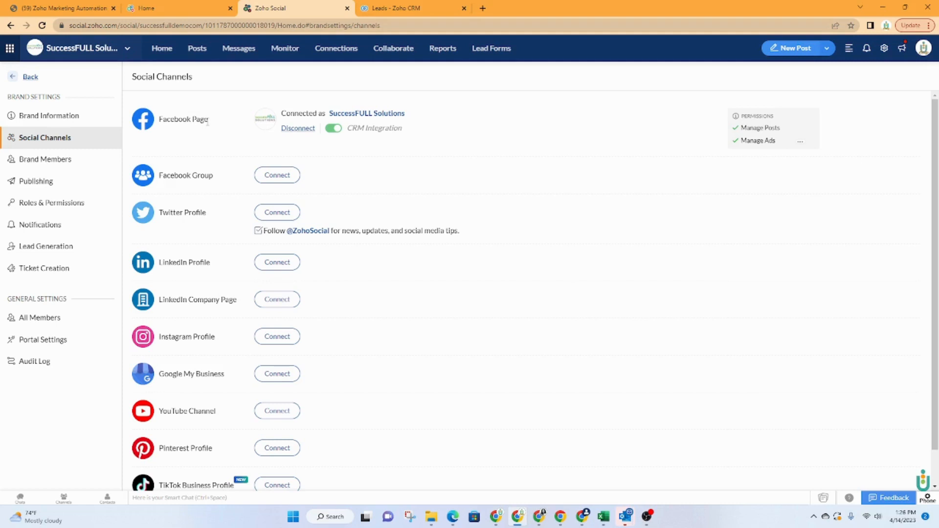
mouse_move(272, 121)
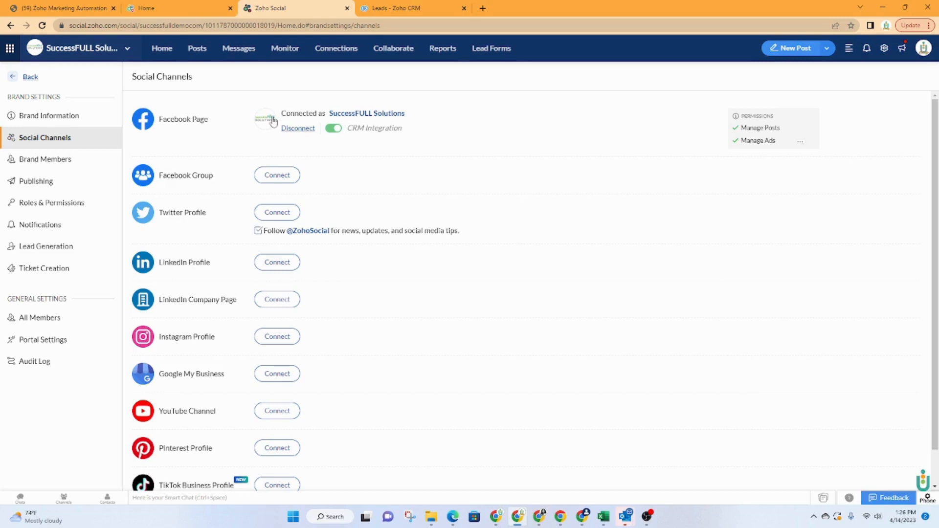
scroll("down", 3)
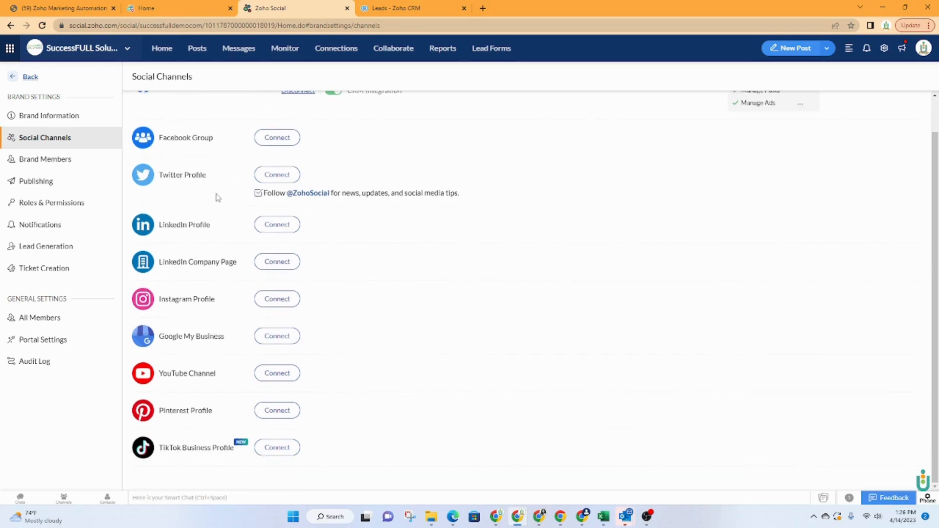
mouse_move(160, 52)
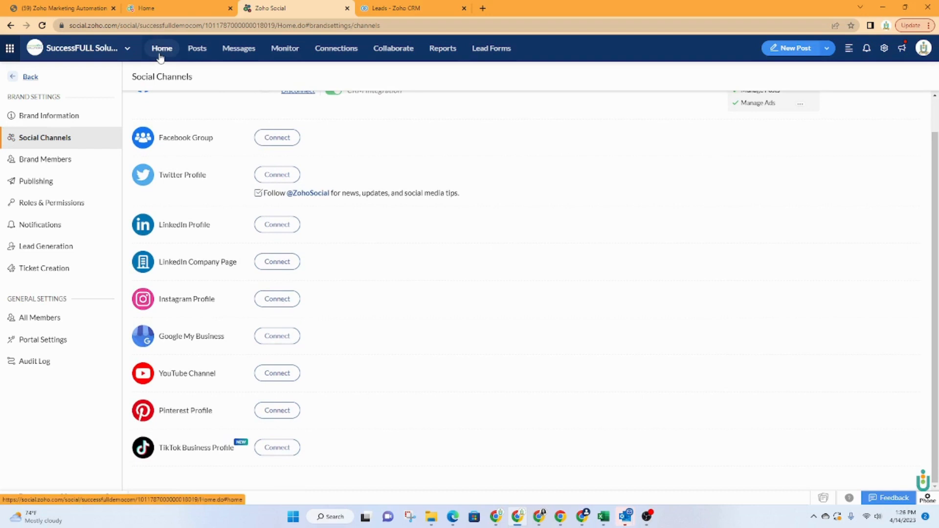
- Return to the Home dashboard with Brand Health and recent posts
left_click(162, 49)
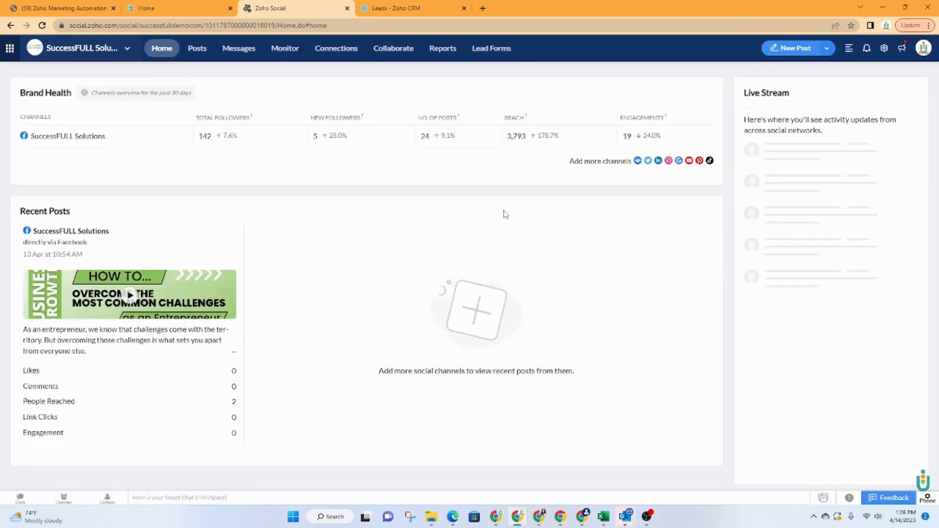
mouse_move(492, 197)
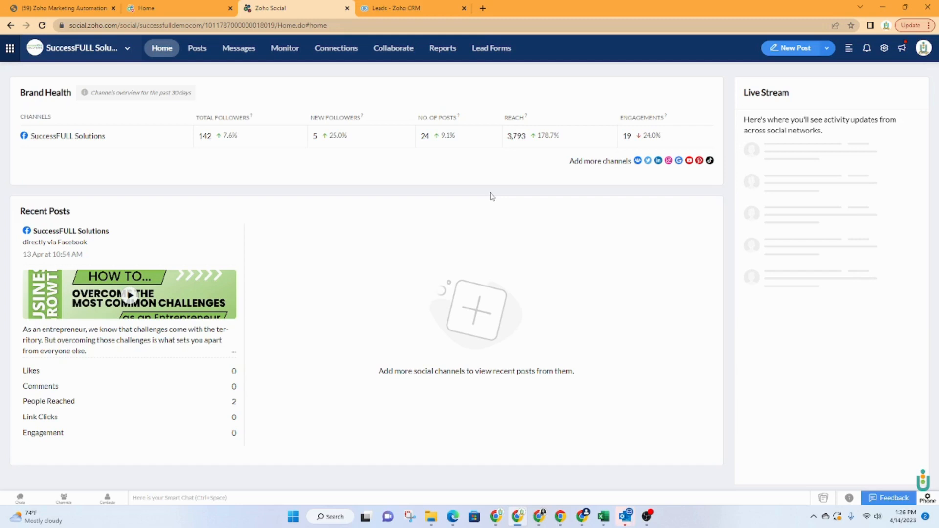
mouse_move(454, 192)
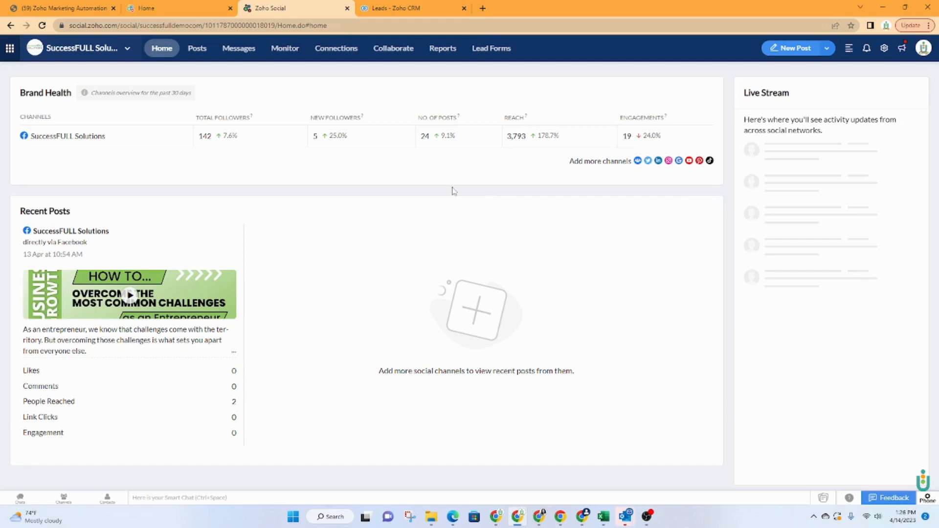
mouse_move(423, 198)
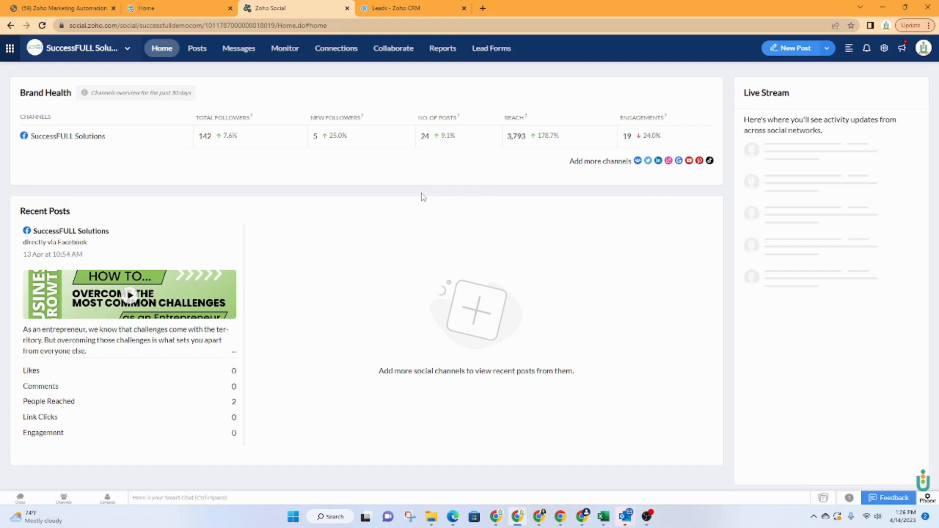